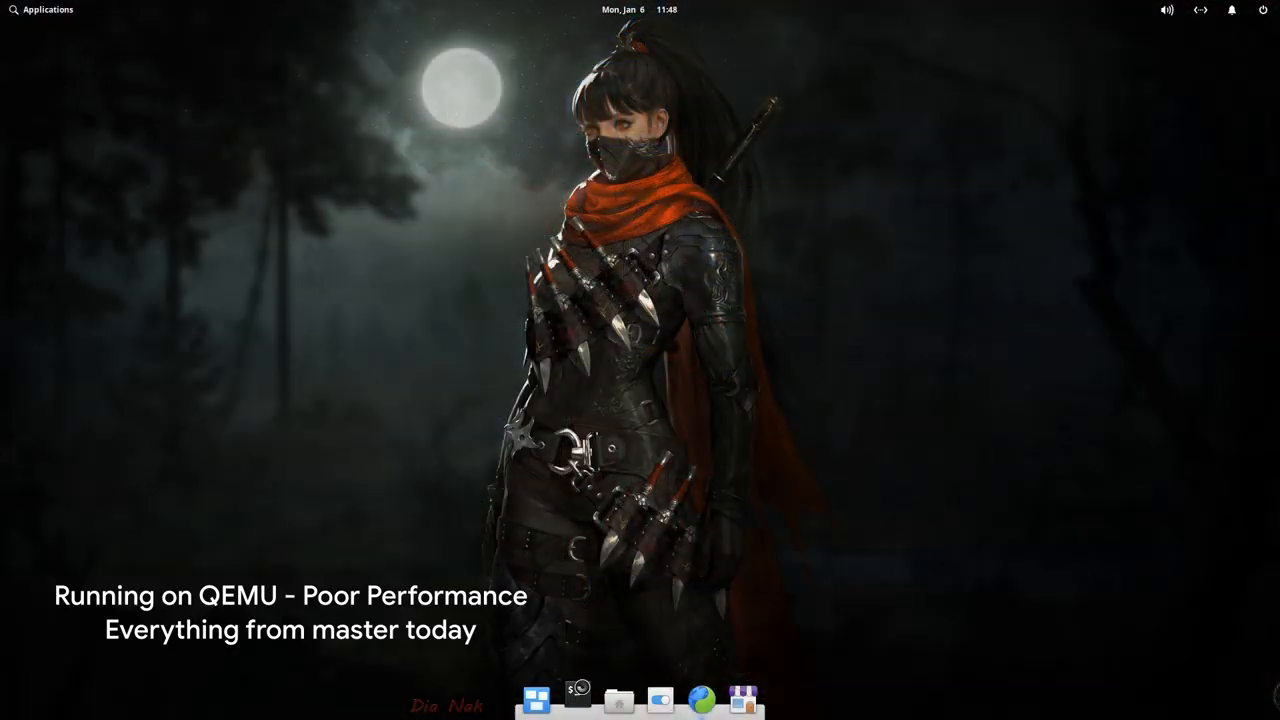
- Launch Terminal from the dock and move between workspaces in Multitasking View, returning to an empty desktop
click(576, 698)
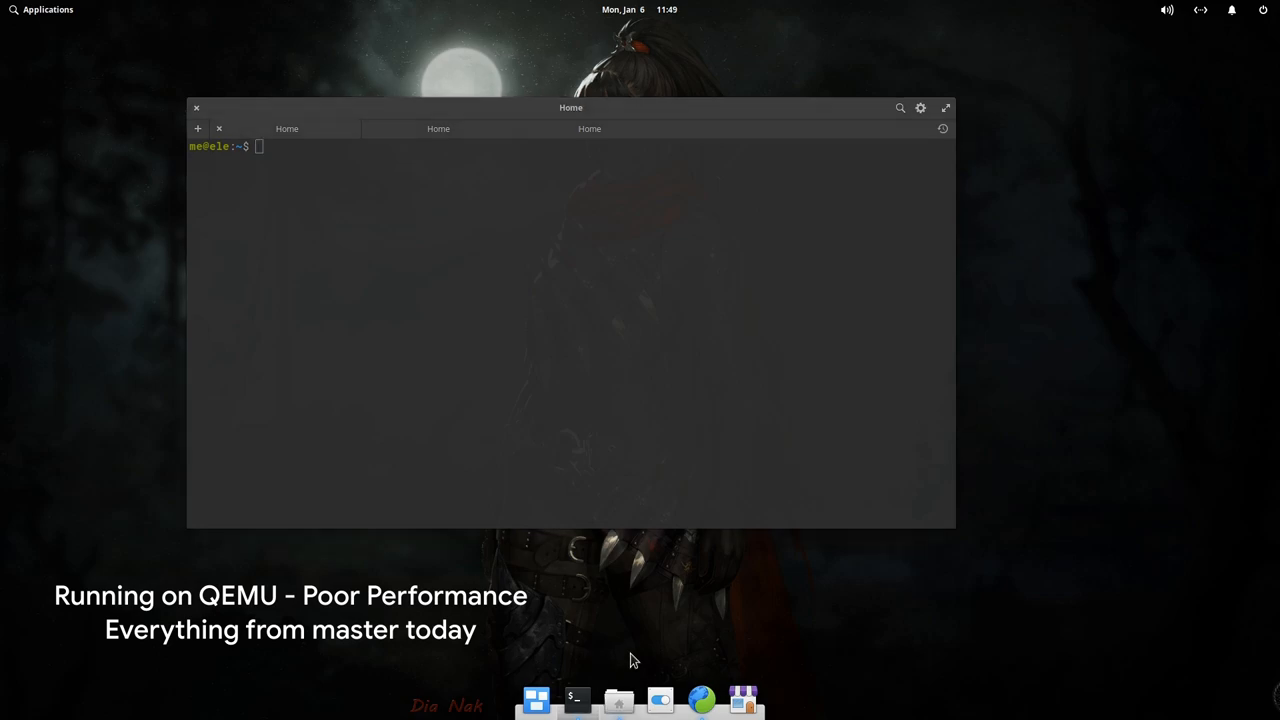
click(196, 128)
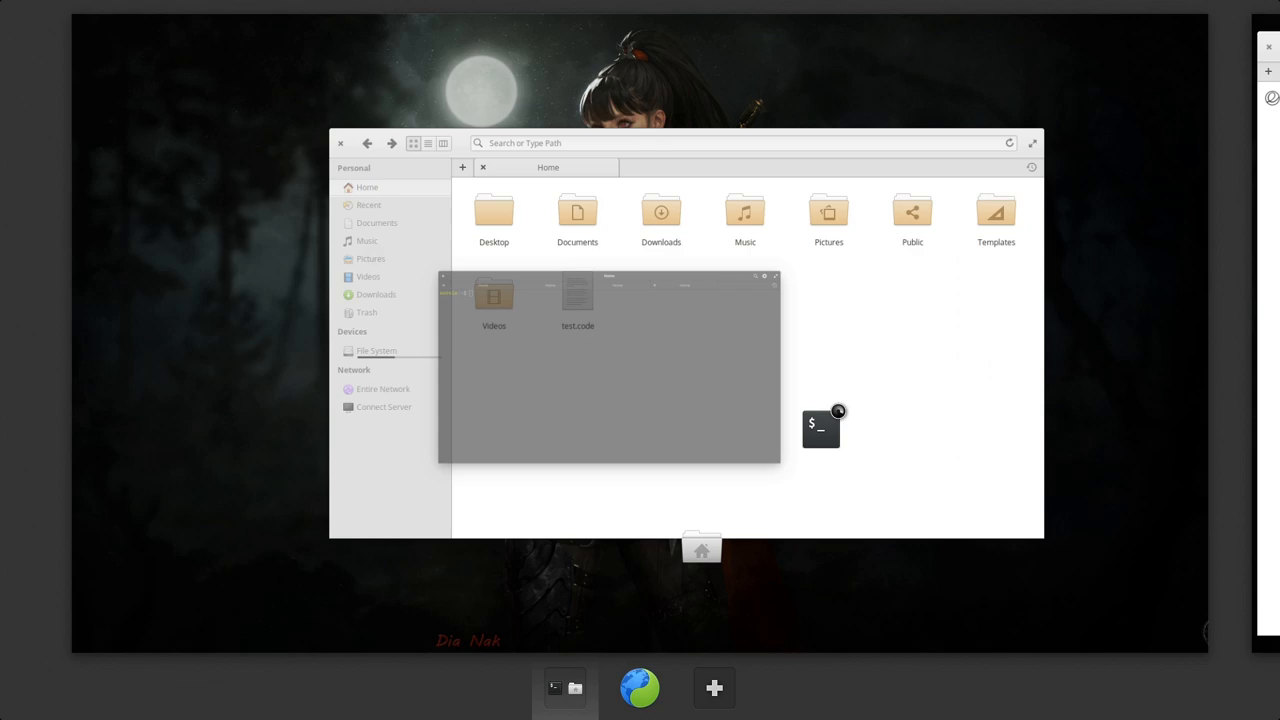
click(640, 688)
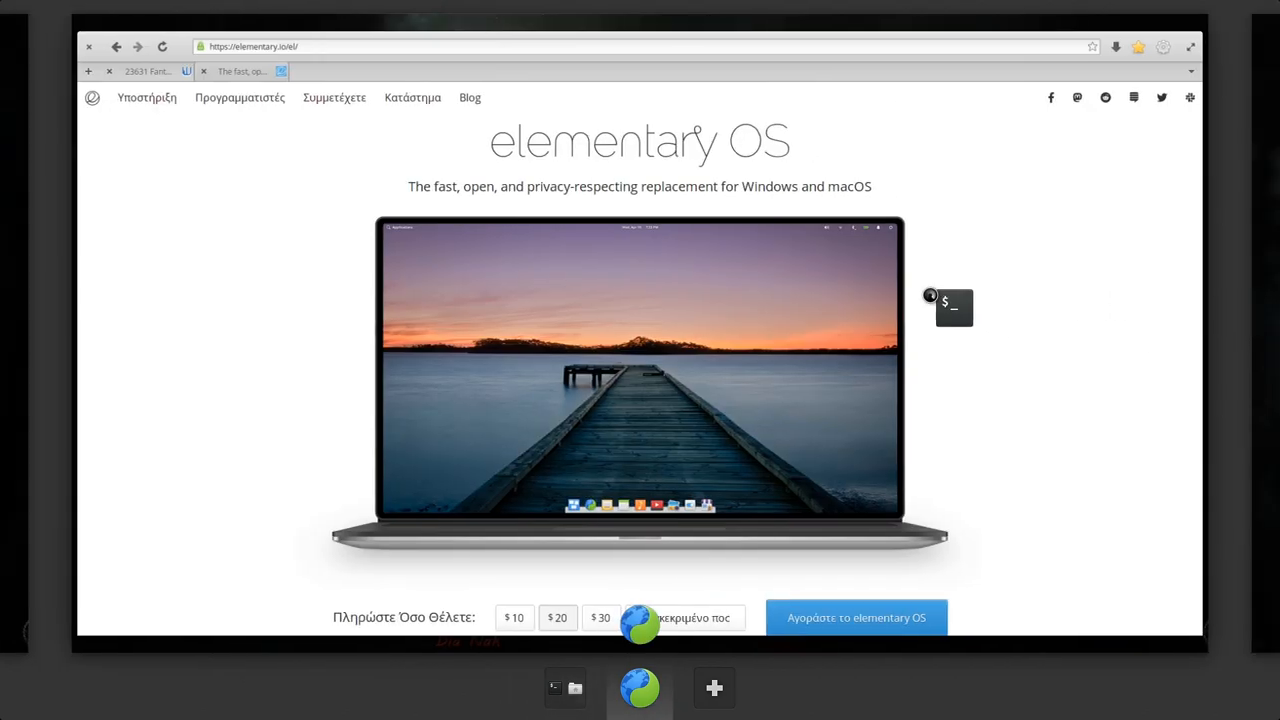
click(564, 688)
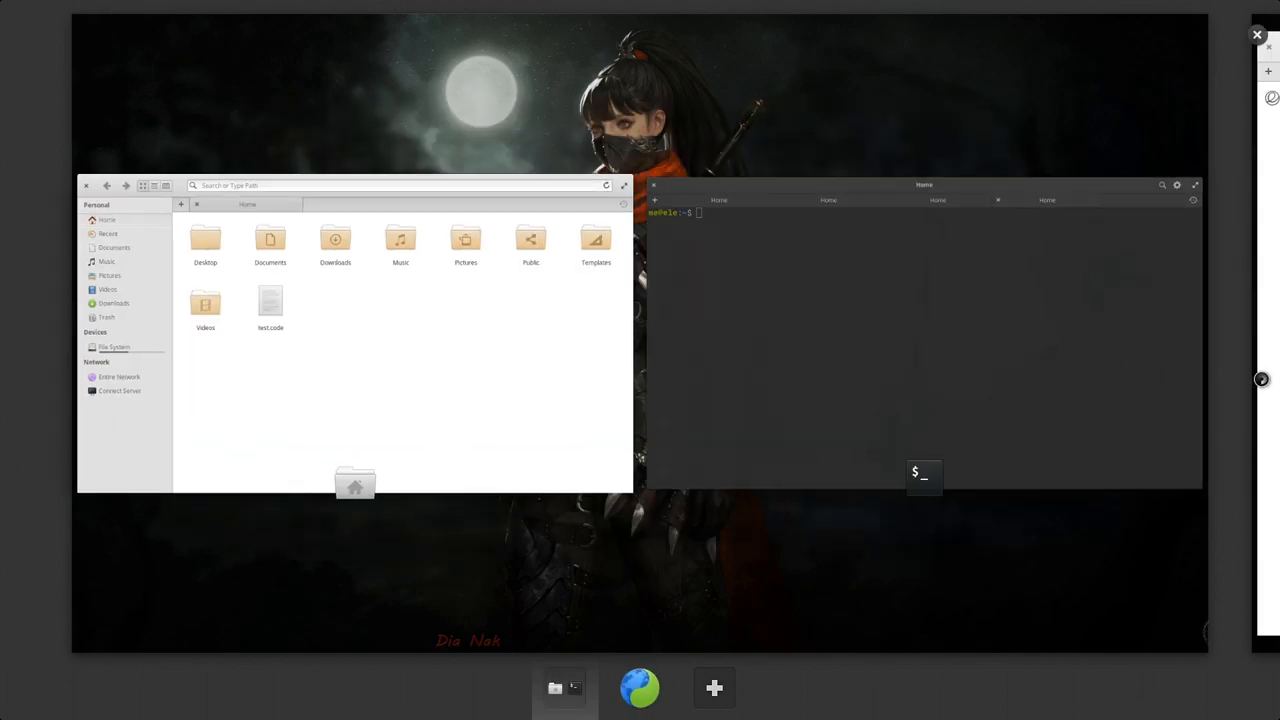
click(640, 688)
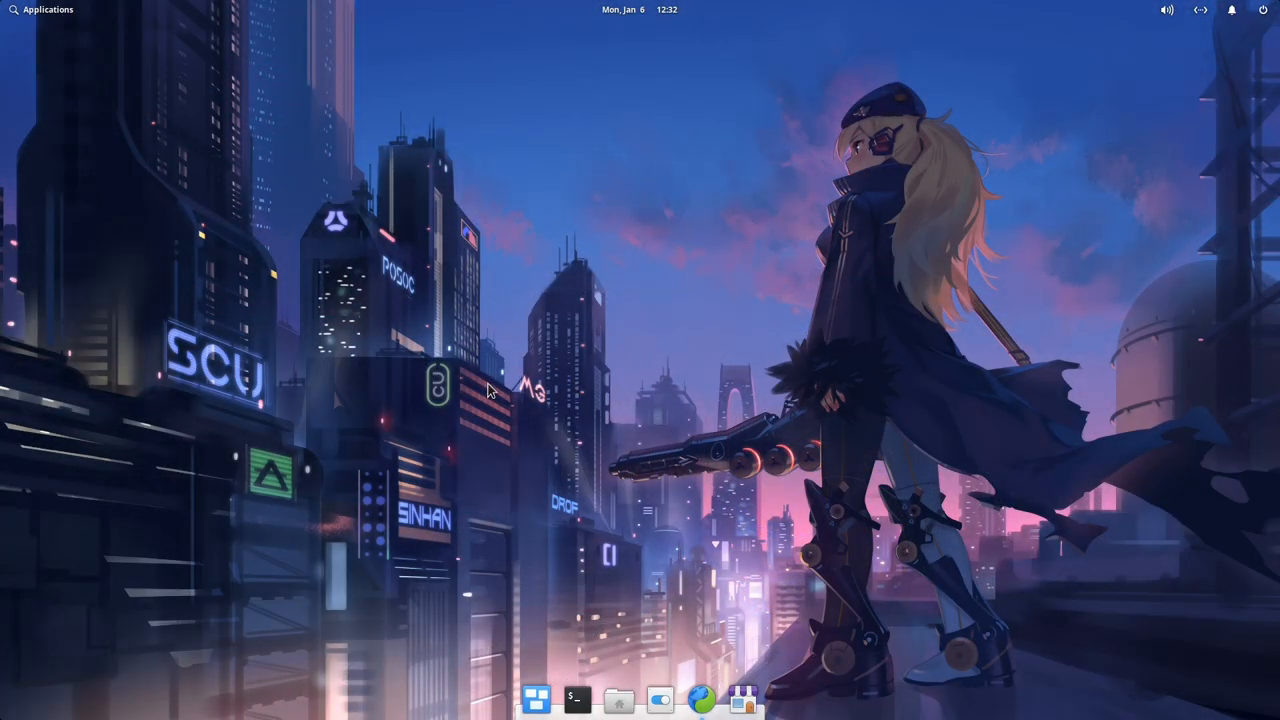
mouse_move(660, 298)
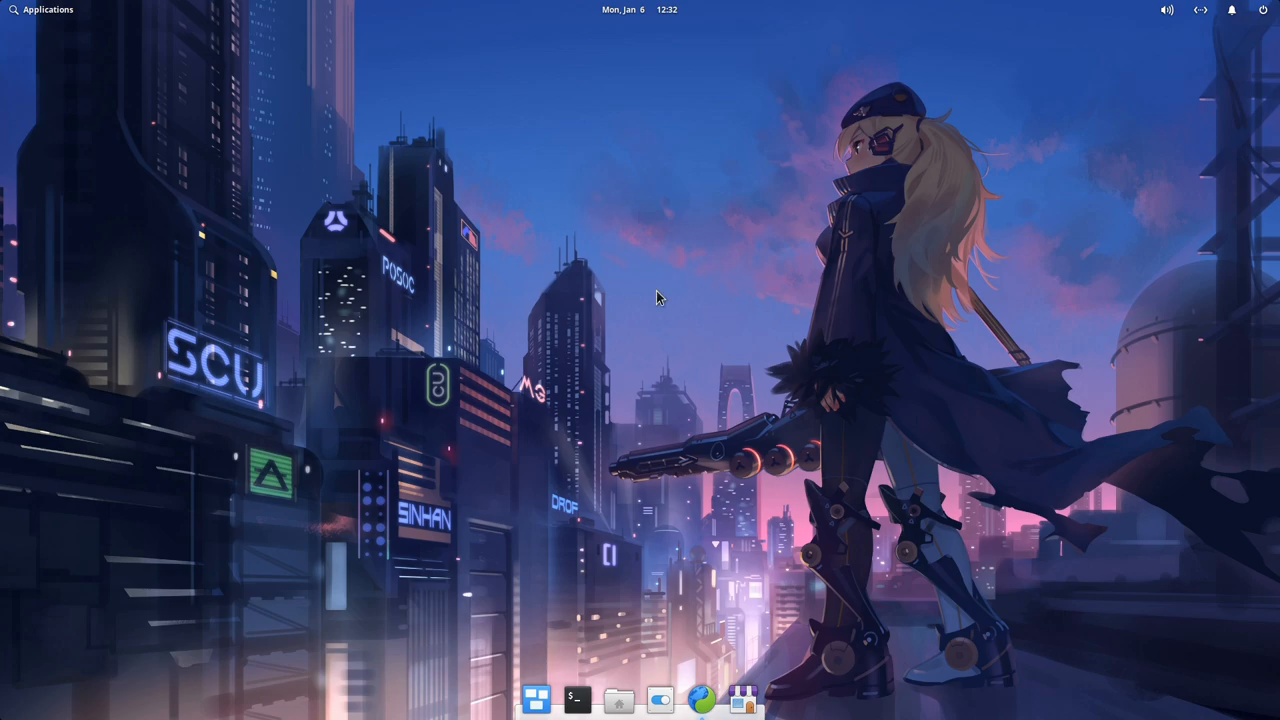
mouse_move(662, 680)
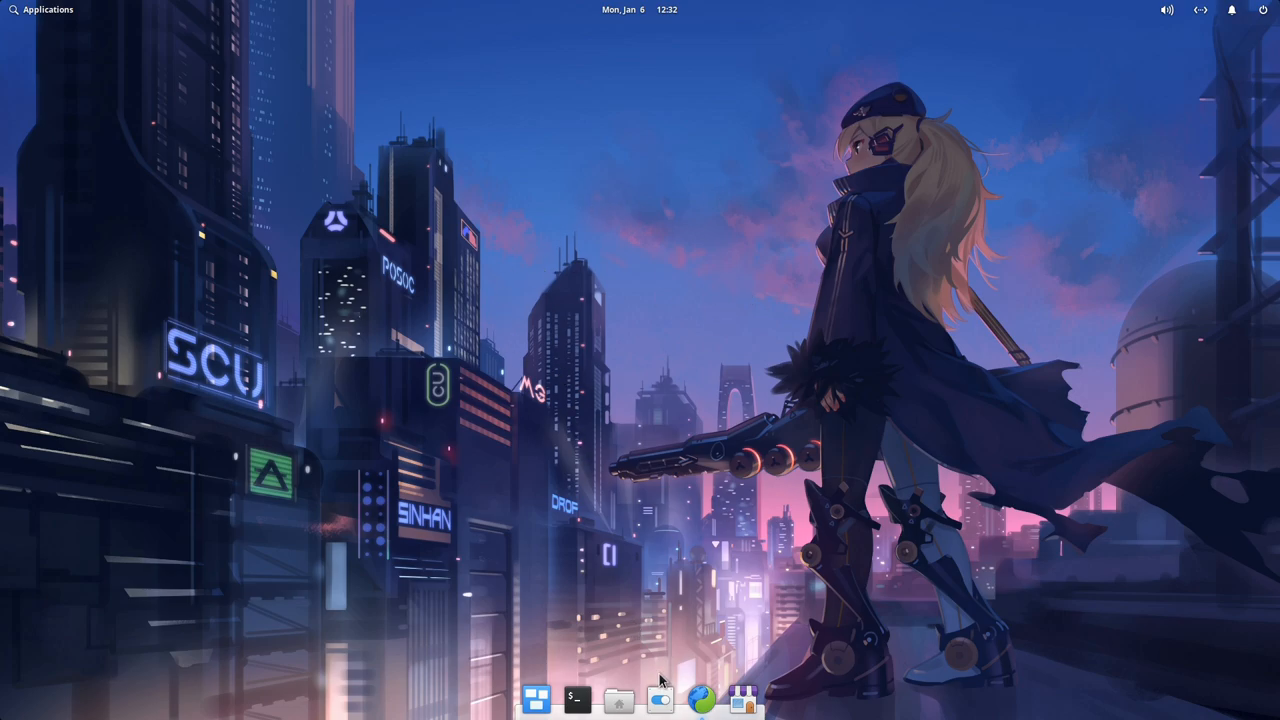
- In Desktop > Hot Corners, make a top corner trigger Multitasking View
click(660, 698)
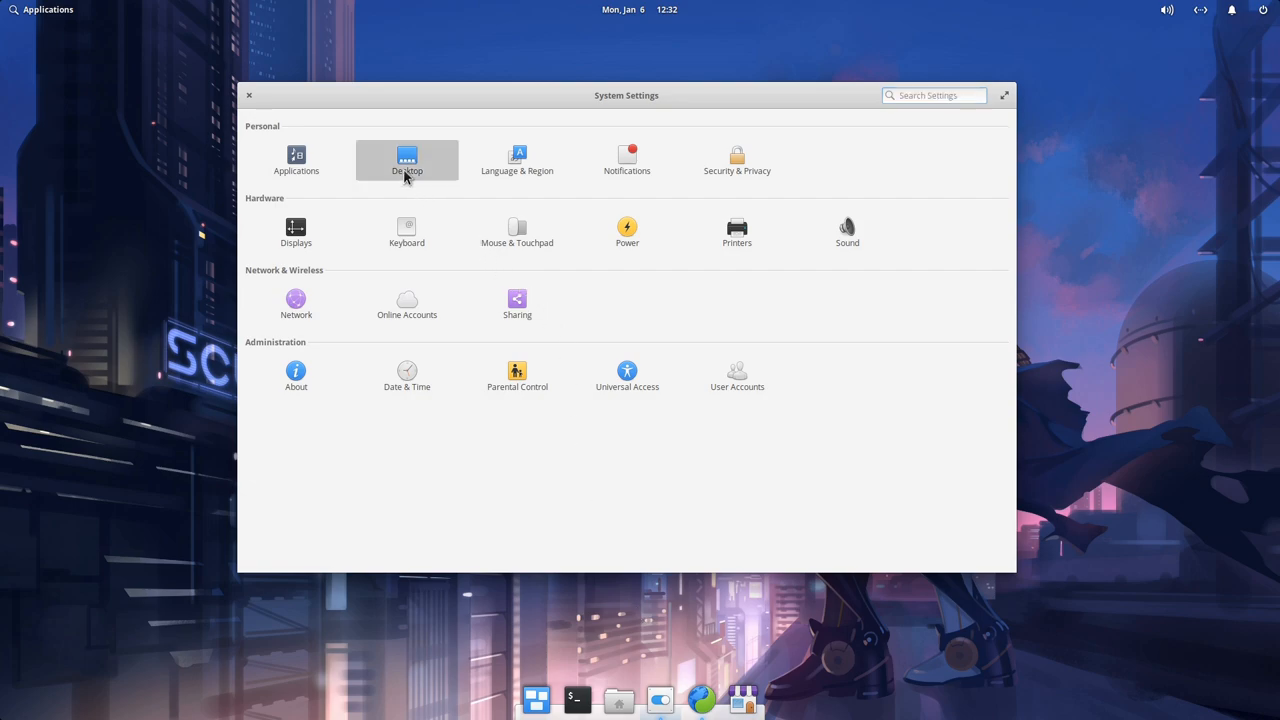
click(408, 160)
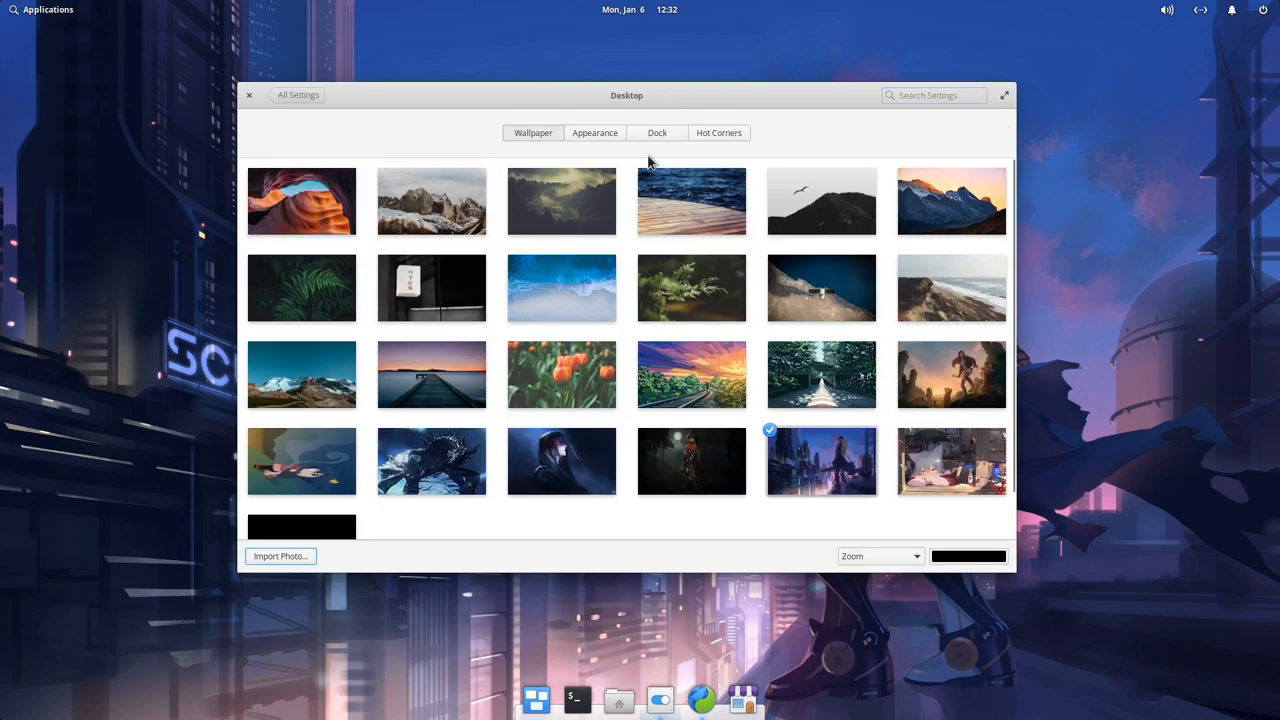
click(718, 132)
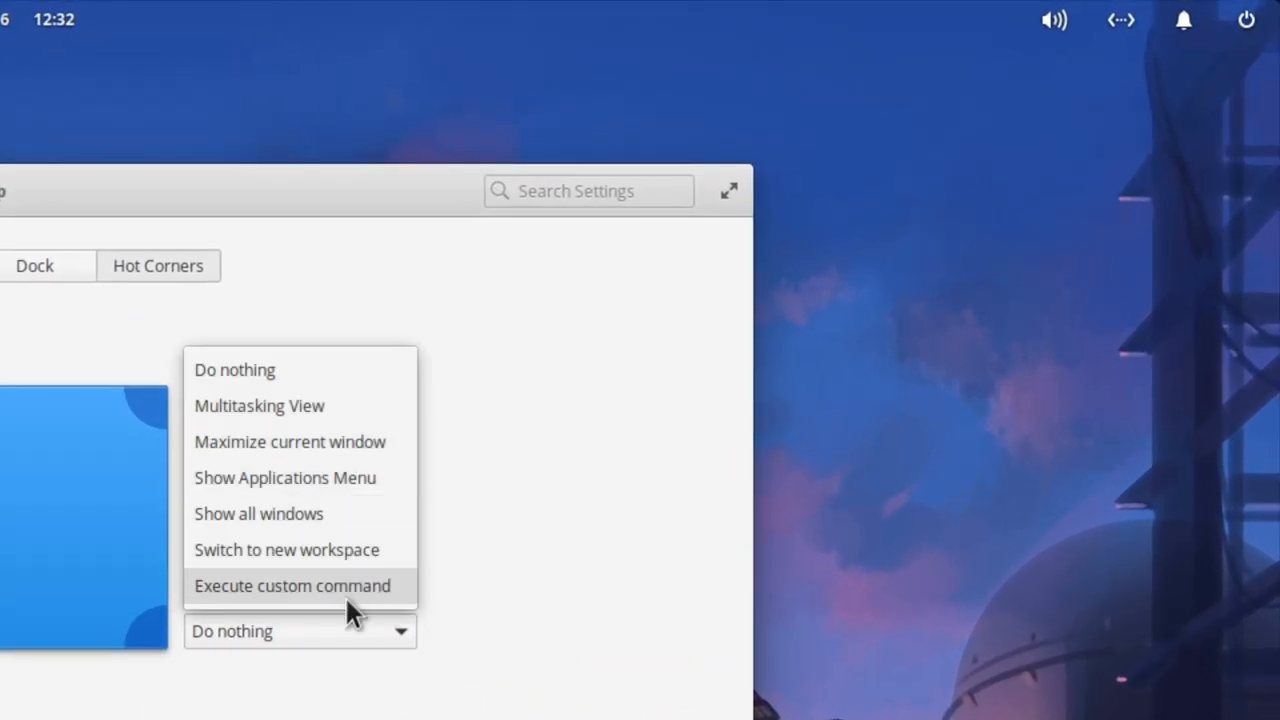
click(260, 404)
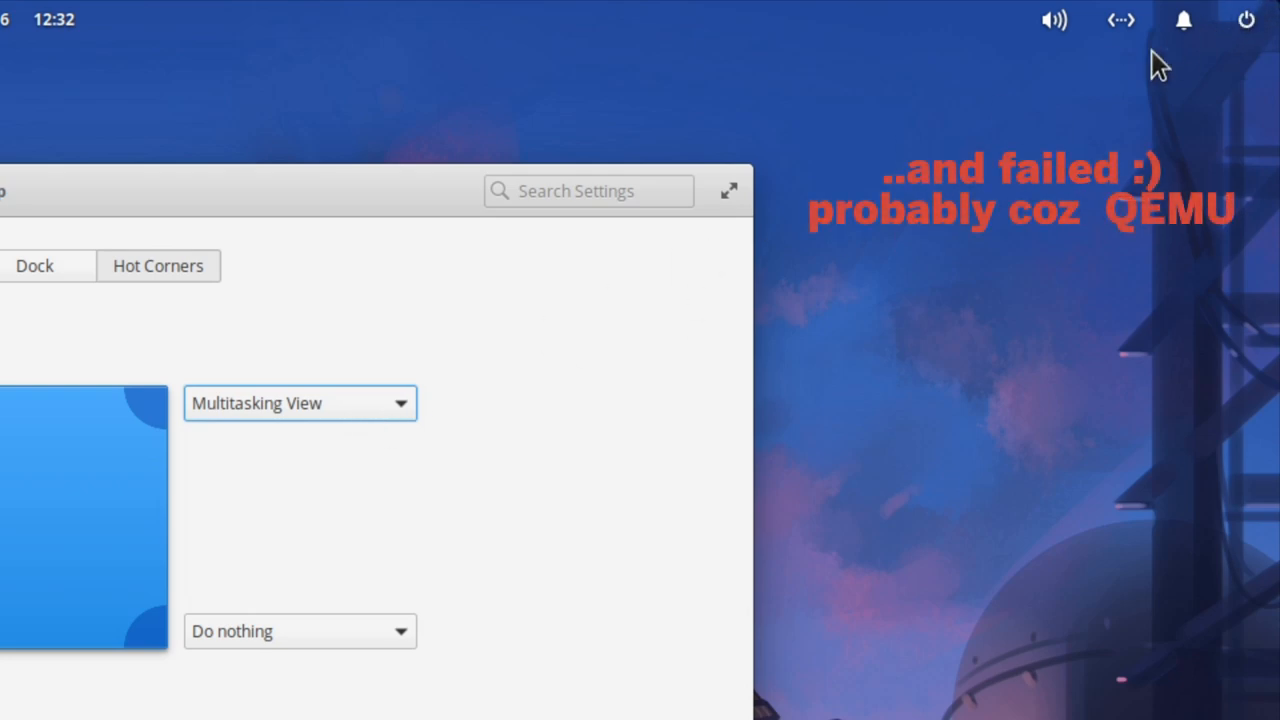
mouse_move(484, 496)
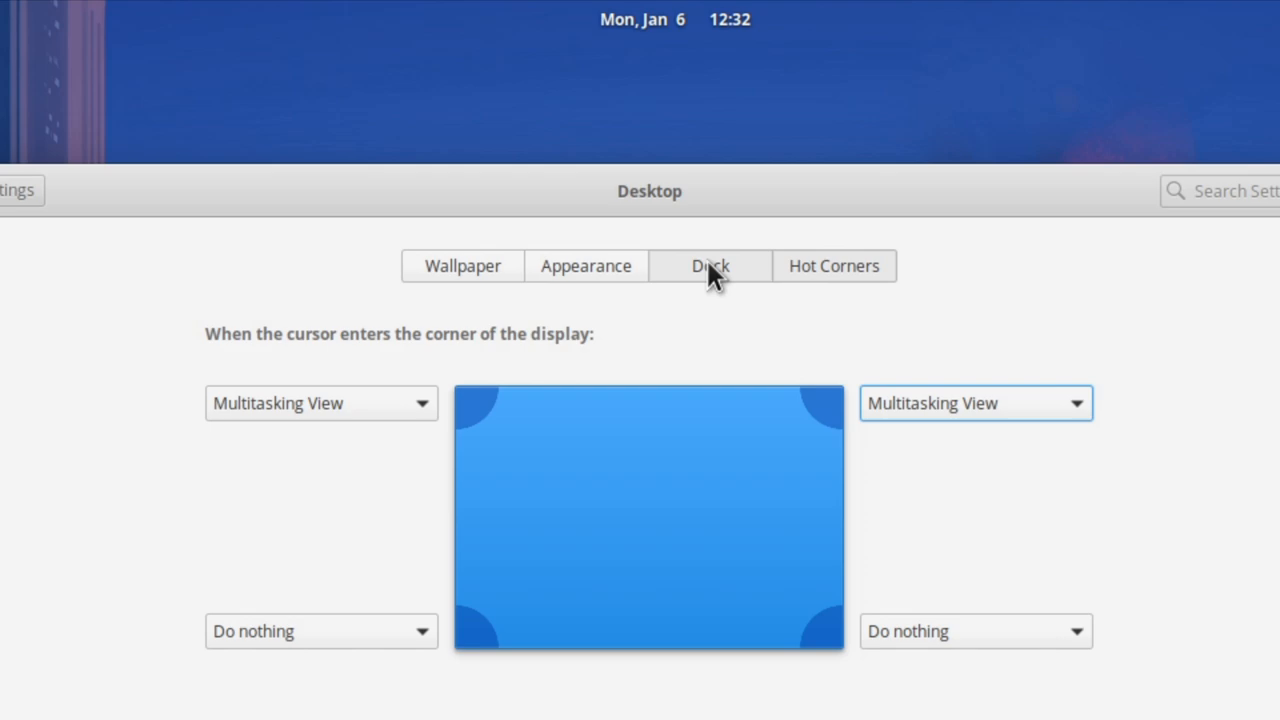
- Set the dock to hide when the focused window is maximized
click(710, 264)
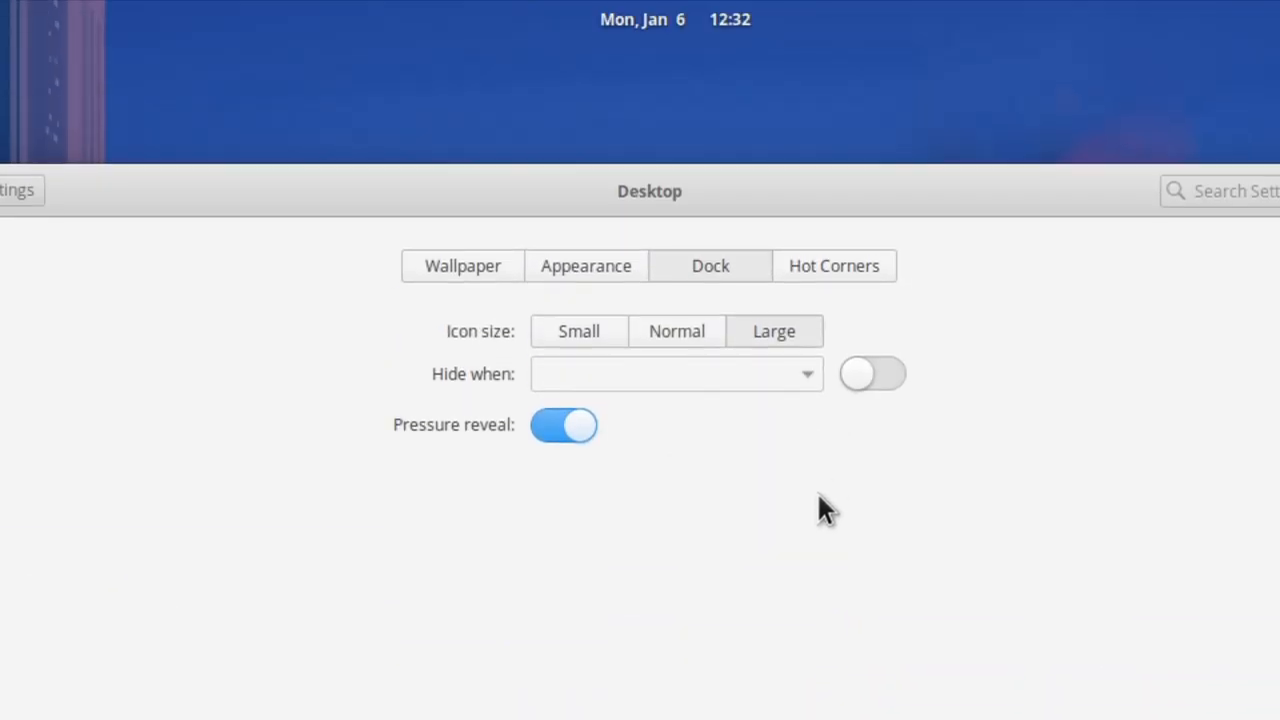
click(676, 374)
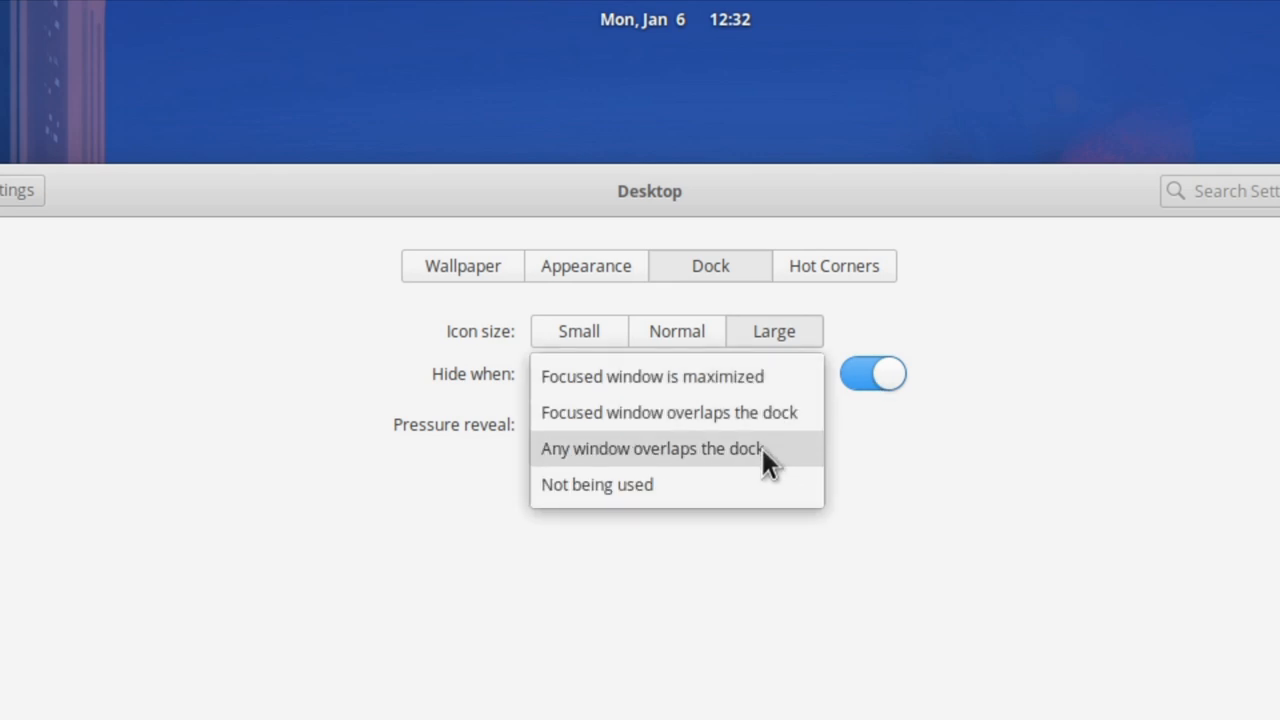
mouse_move(724, 376)
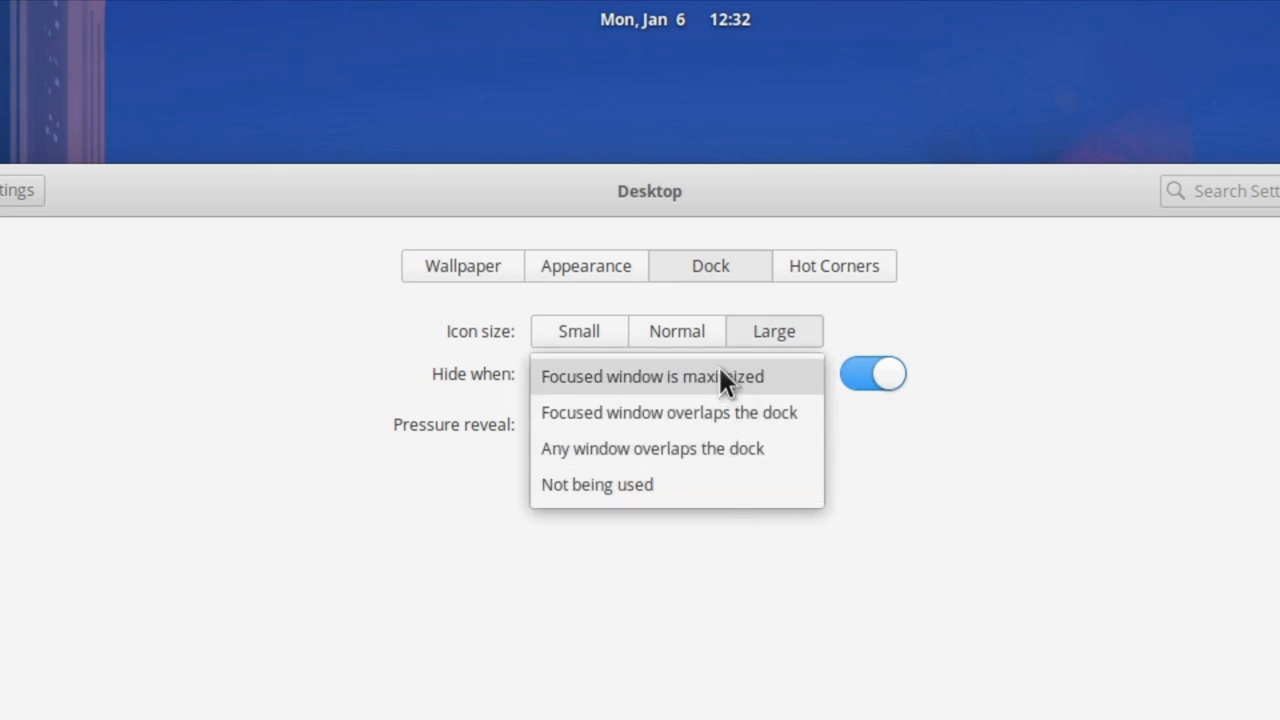
click(652, 376)
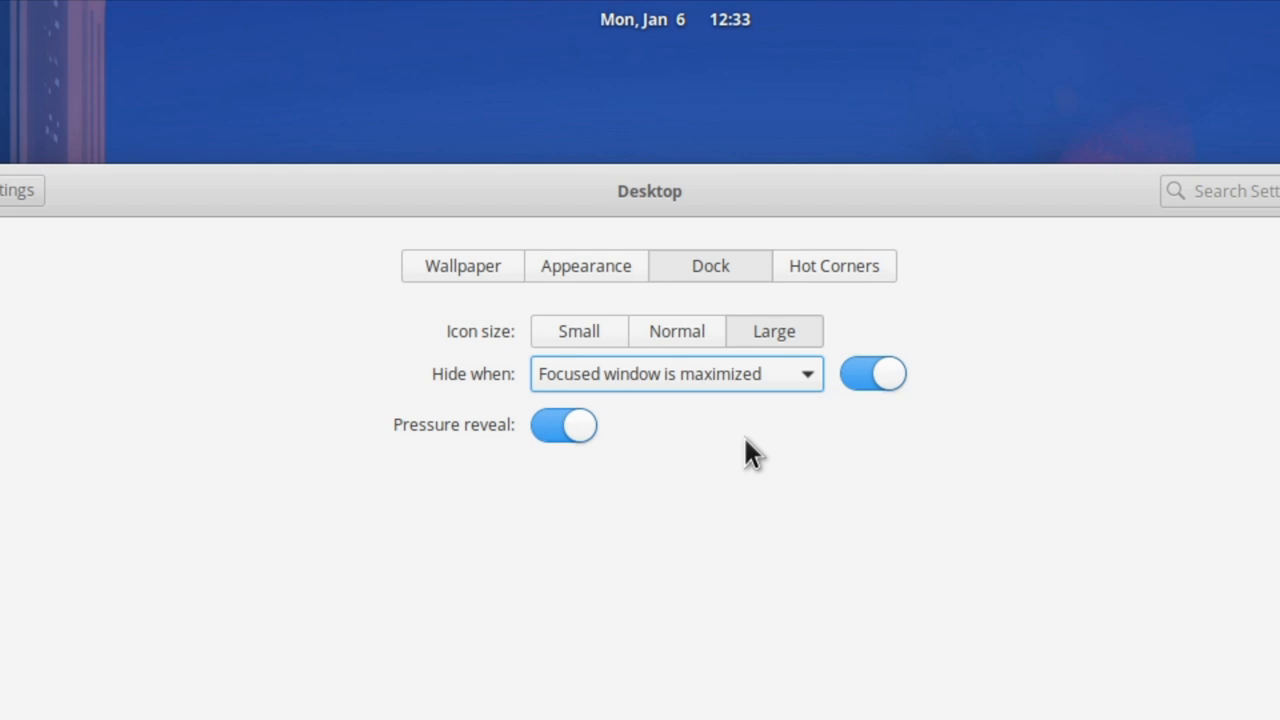
- Toggle panel translucency off and back on in Appearance, then close System Settings
click(584, 264)
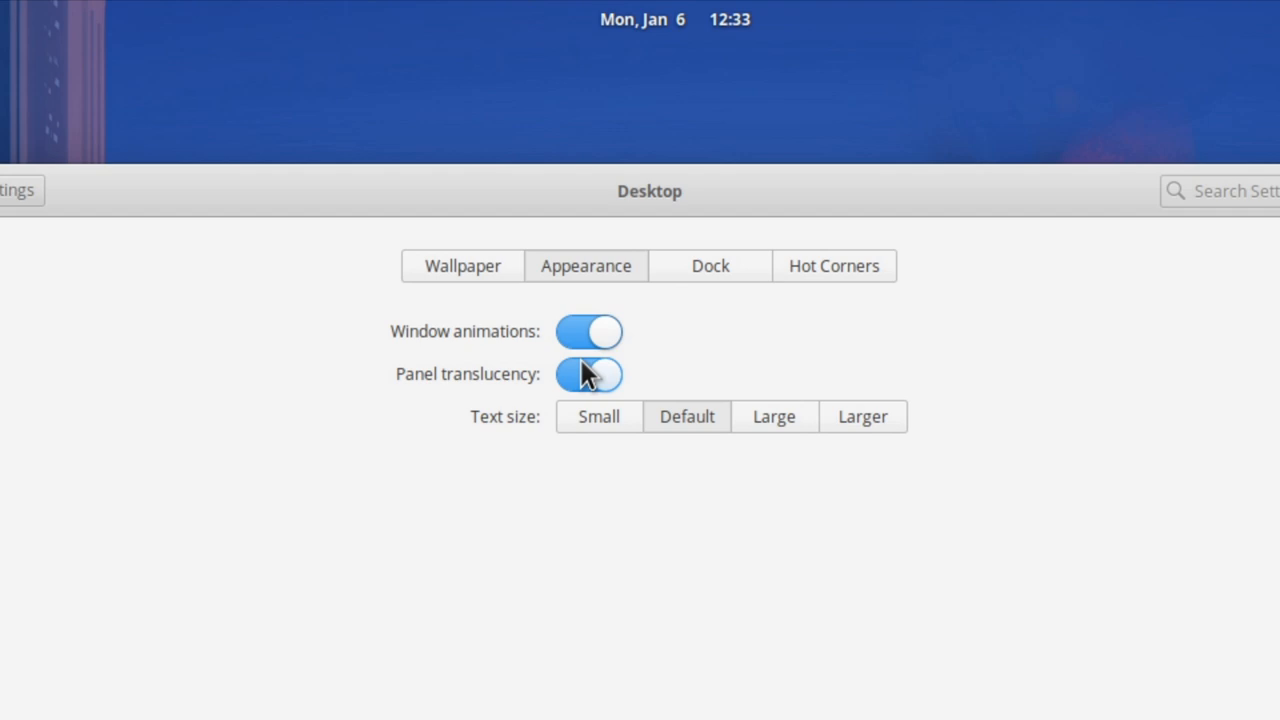
click(588, 374)
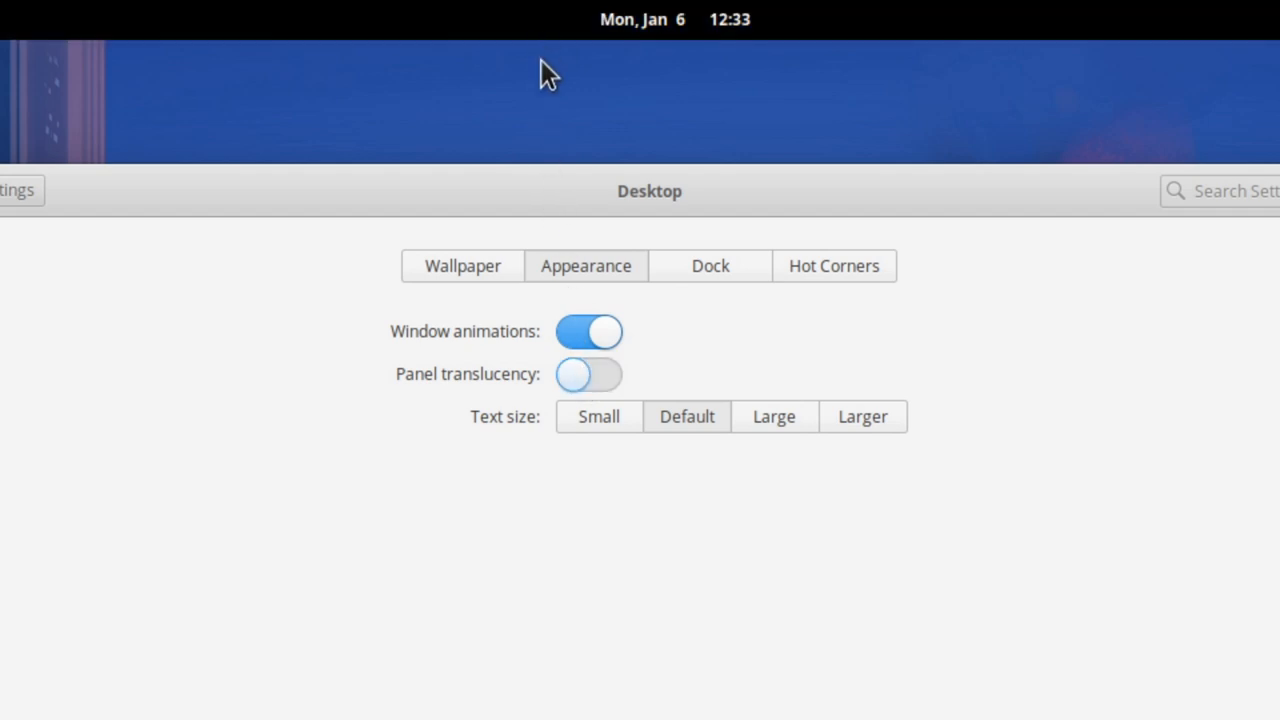
click(588, 374)
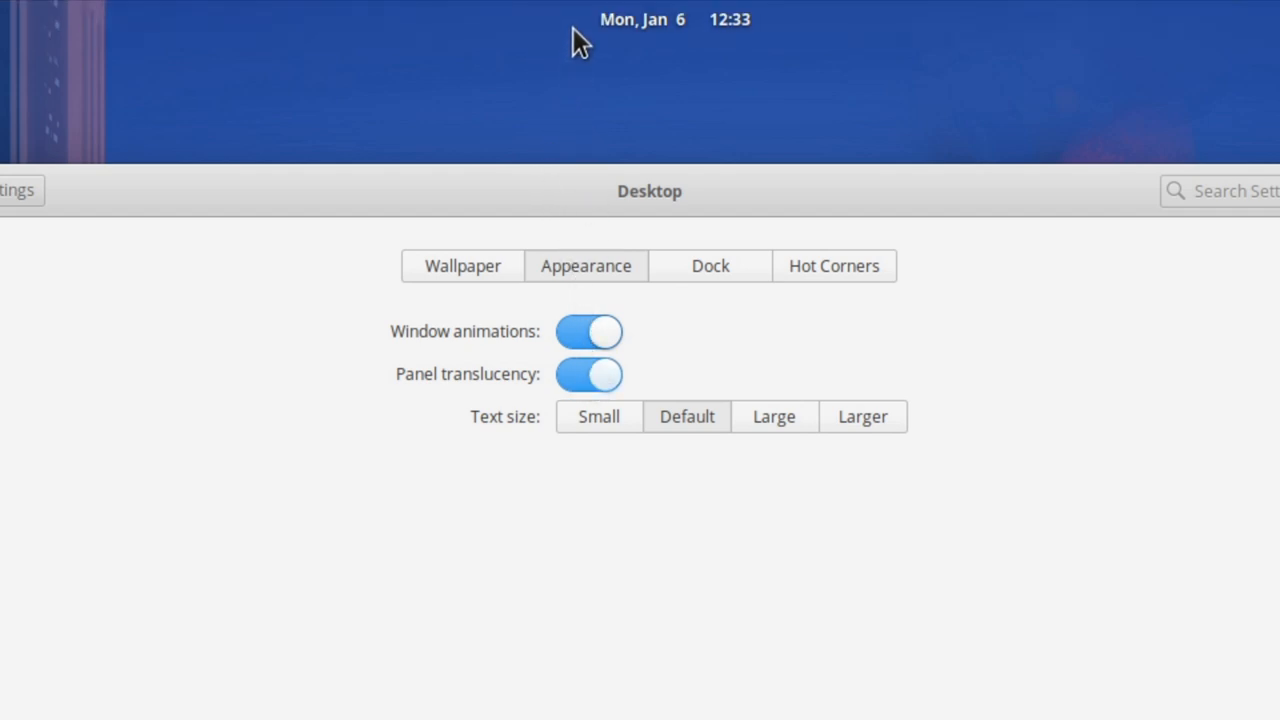
mouse_move(724, 504)
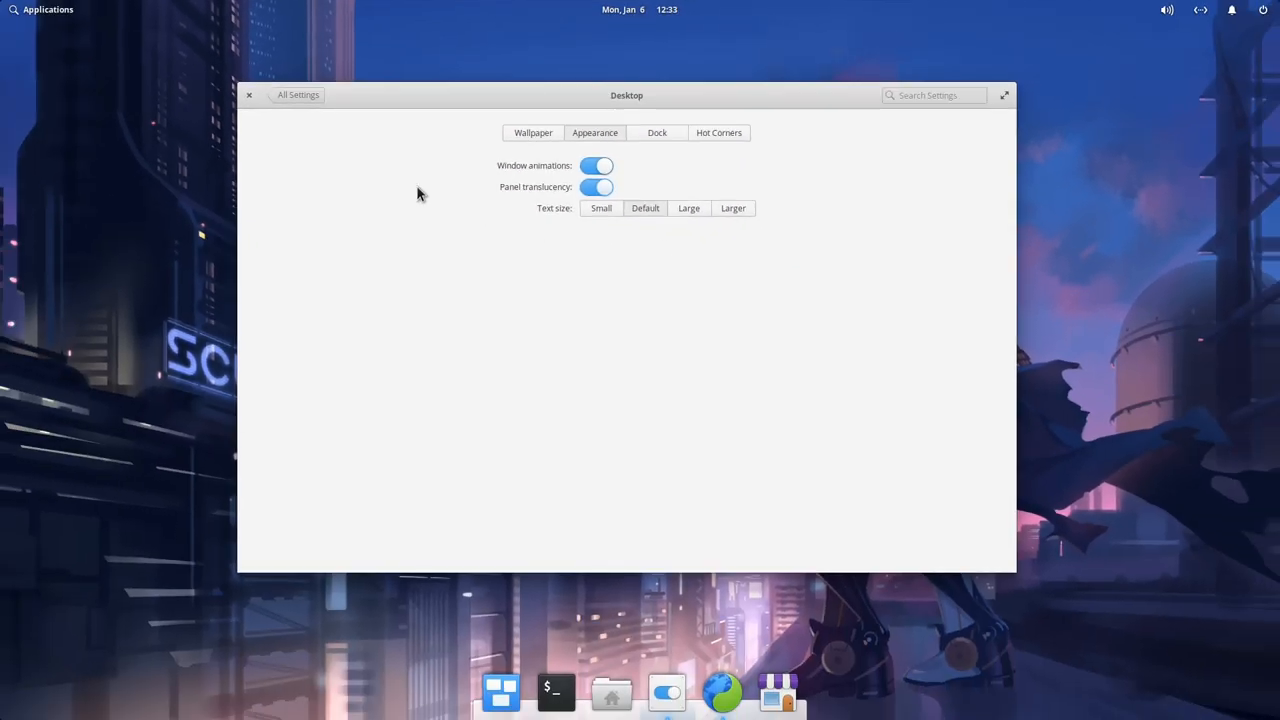
click(248, 96)
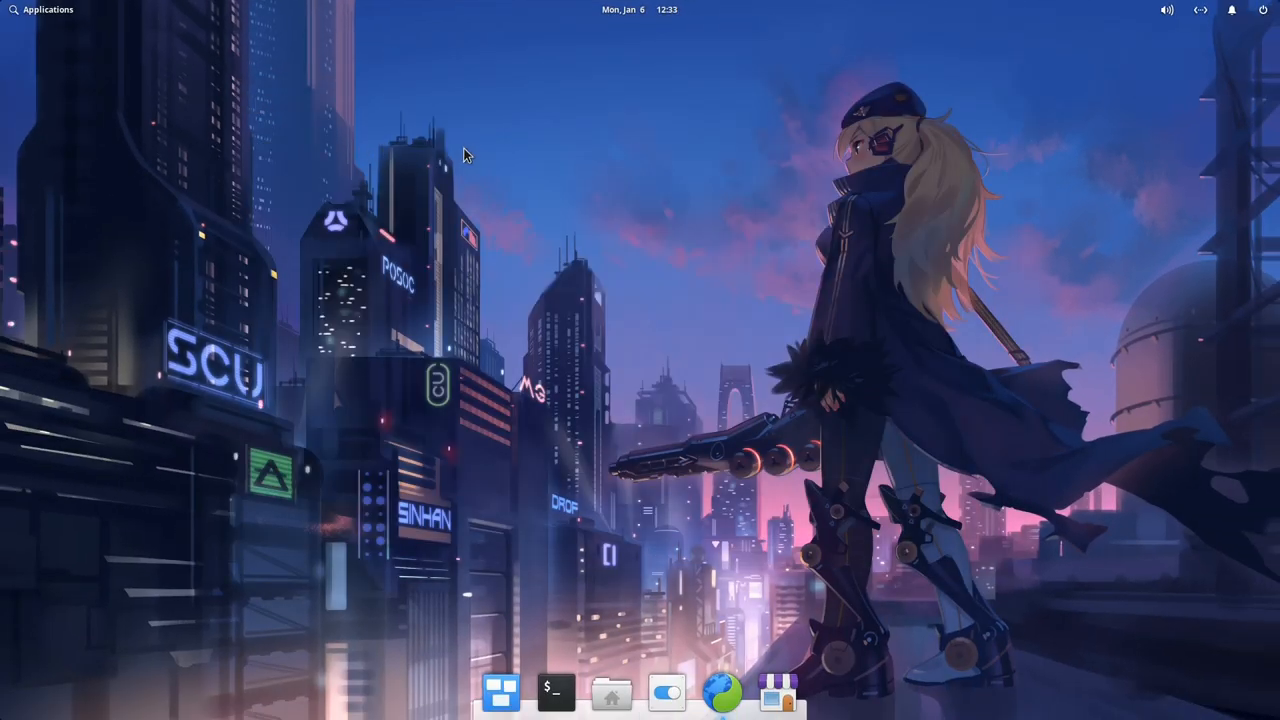
- Launch Planner by searching 'plann' in the Applications menu
click(42, 8)
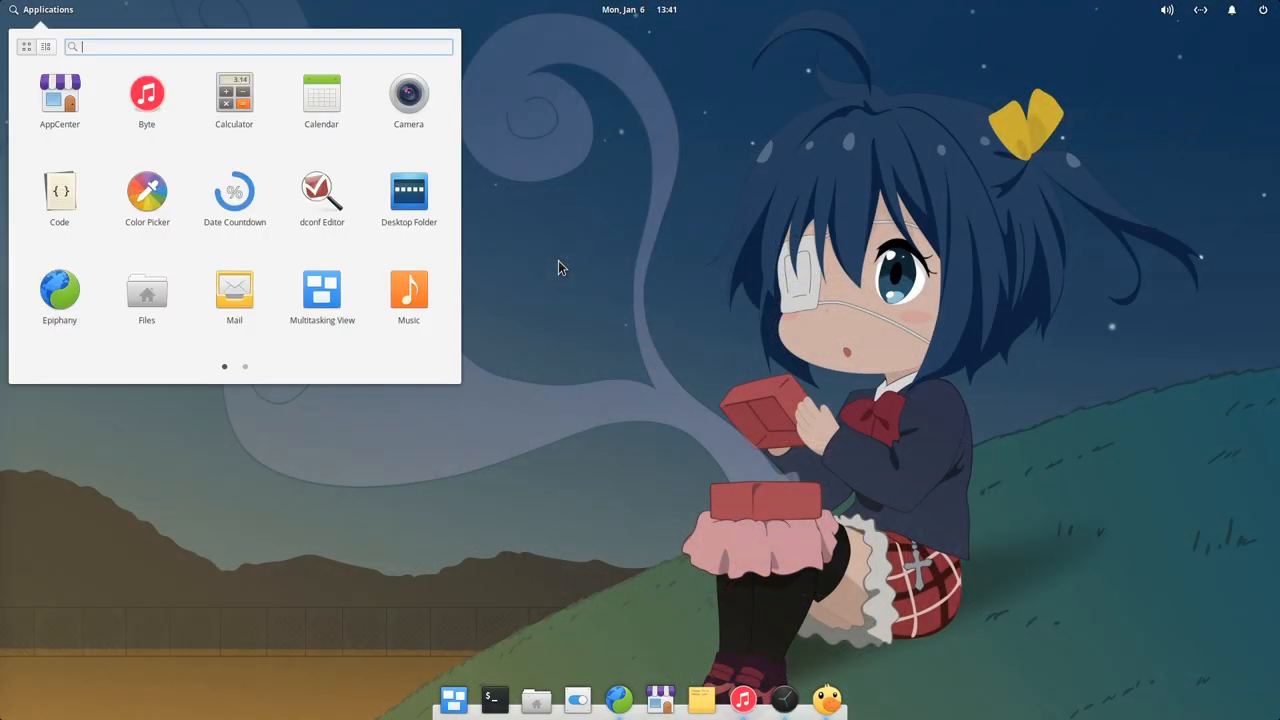
text(plann)
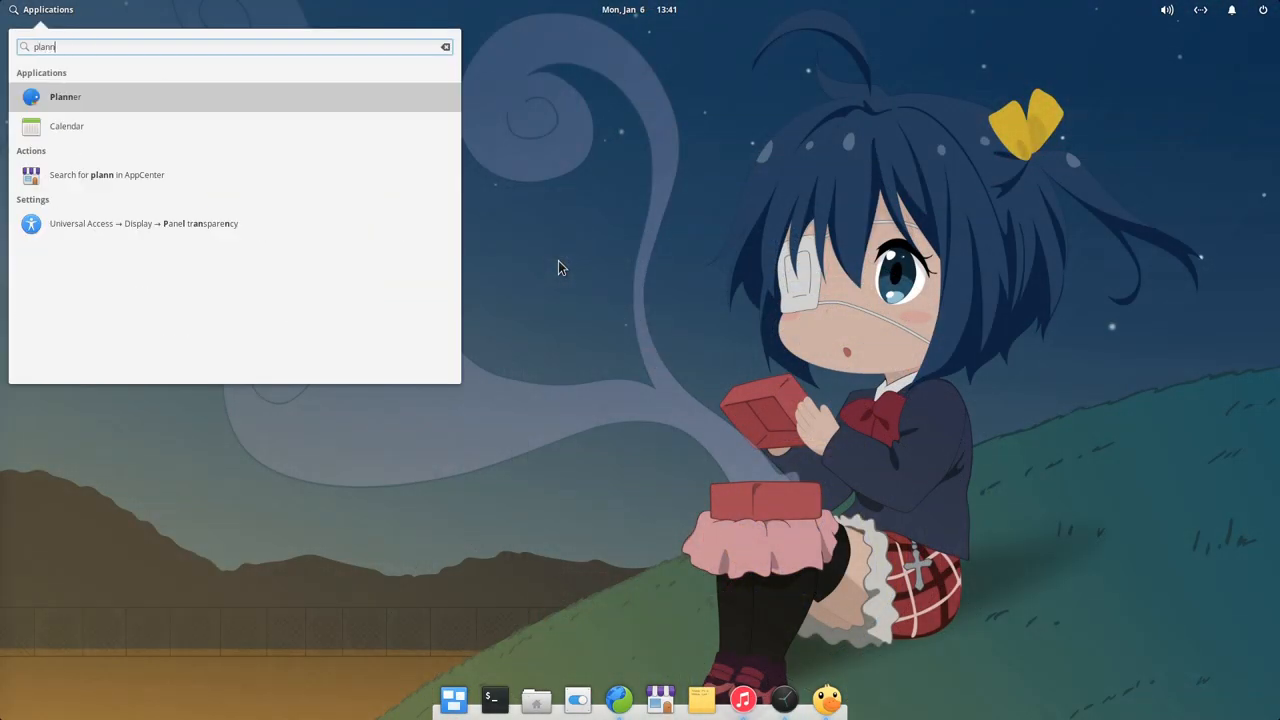
click(64, 96)
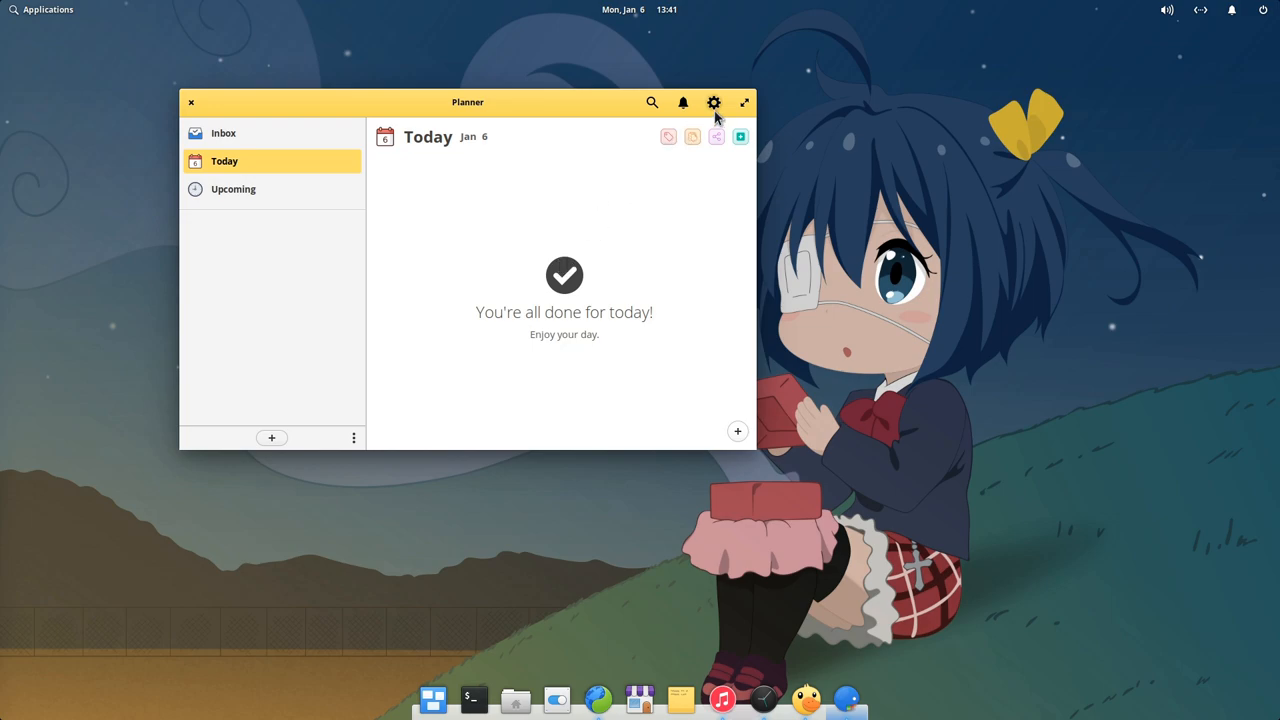
- In Planner's Appearance preferences, try Blueberry then apply the Pink colour theme
click(712, 102)
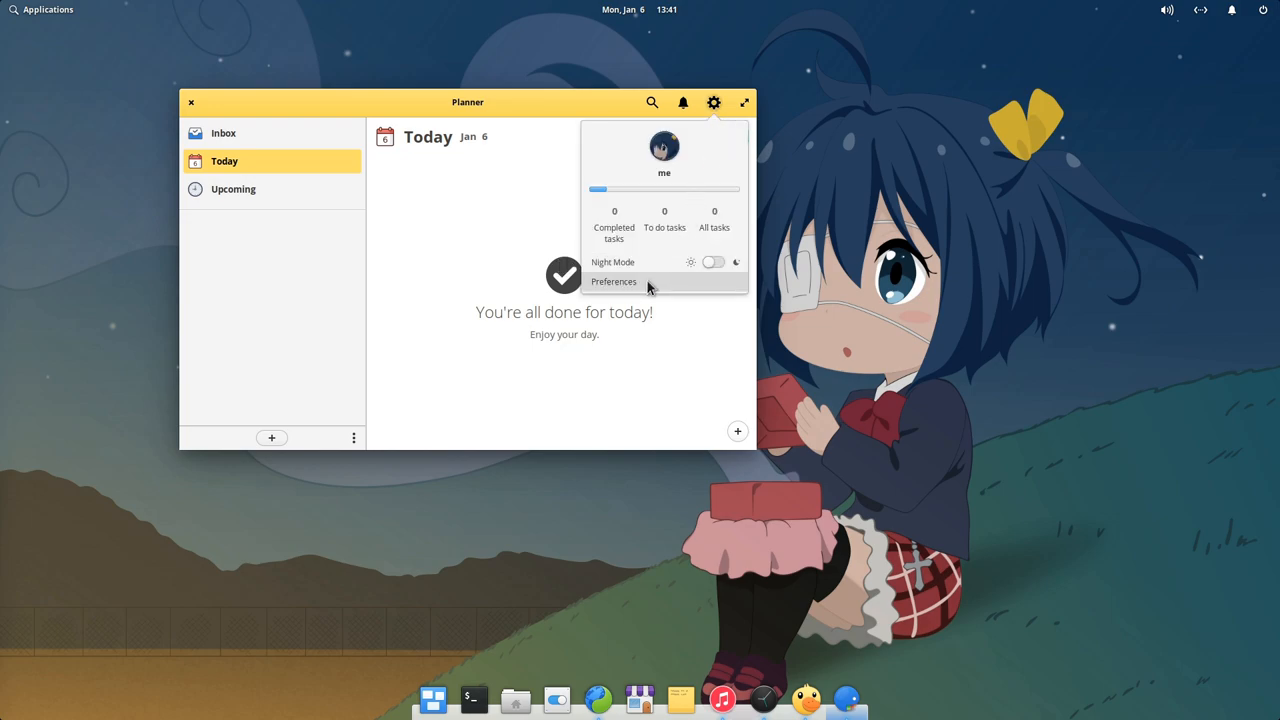
click(614, 280)
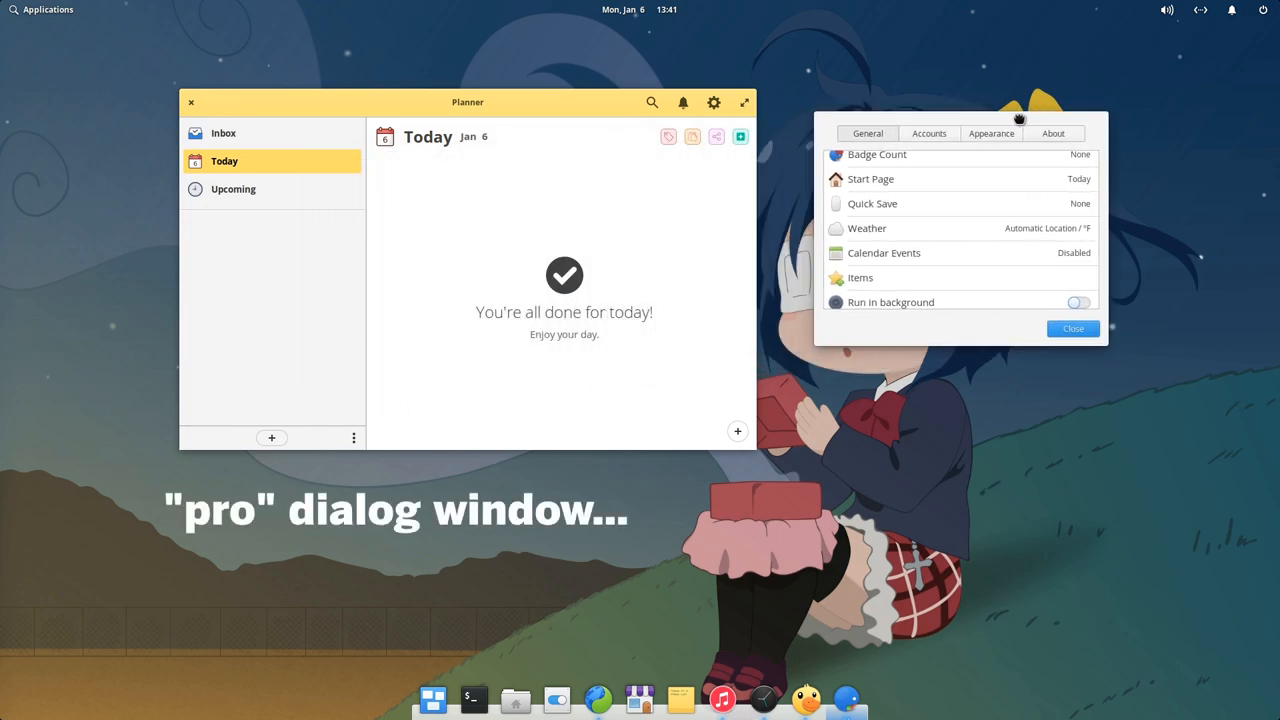
click(992, 132)
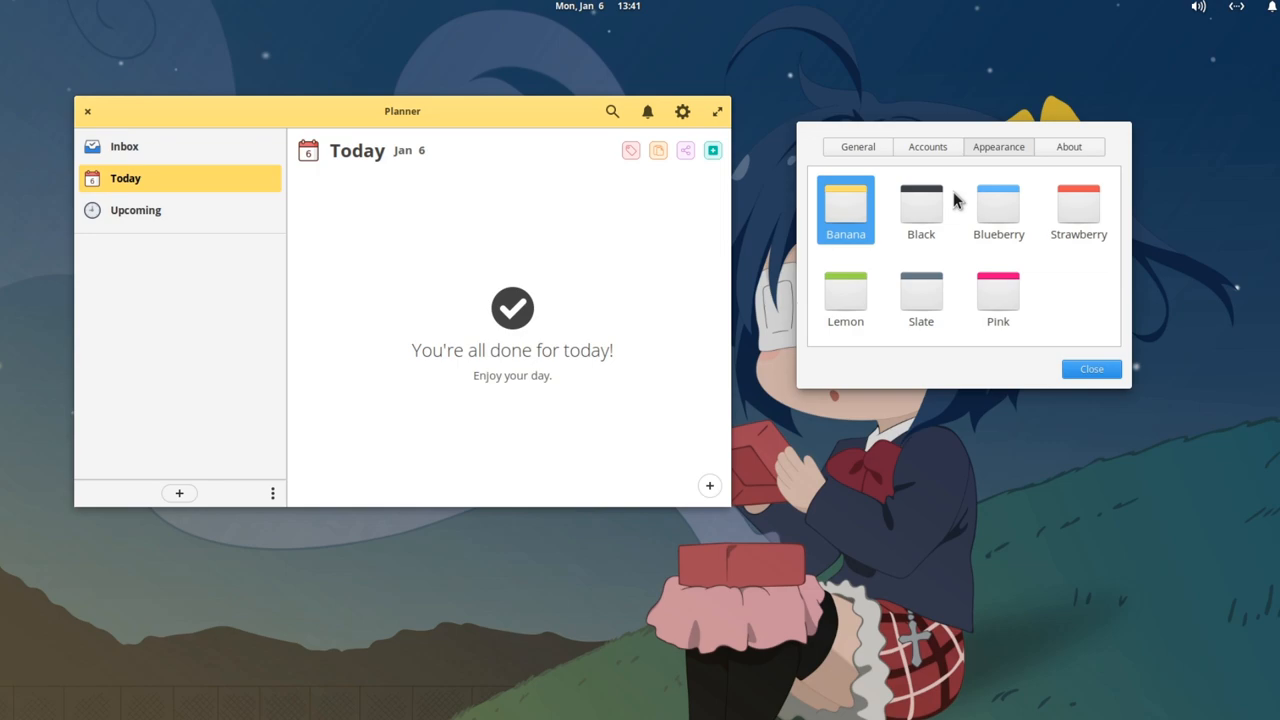
click(998, 204)
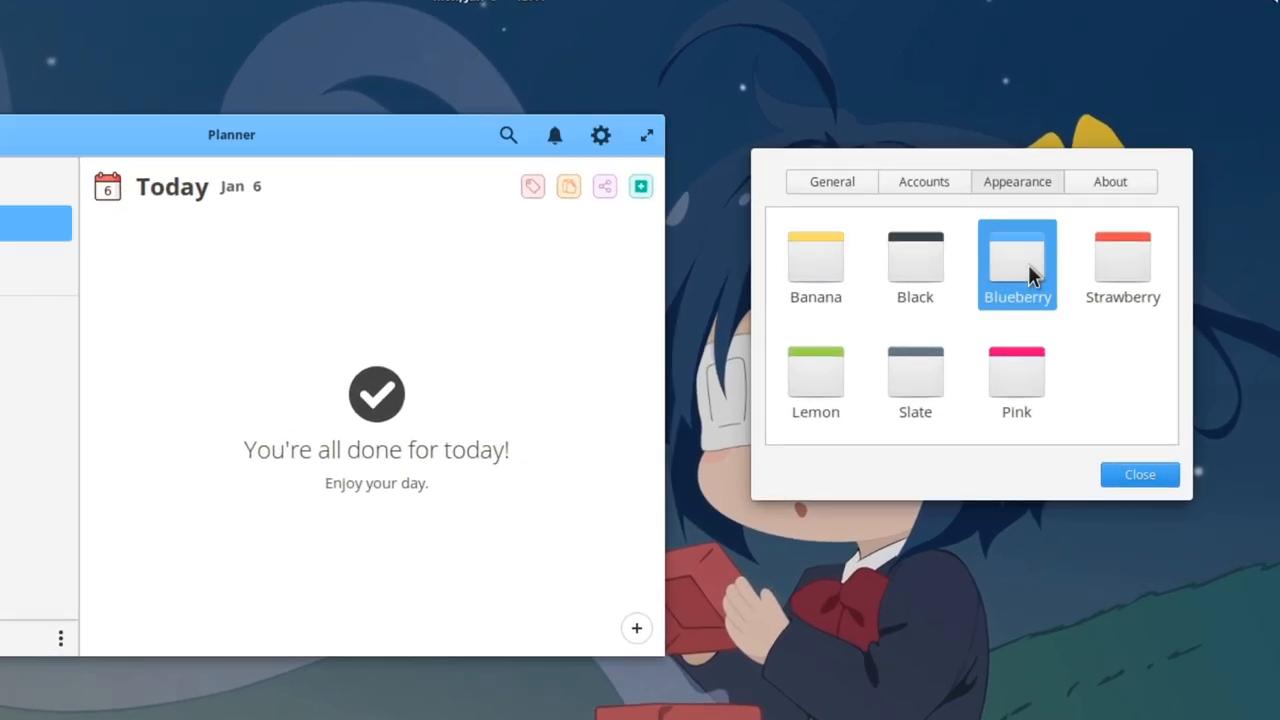
click(1016, 378)
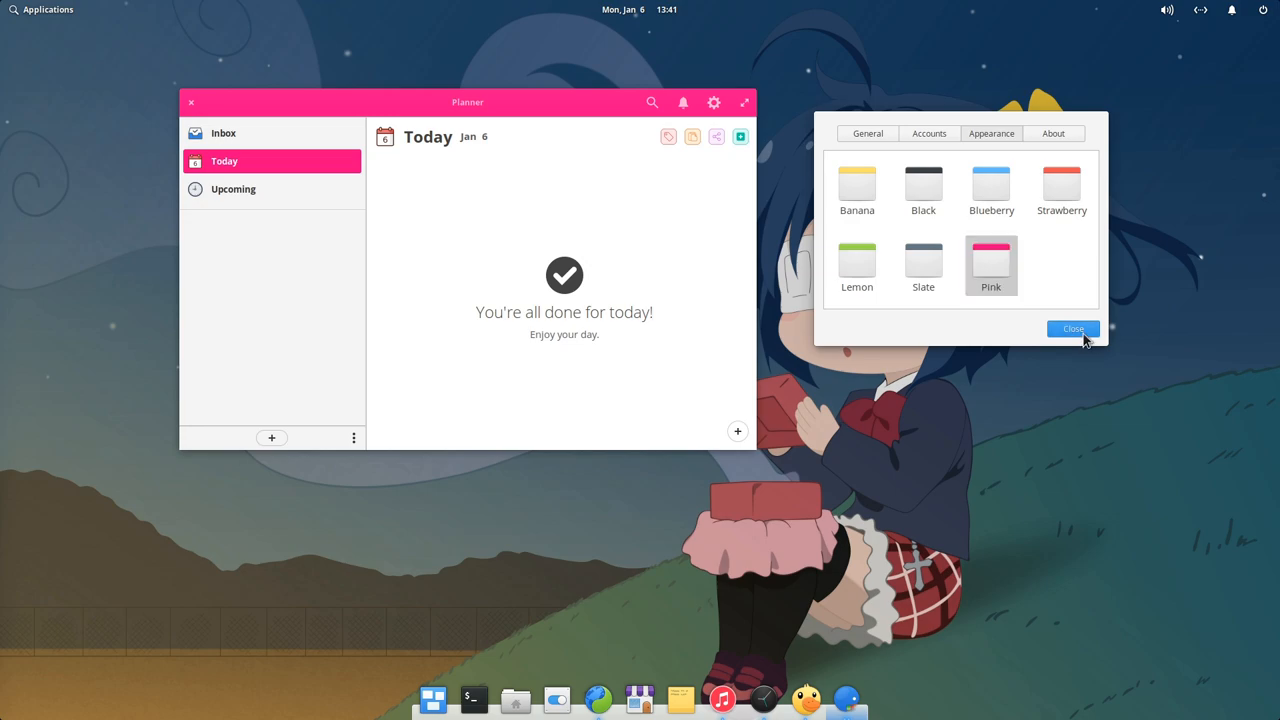
click(1072, 328)
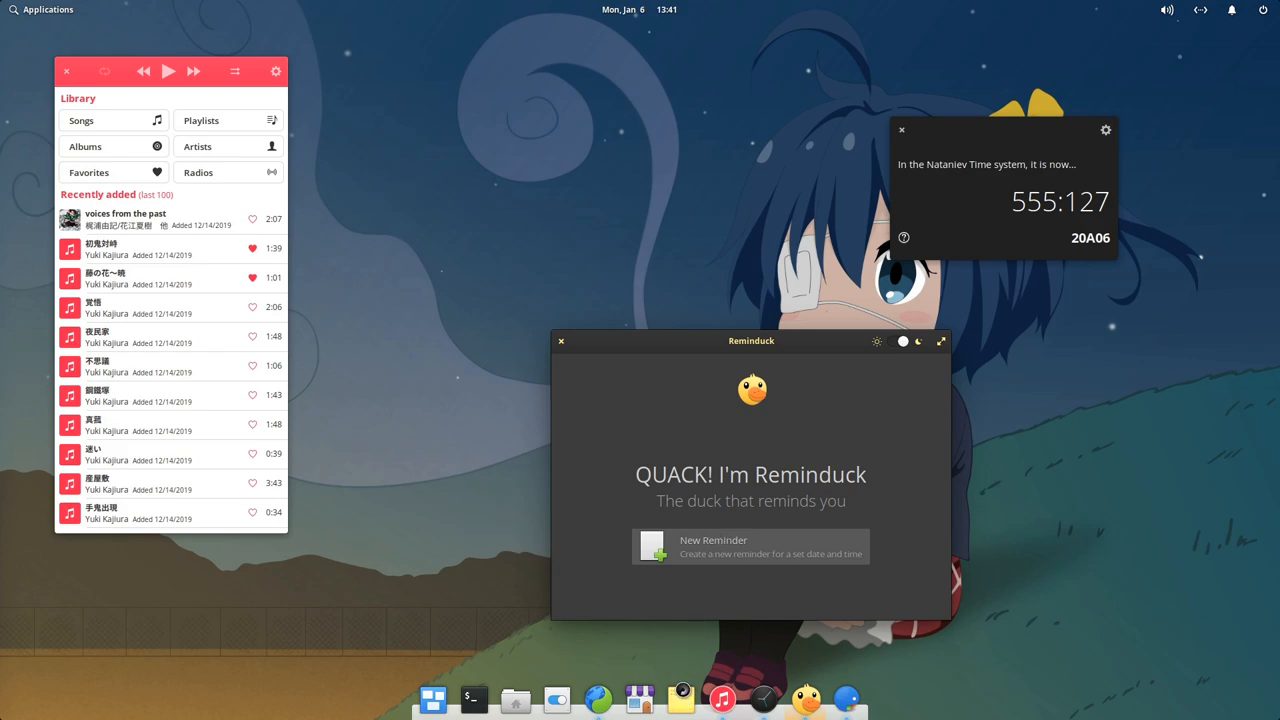
- Launch Notejot, add a second sticky note and colour it salmon
click(680, 700)
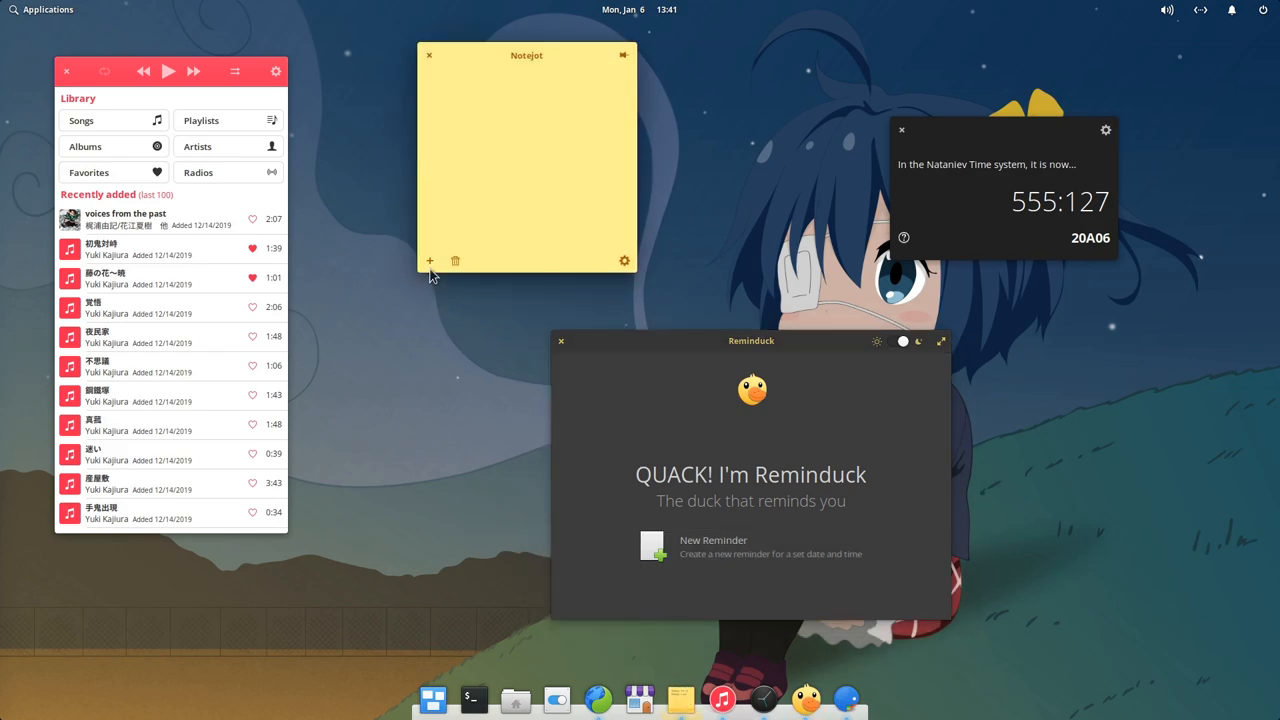
click(430, 260)
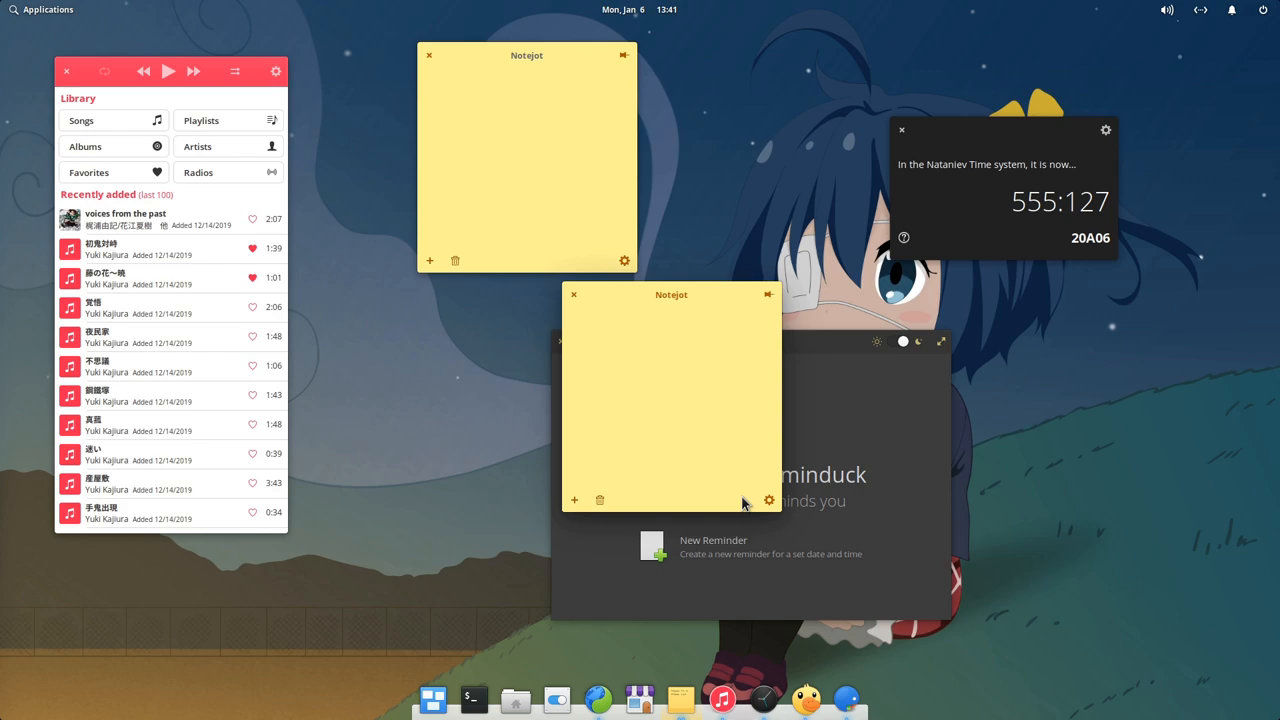
click(768, 500)
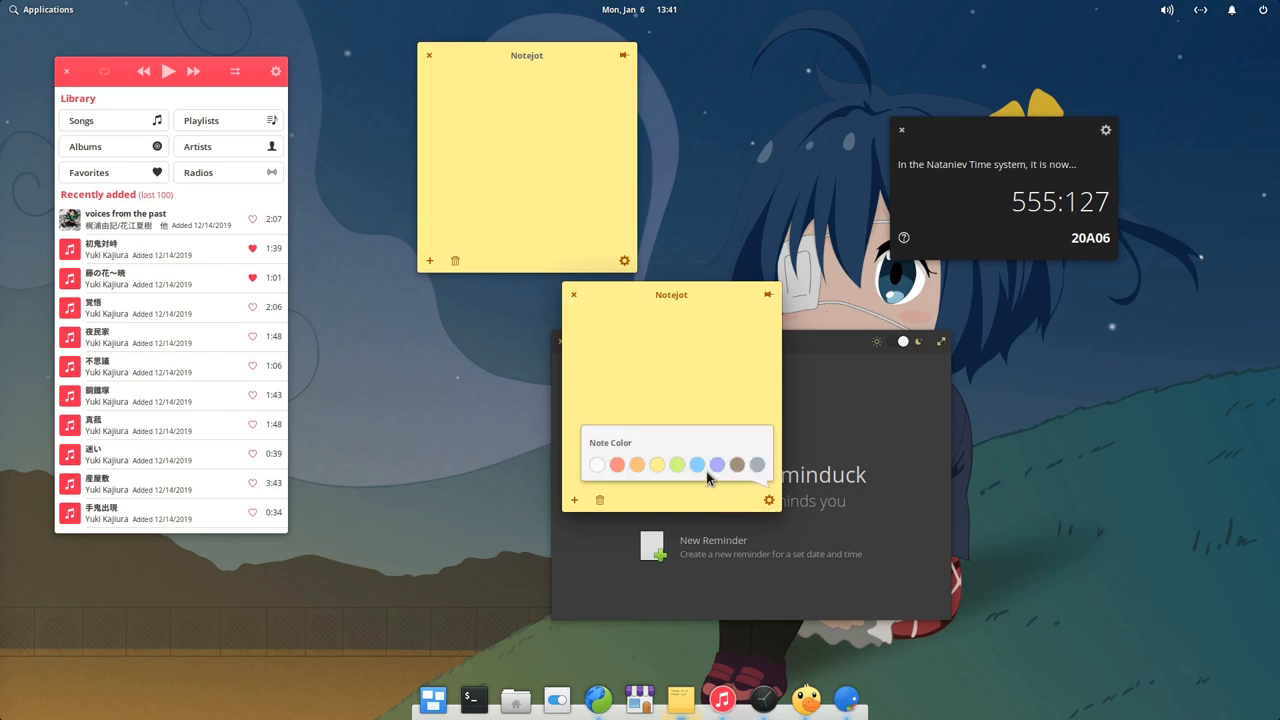
click(716, 464)
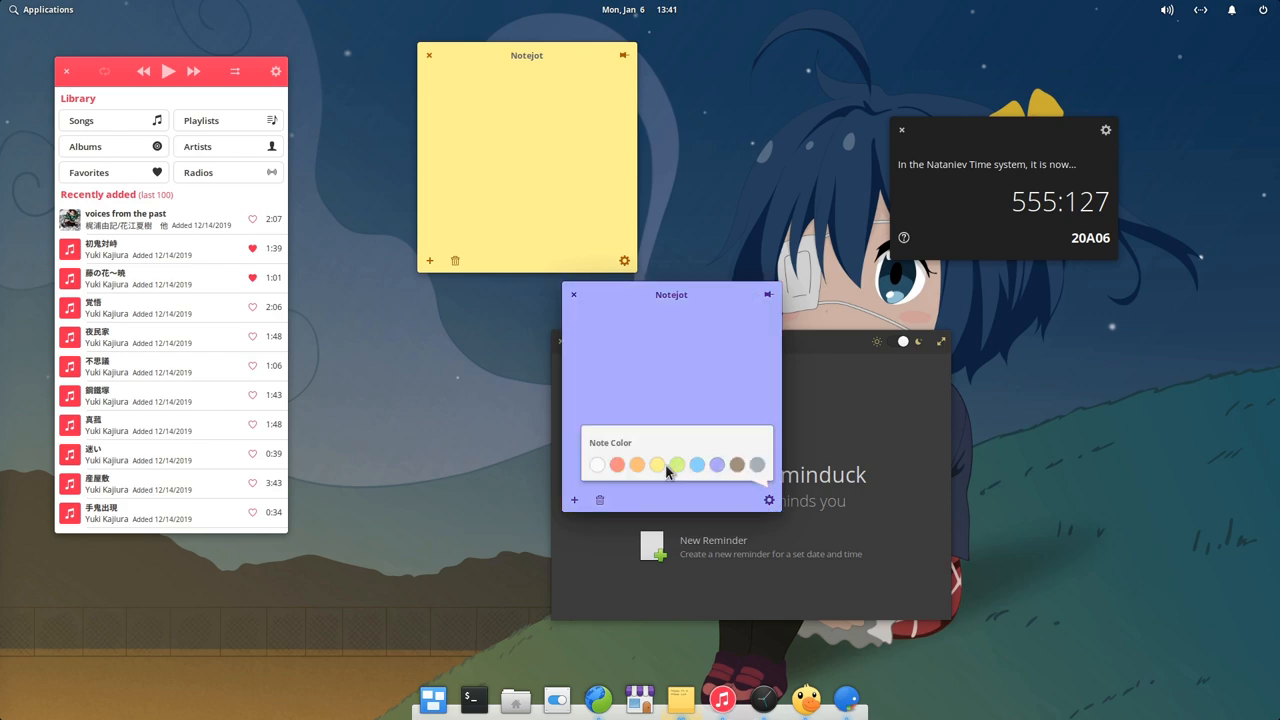
click(616, 464)
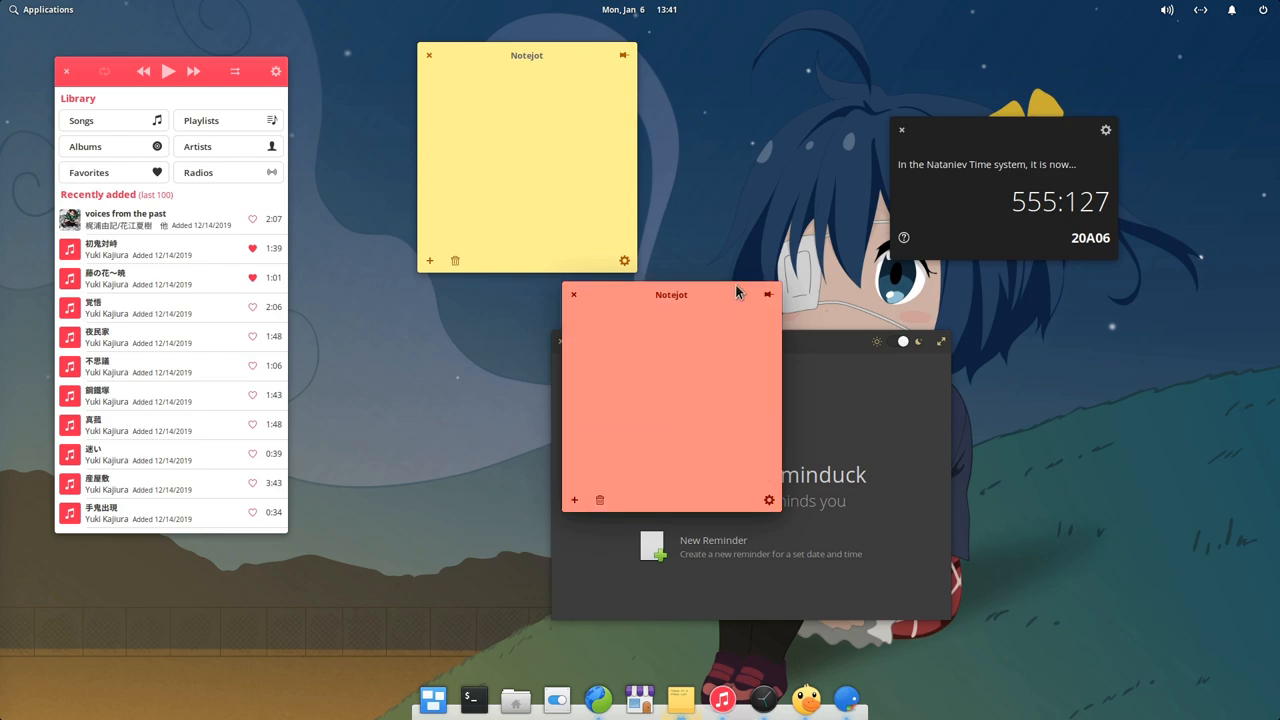
- Drag the salmon note up beside the yellow one near the top of the desktop
drag(672, 294, 768, 140)
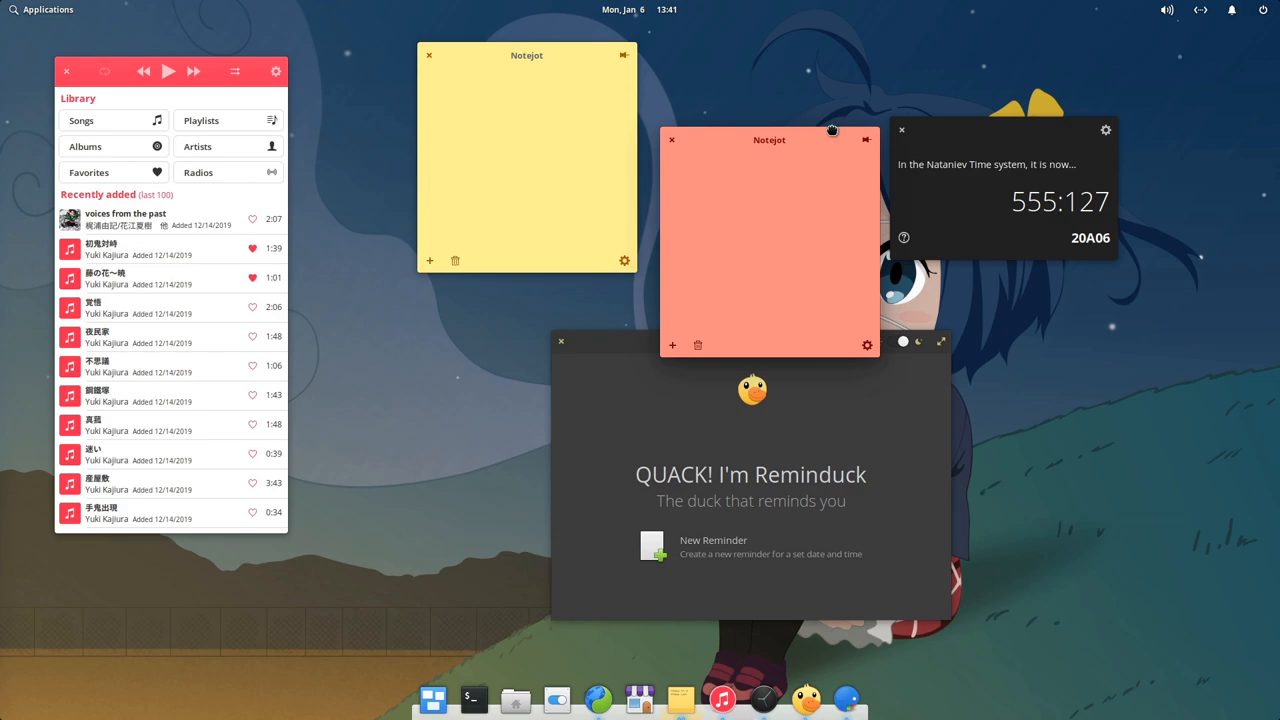
drag(768, 140, 756, 96)
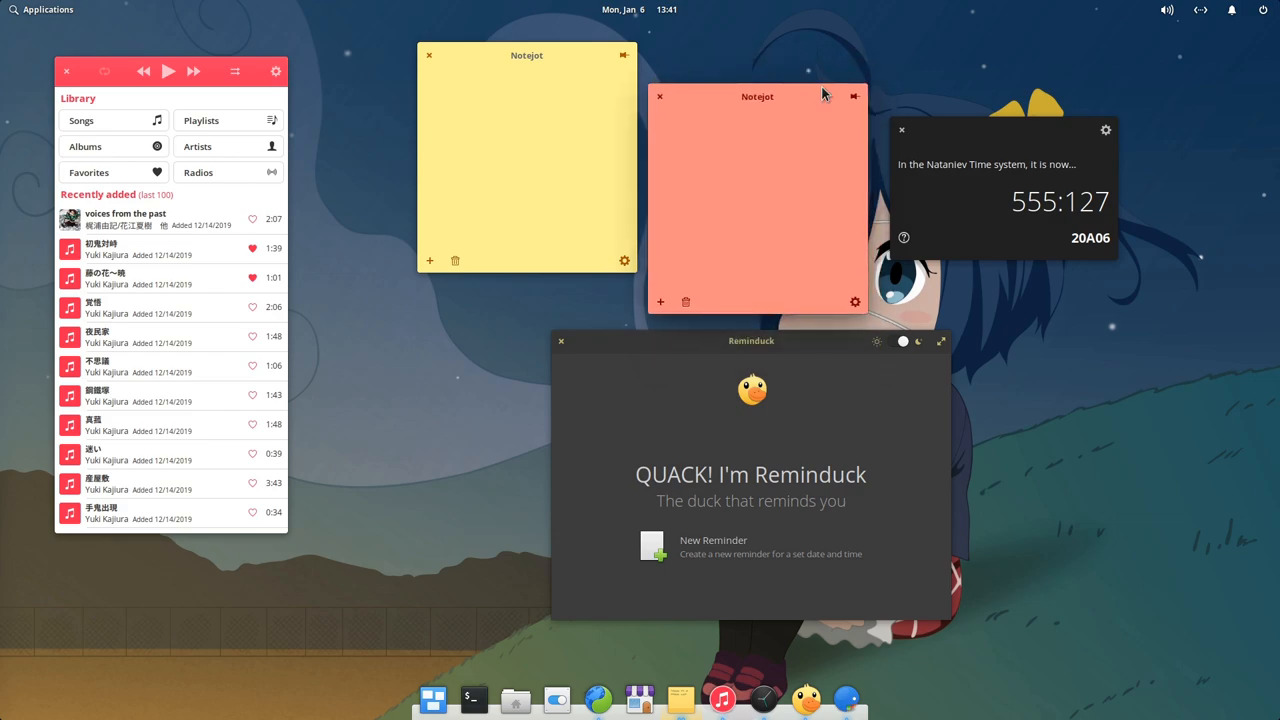
drag(752, 340, 628, 356)
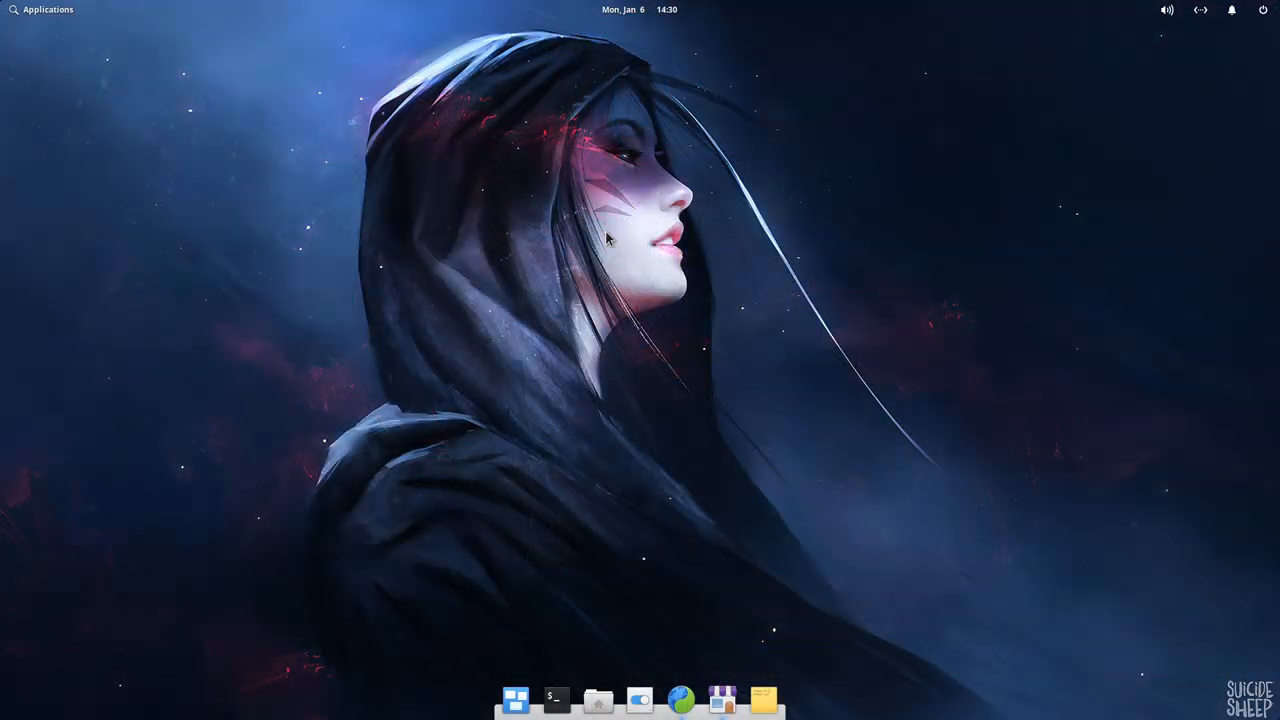
mouse_move(532, 392)
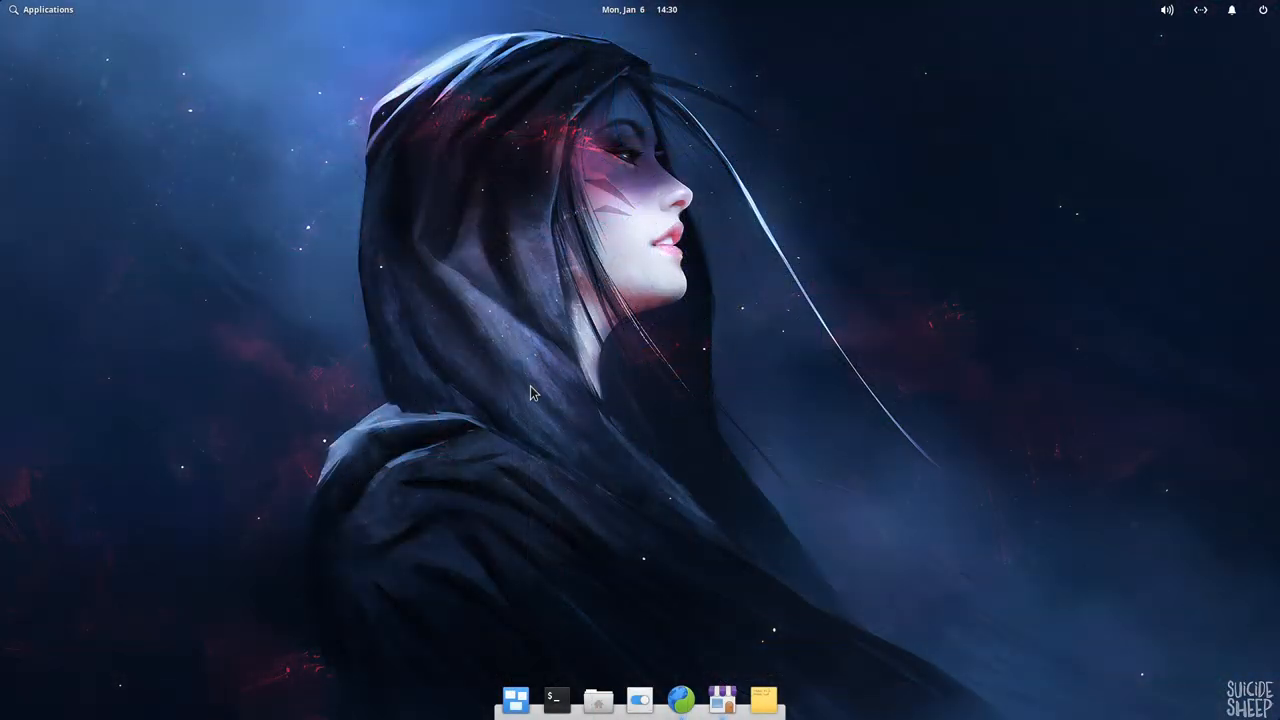
mouse_move(480, 384)
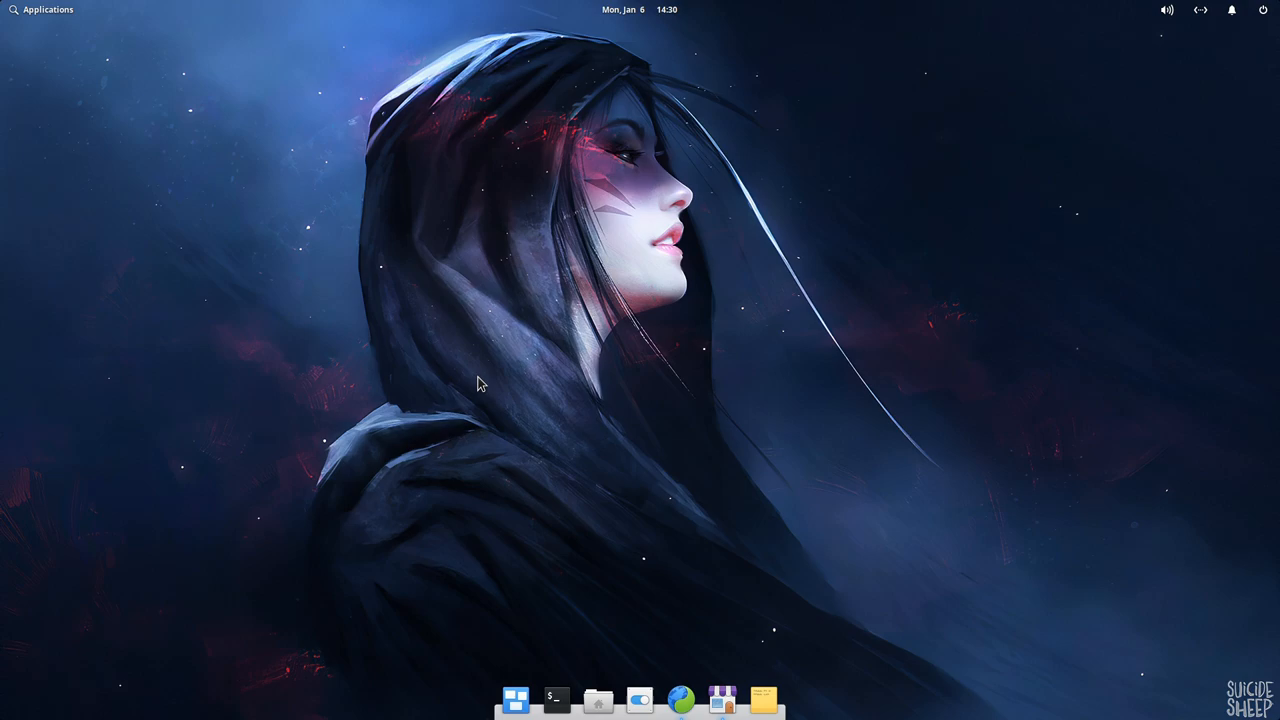
- Launch AppCenter from the dock
click(720, 700)
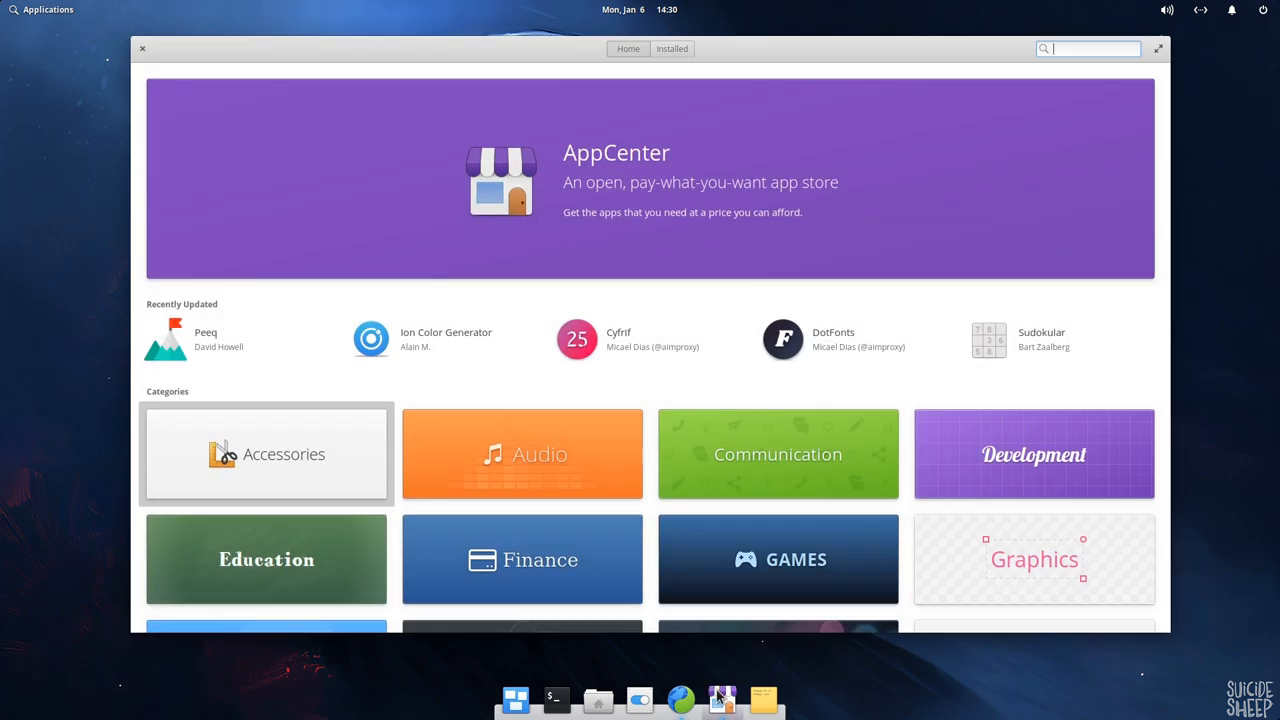
- Scroll the AppCenter home page and enter the Accessories category
scroll(down, 3)
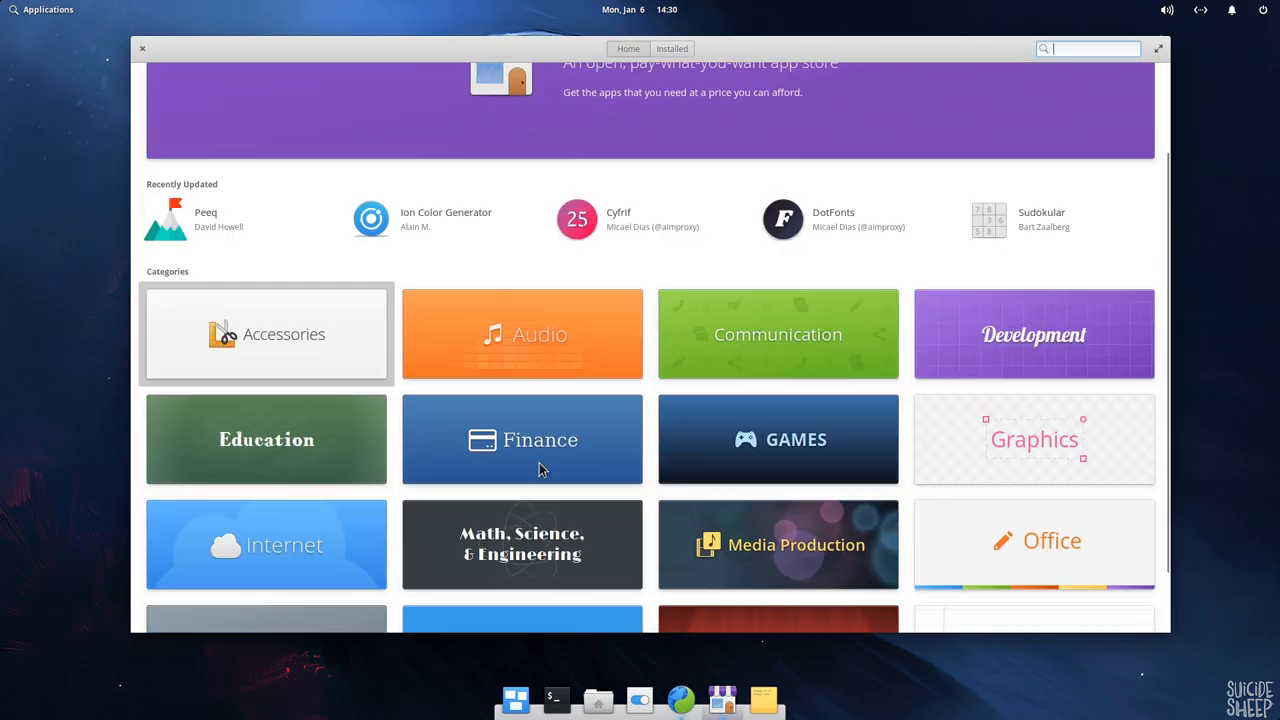
scroll(down, 3)
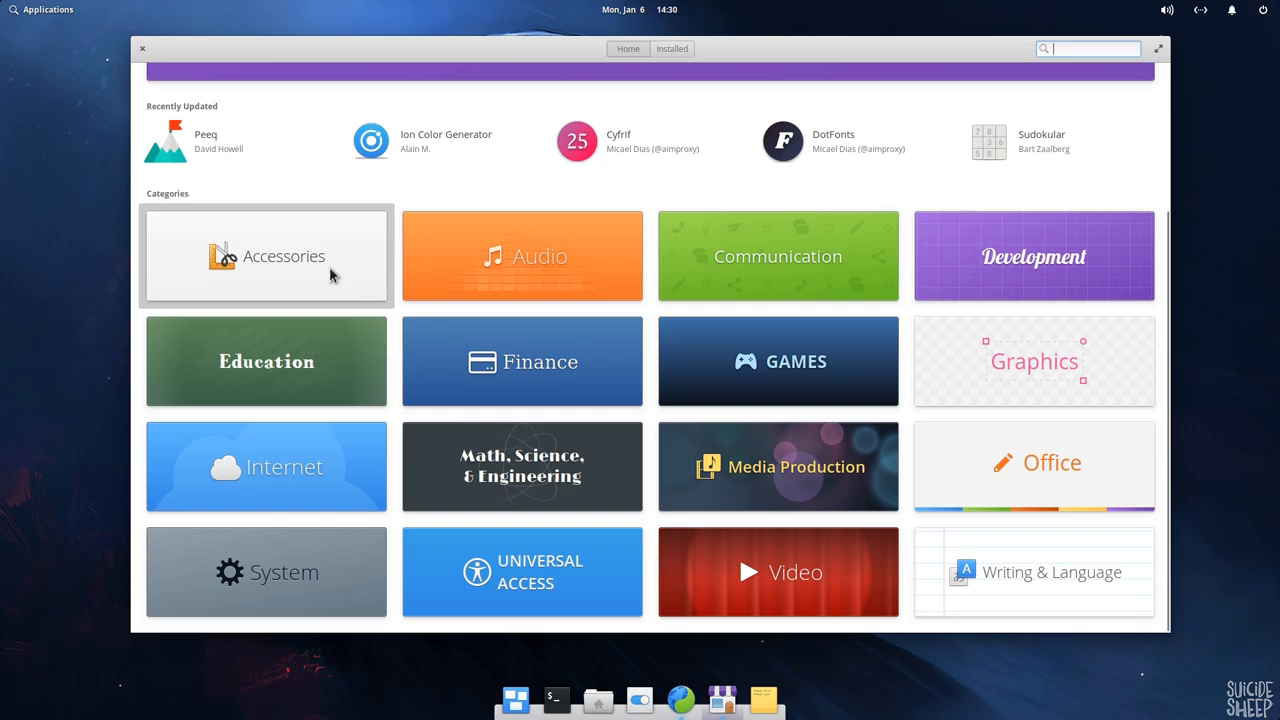
click(266, 256)
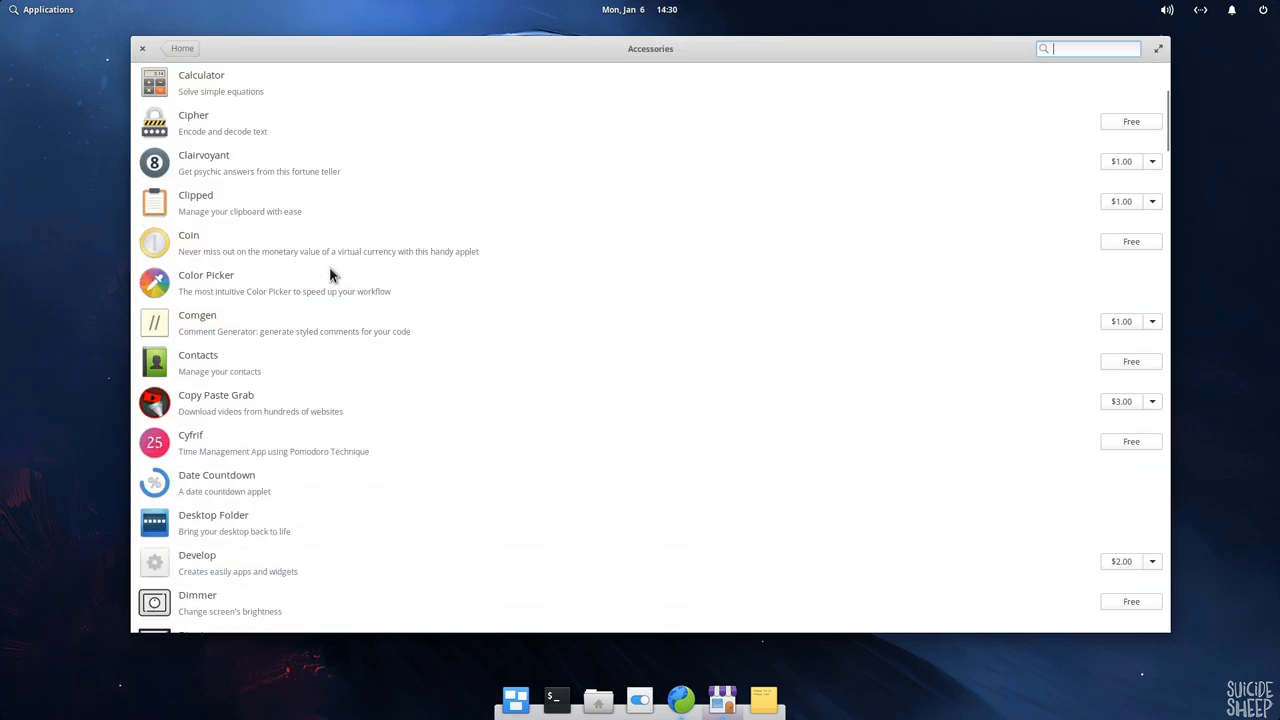
- Scroll through the Accessories list down to the Non-Curated Apps section
scroll(down, 3)
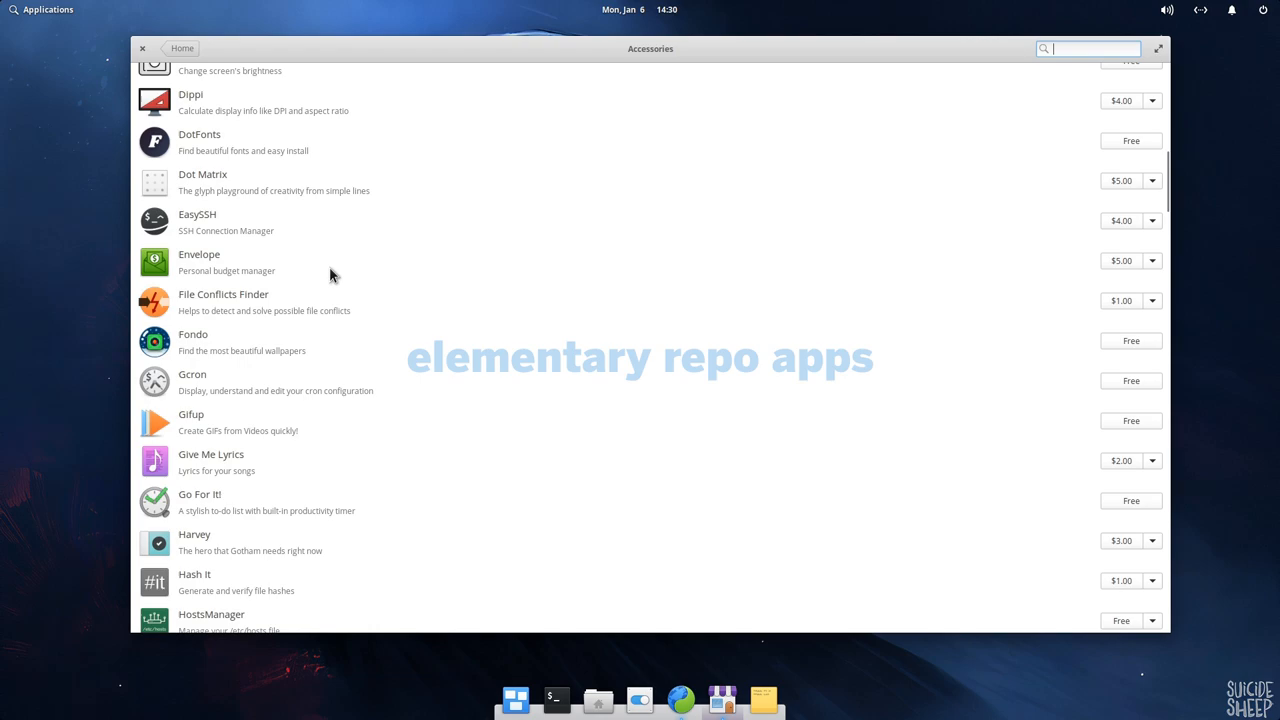
scroll(down, 3)
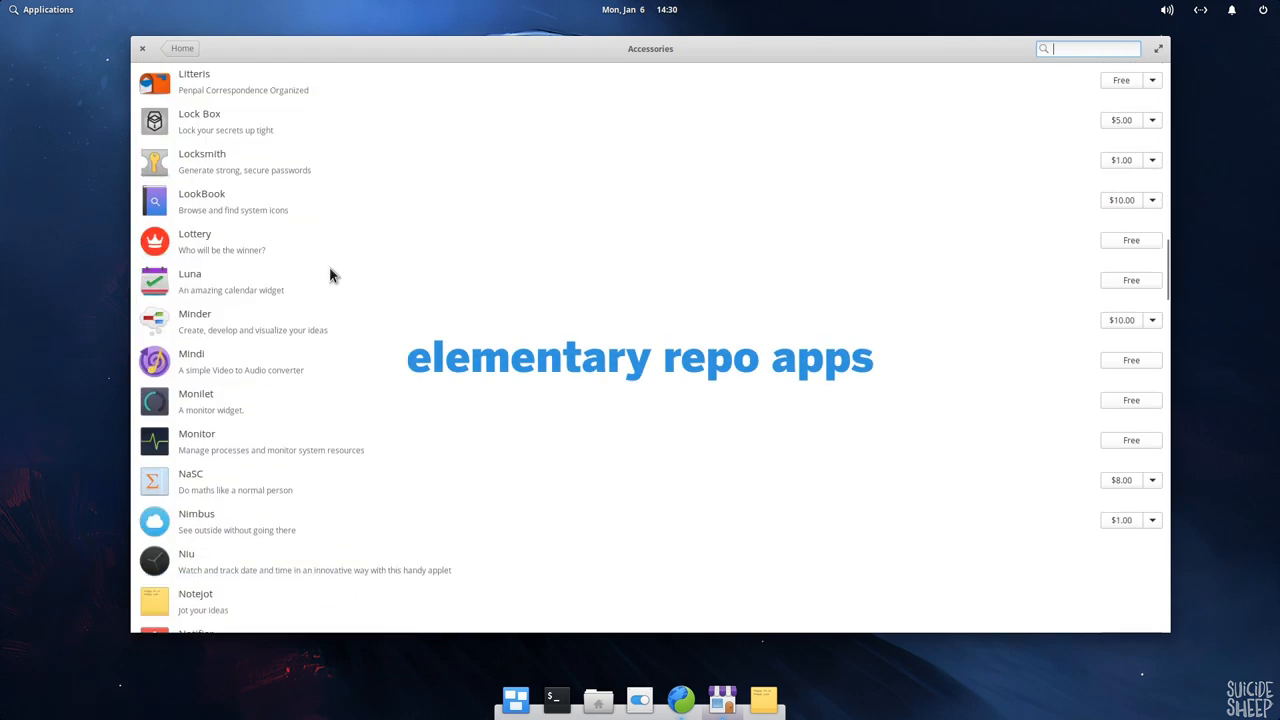
scroll(down, 3)
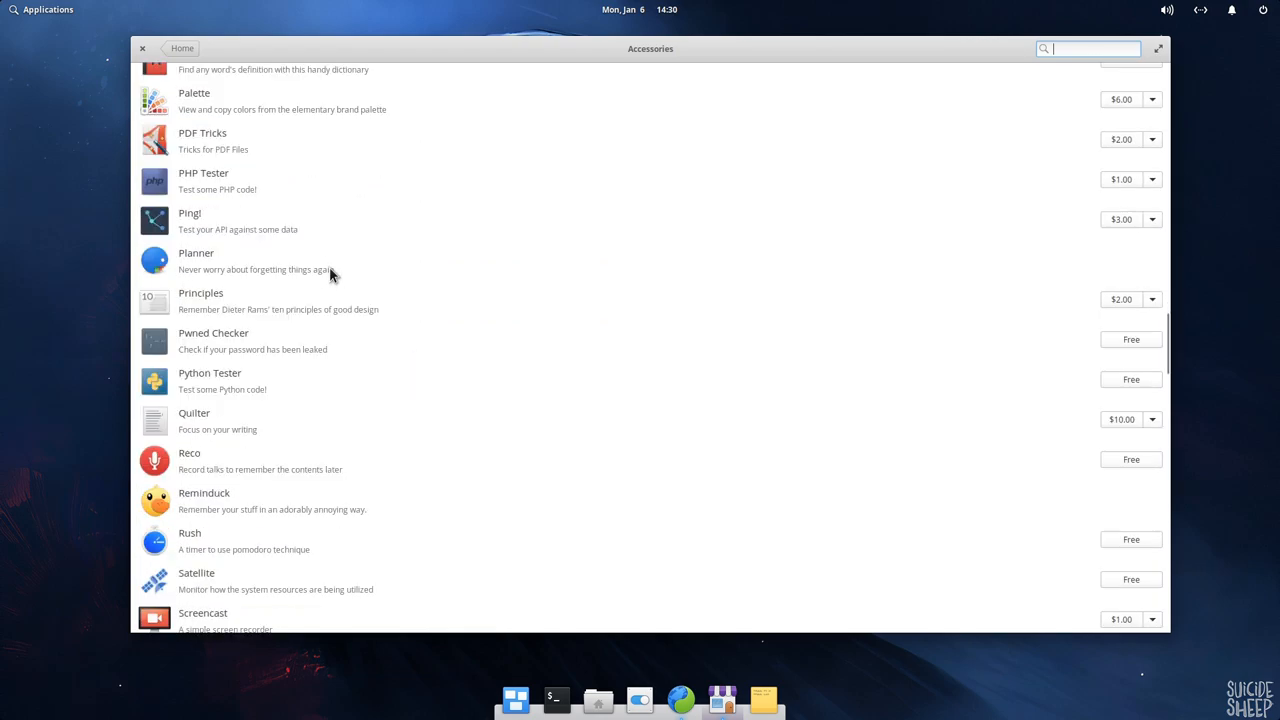
scroll(down, 3)
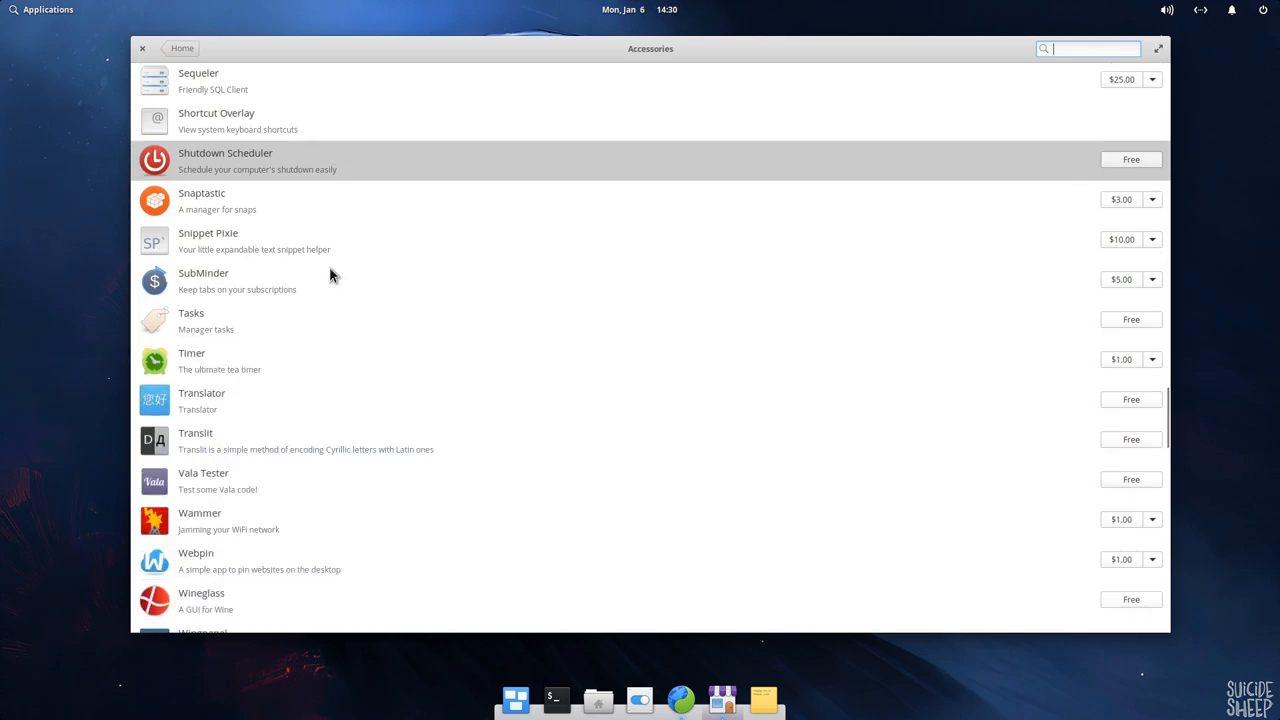
scroll(down, 3)
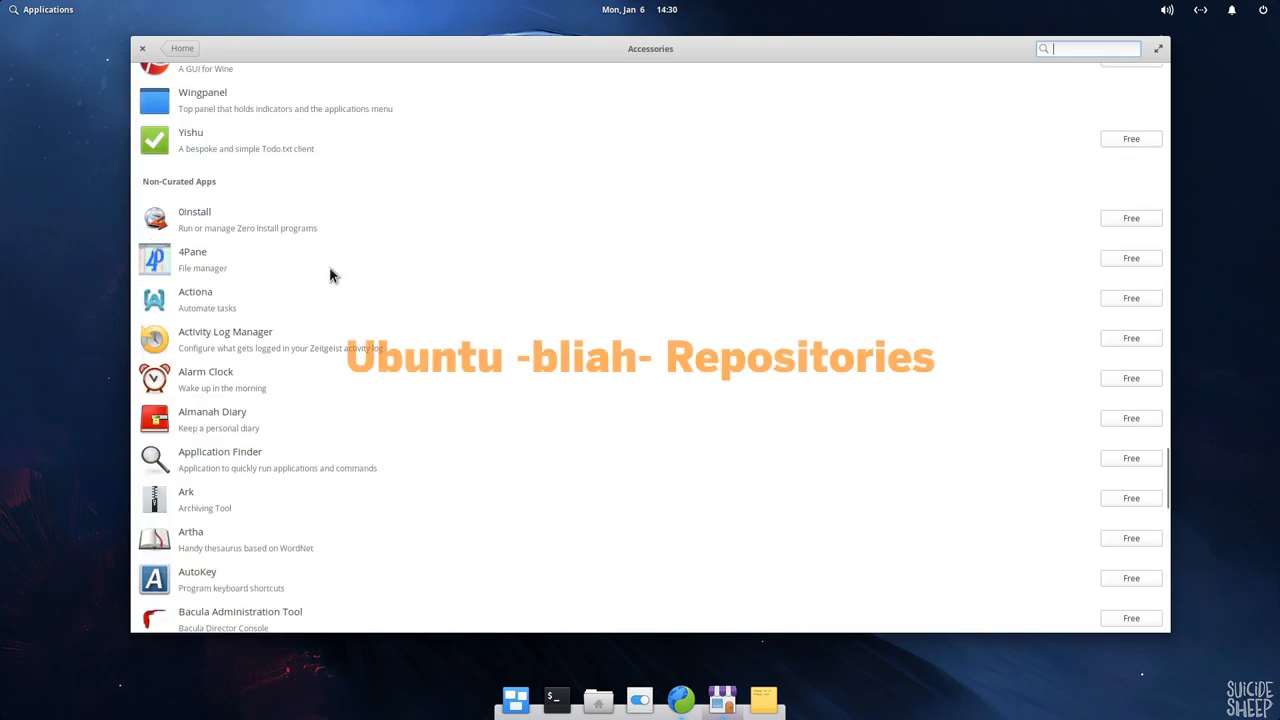
scroll(down, 3)
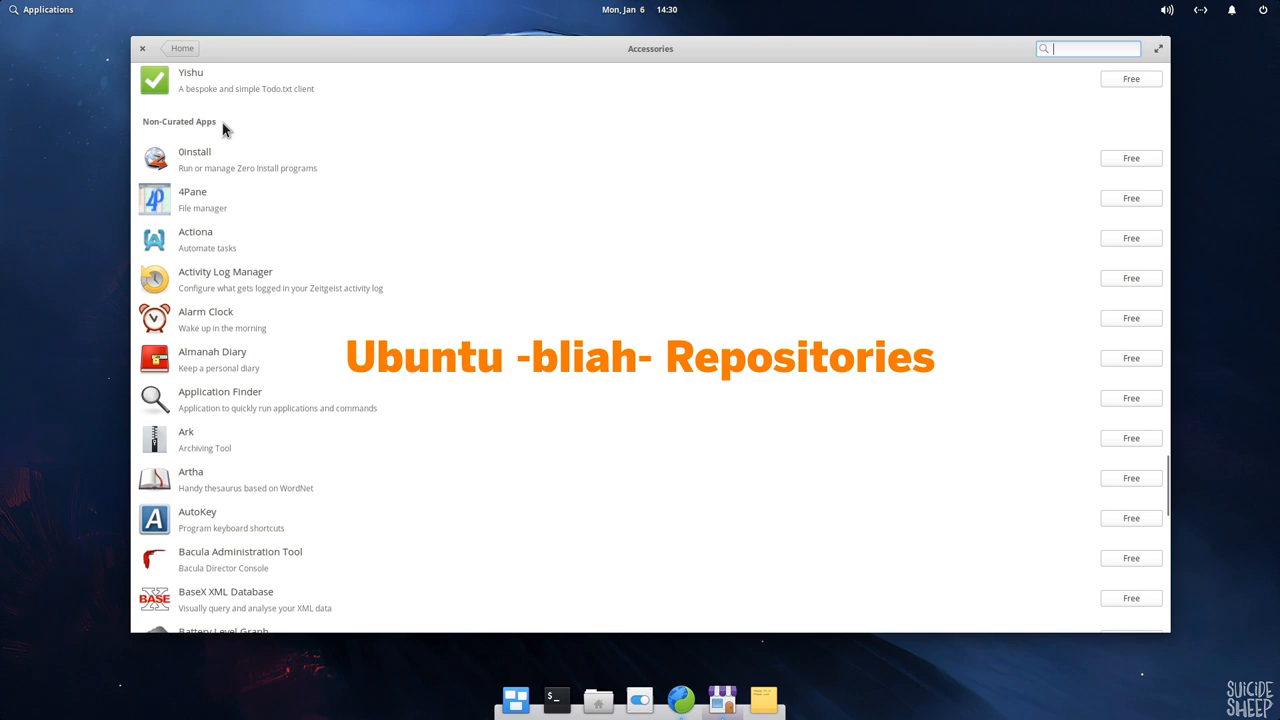
scroll(down, 3)
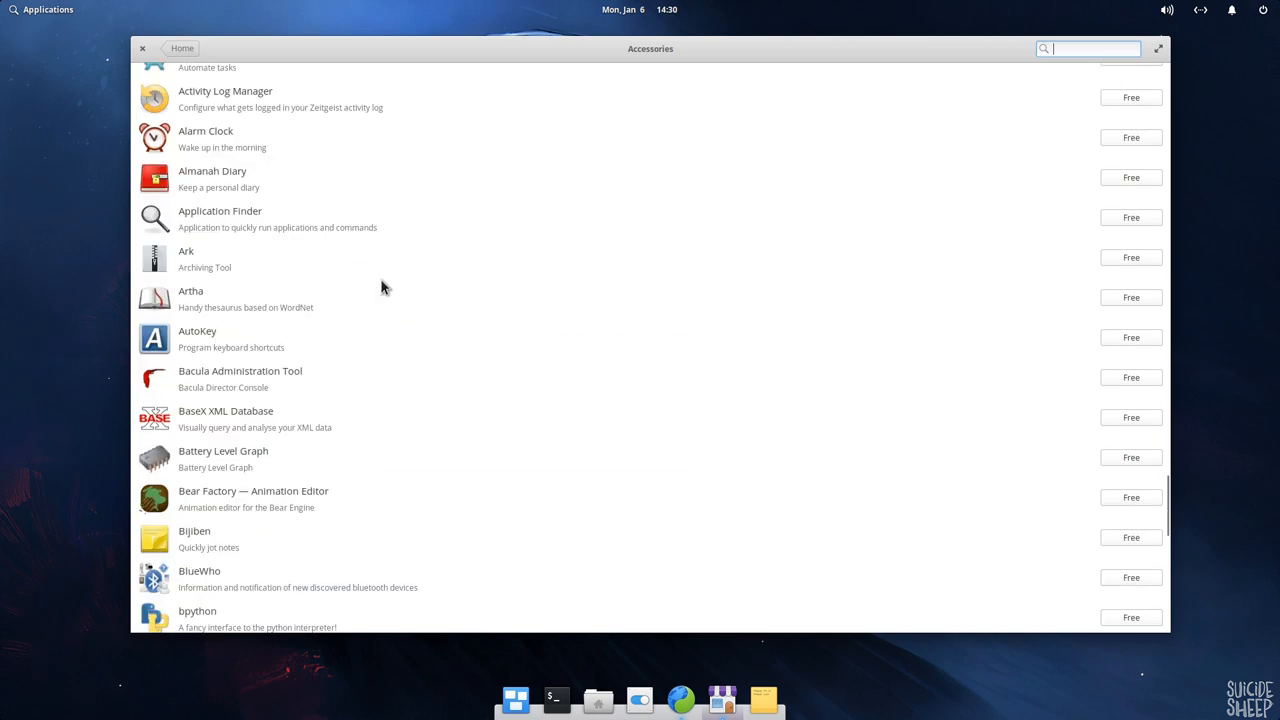
scroll(down, 3)
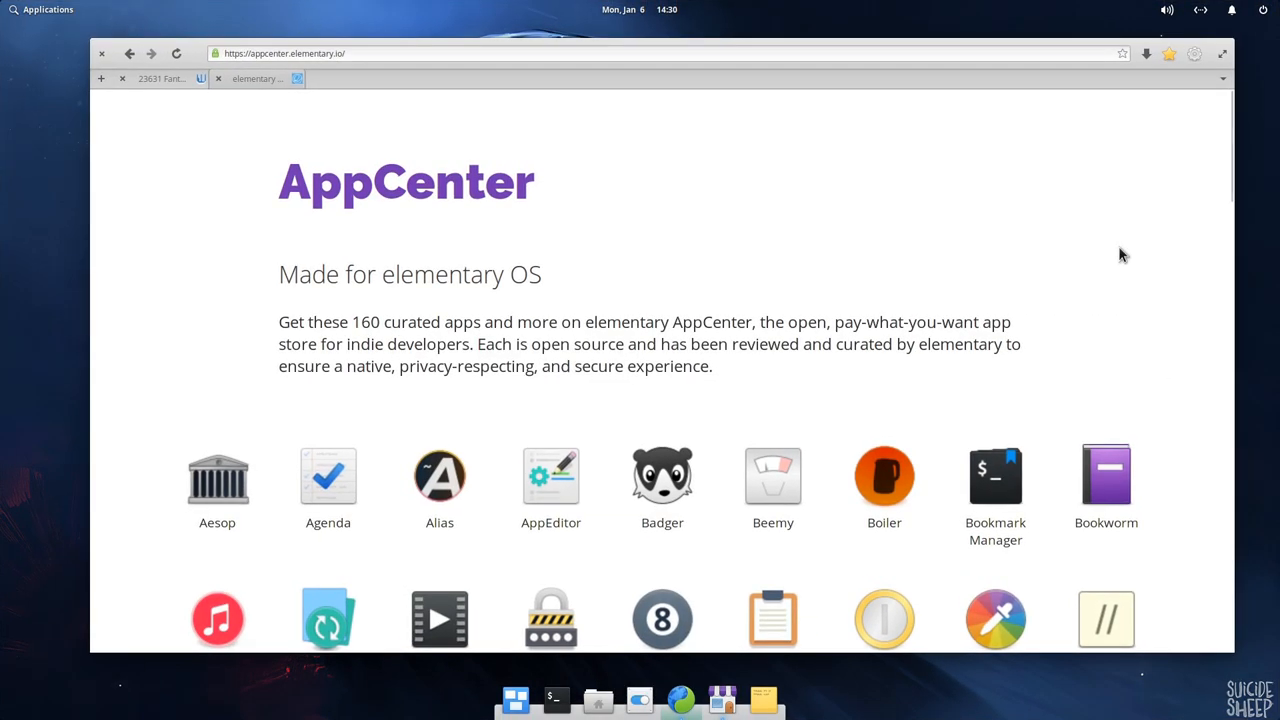
- Scroll down the AppCenter website's curated app grid from Aesop to Quilter
scroll(down, 3)
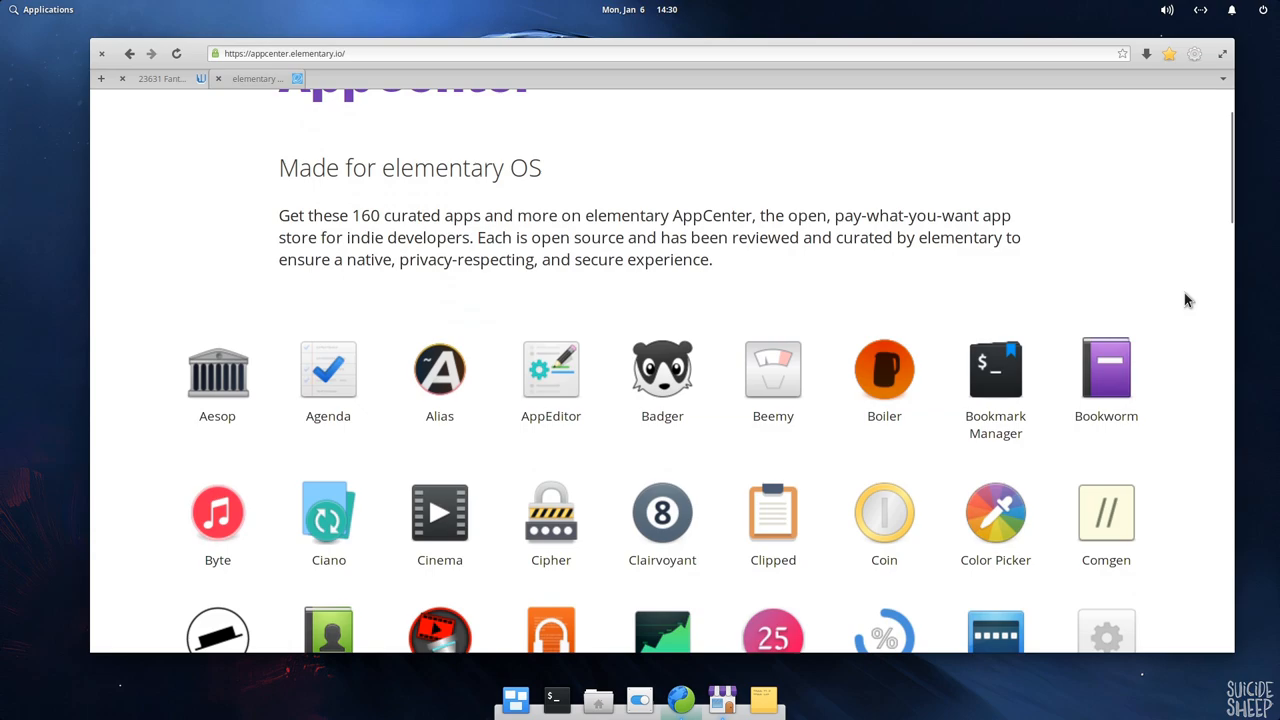
scroll(down, 3)
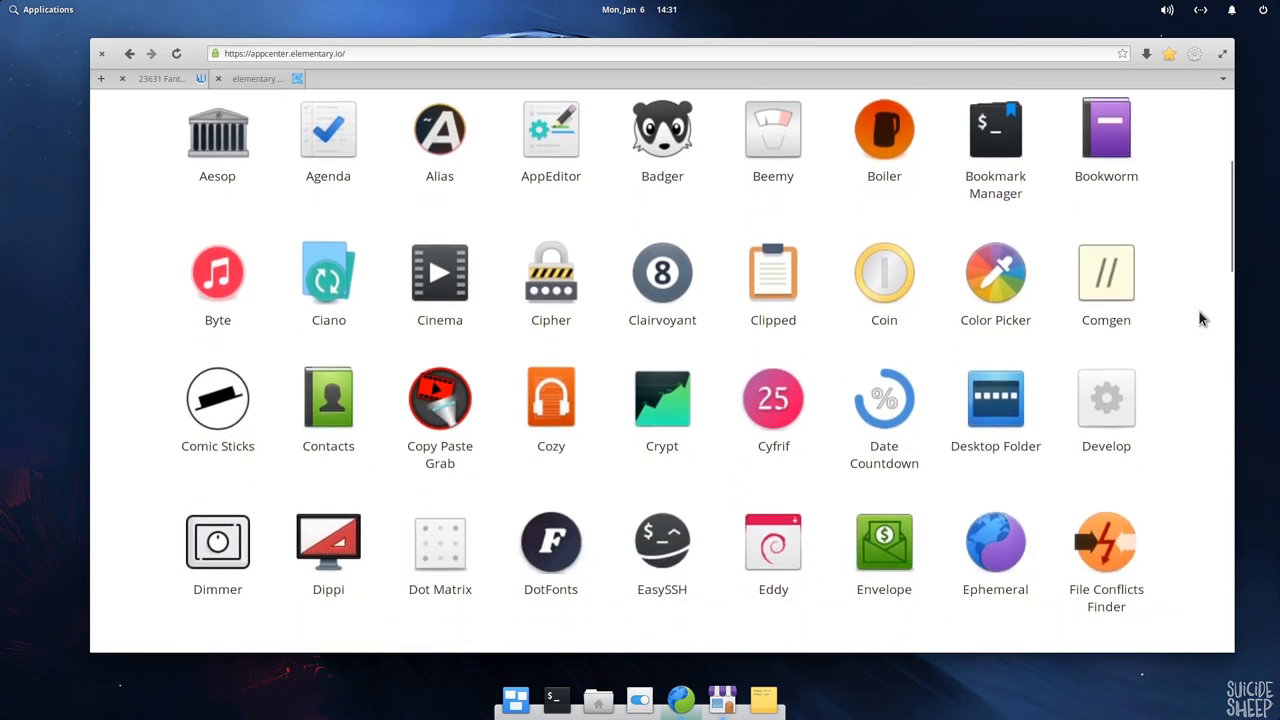
scroll(down, 3)
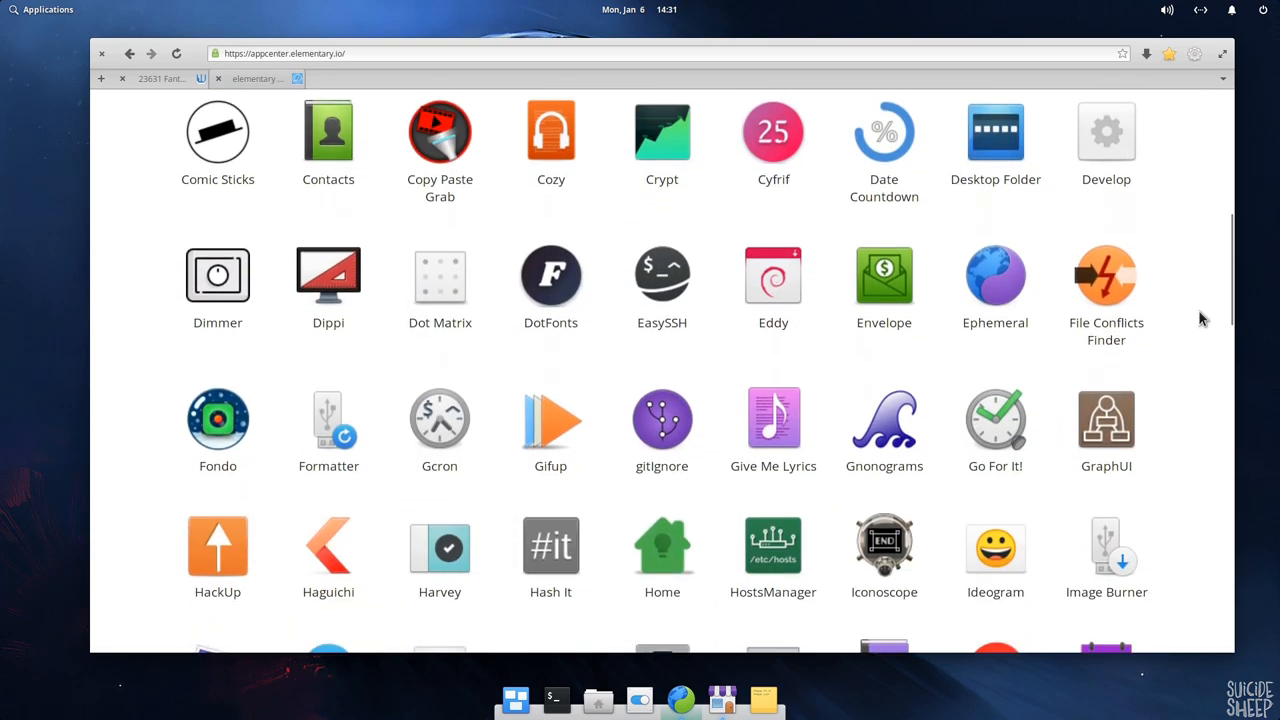
scroll(down, 3)
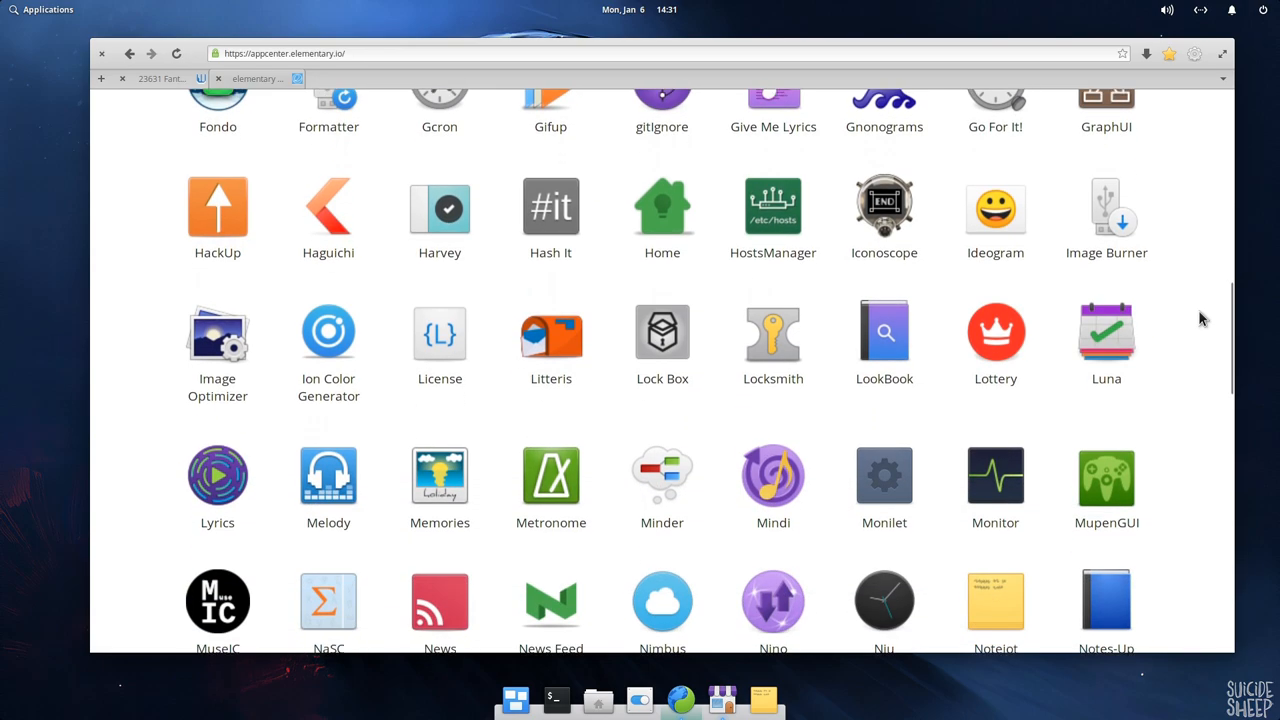
scroll(down, 3)
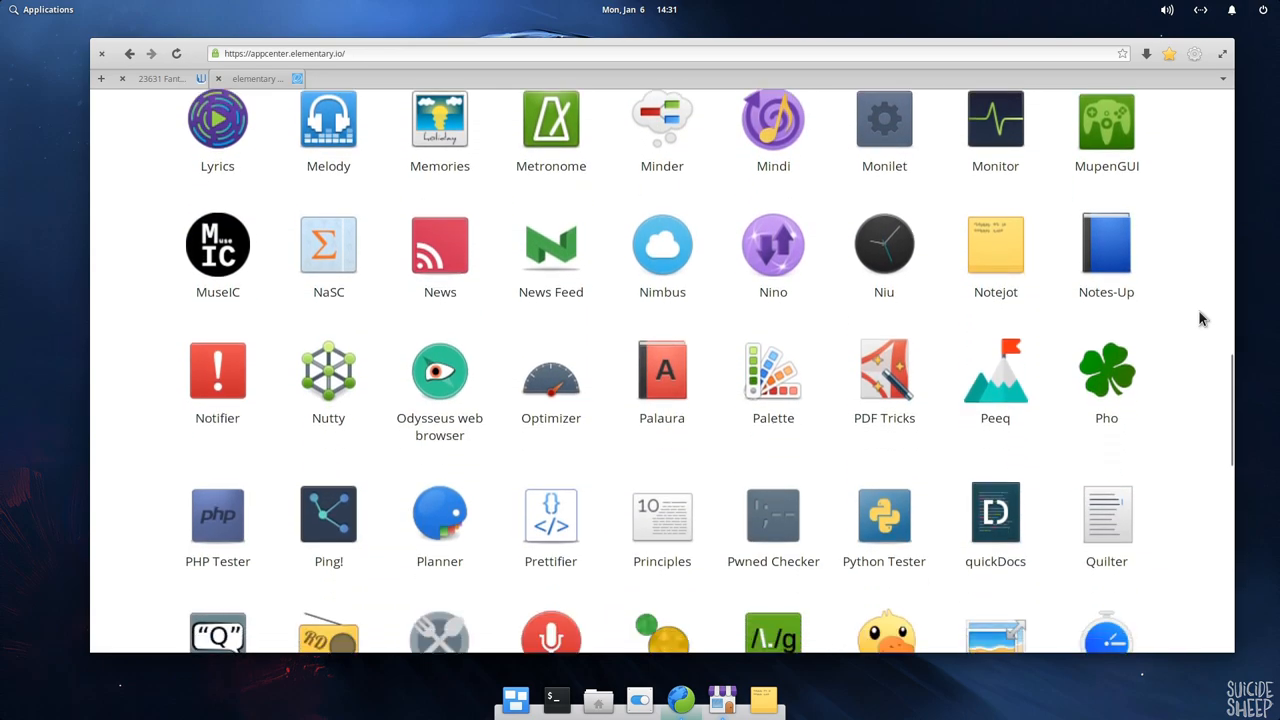
scroll(down, 3)
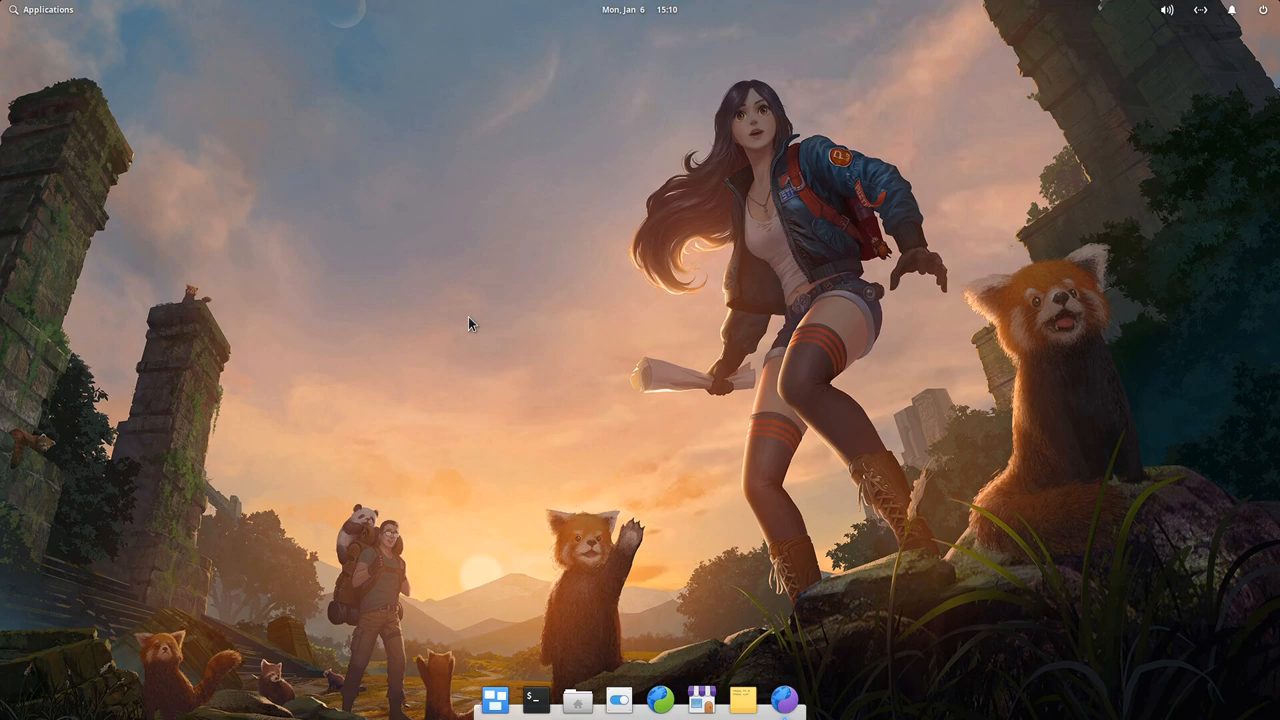
mouse_move(404, 312)
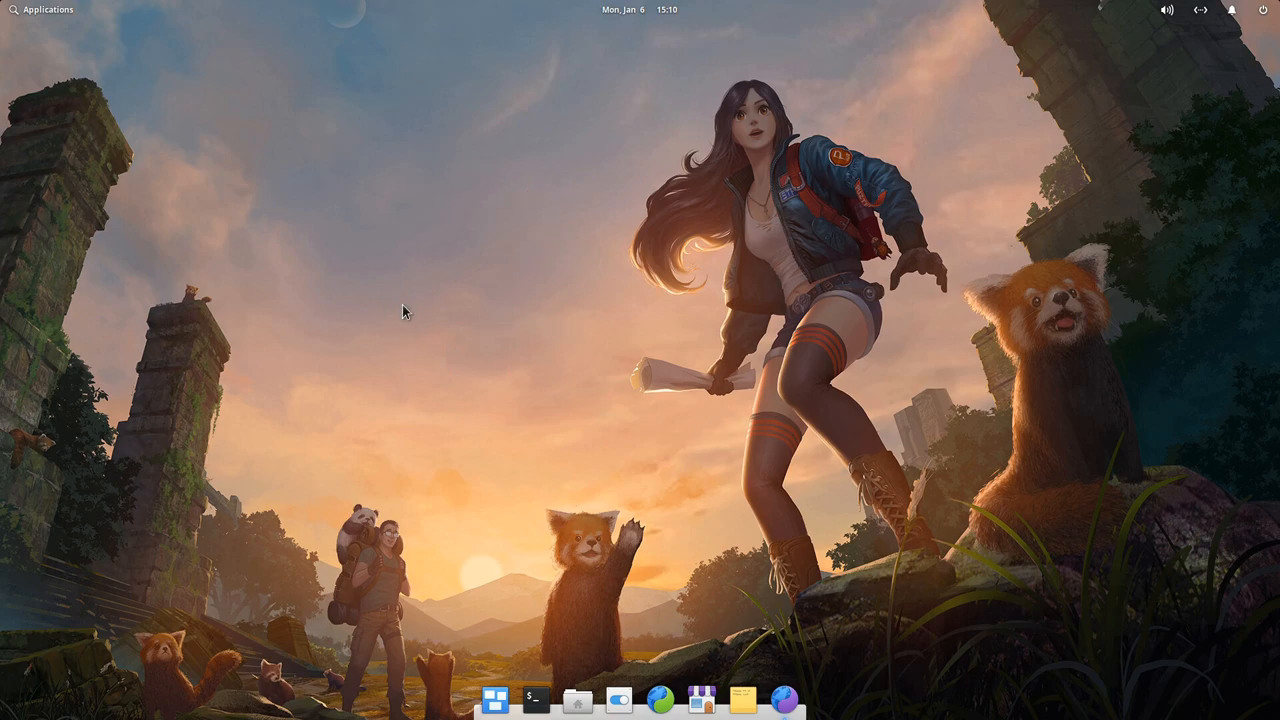
mouse_move(420, 336)
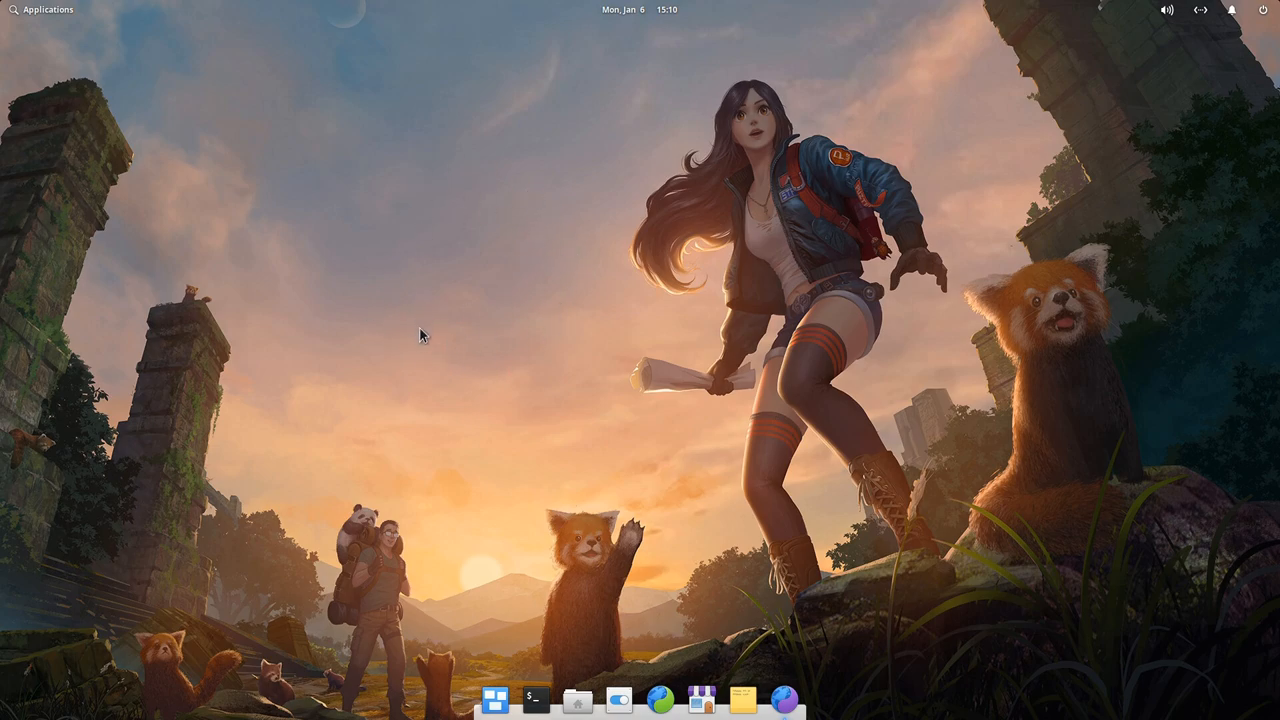
mouse_move(708, 580)
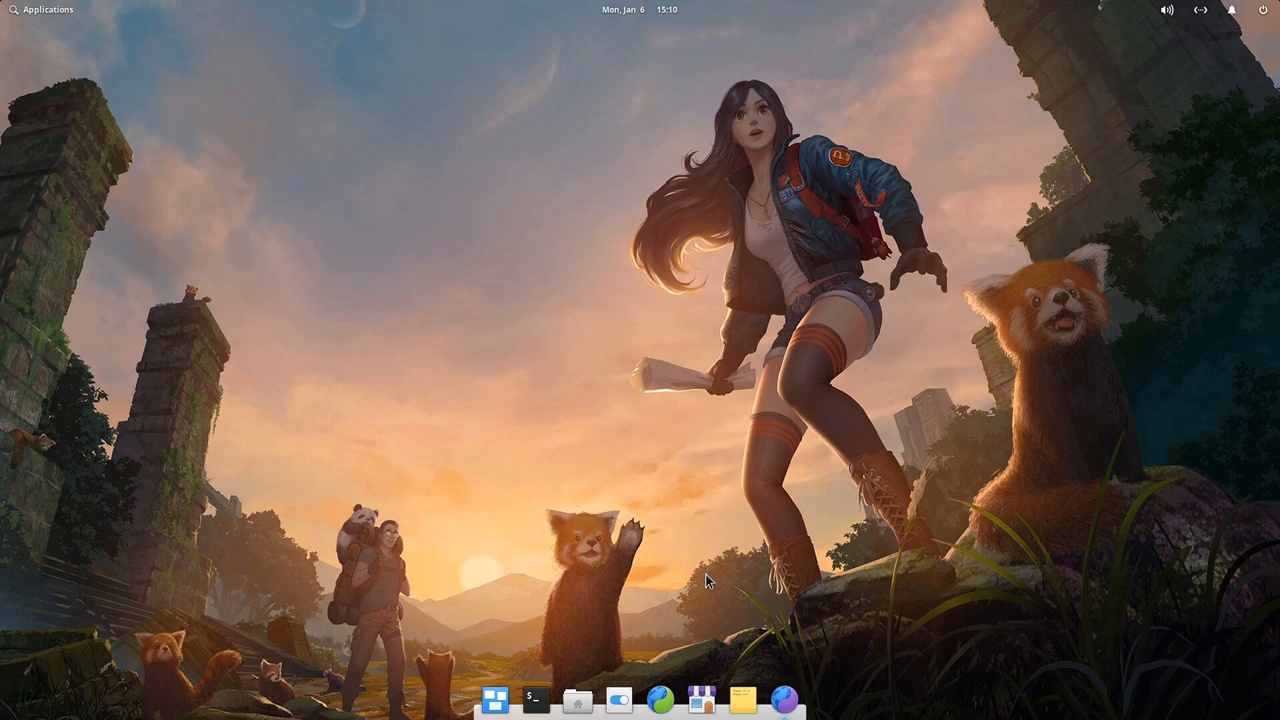
- Launch the Ephemeral incognito browser from the dock
click(784, 698)
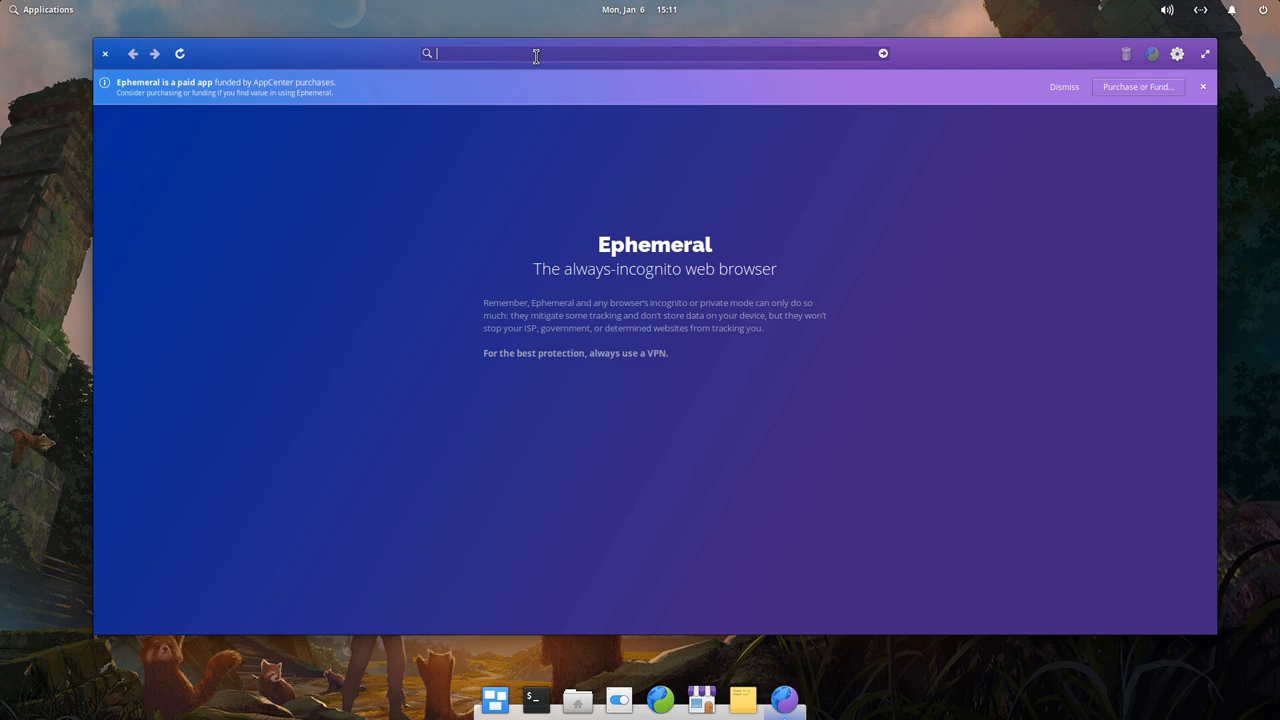
- Navigate to developer.elementary.io by entering 'dev' in the address bar
text(developer.elementary.io/)
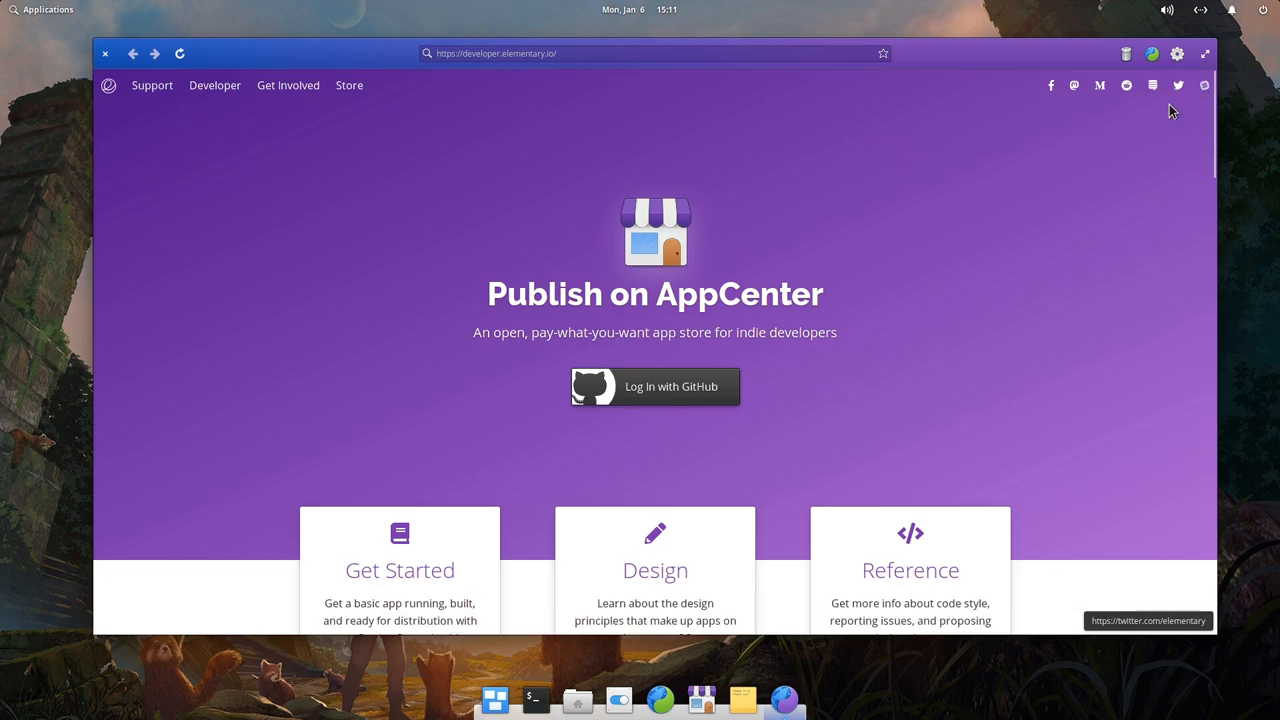
mouse_move(810, 308)
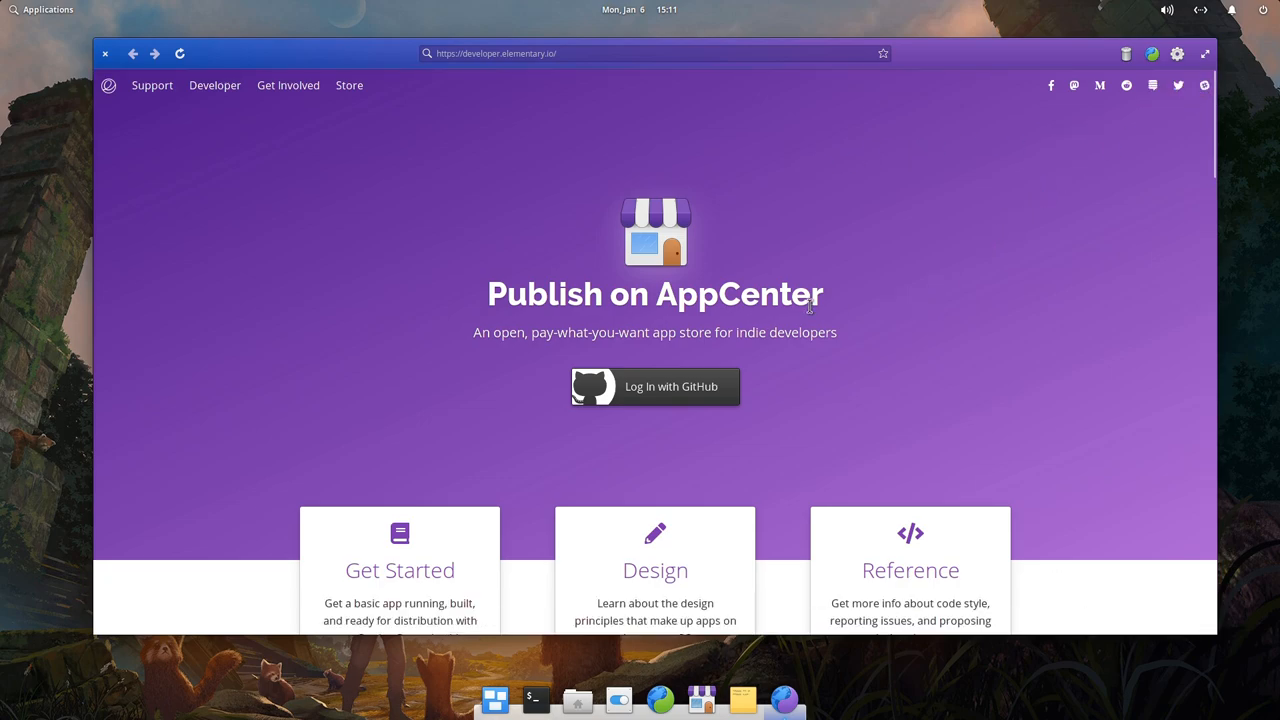
- Scroll the developer page and follow the Get Started card into the guide
scroll(up, 3)
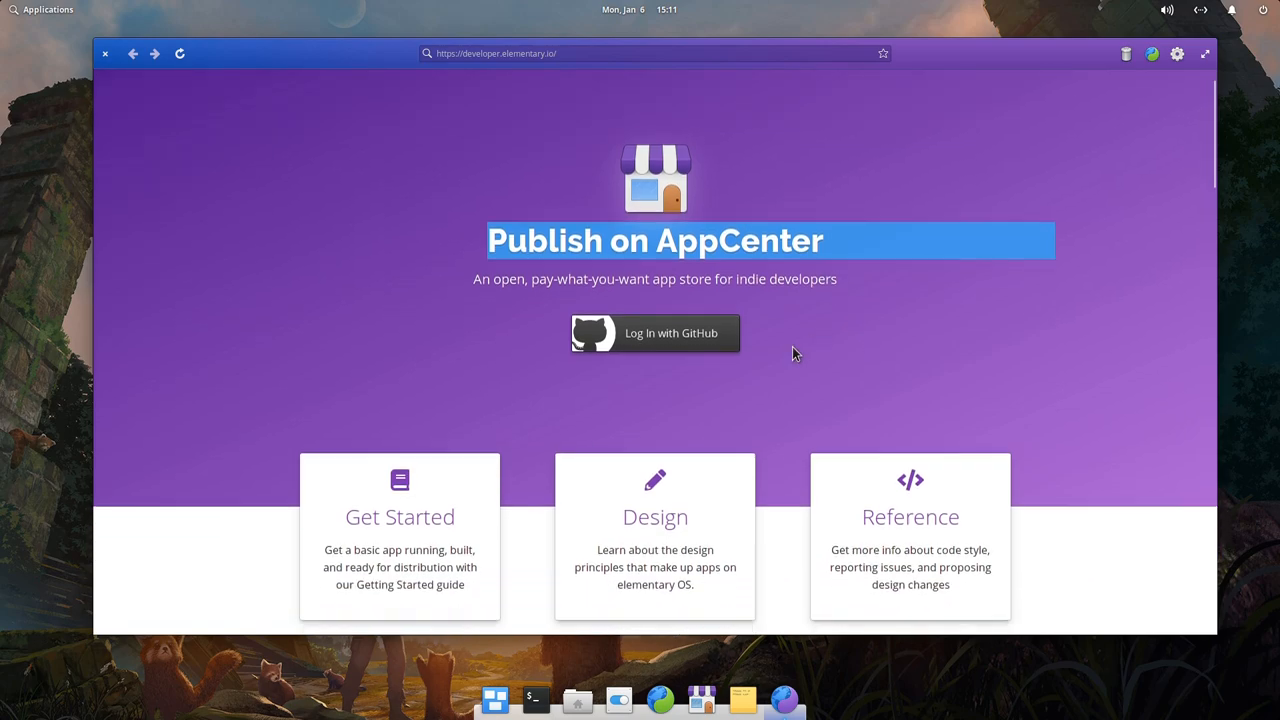
scroll(down, 3)
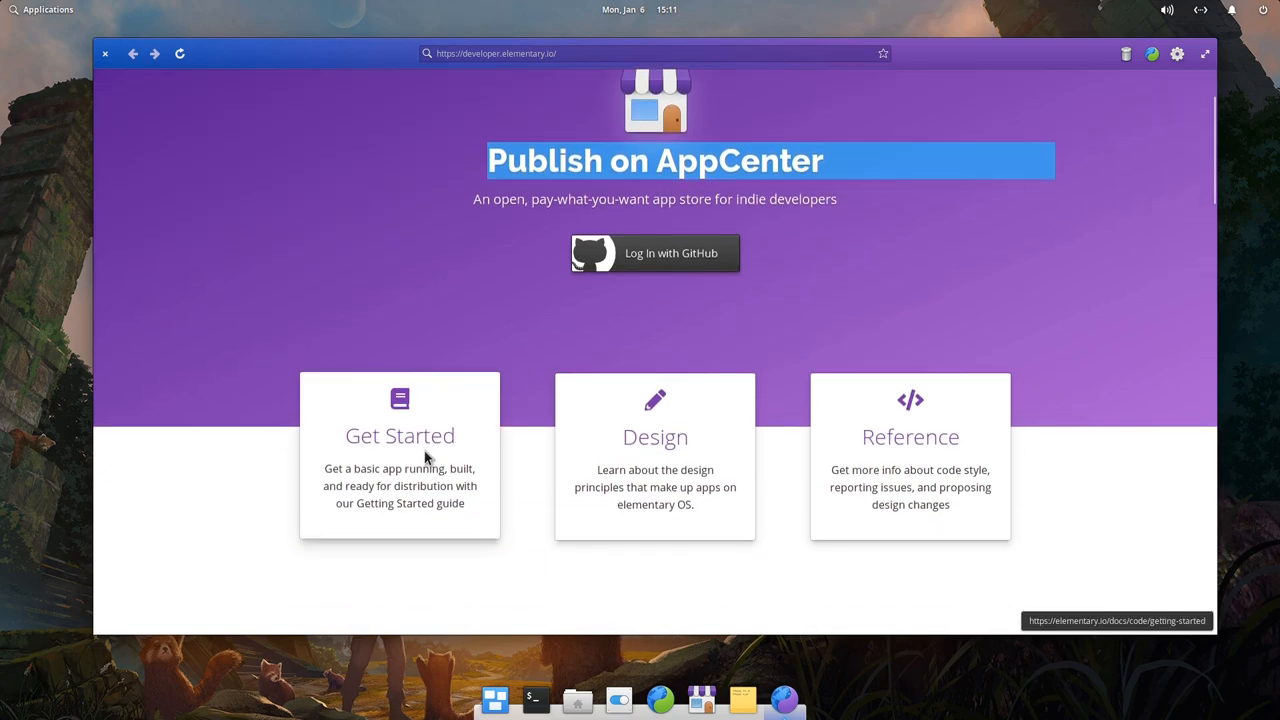
click(400, 436)
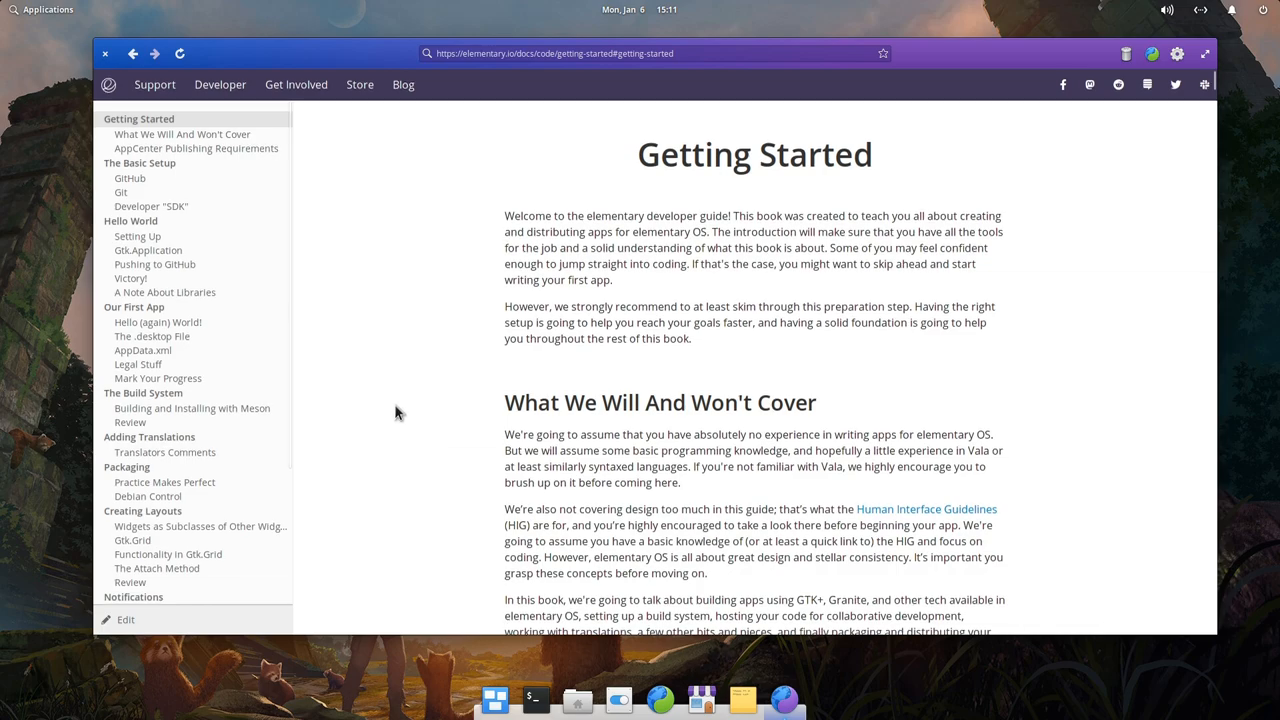
- Read through the Hello (again) World! chapter of the developer guide
scroll(down, 3)
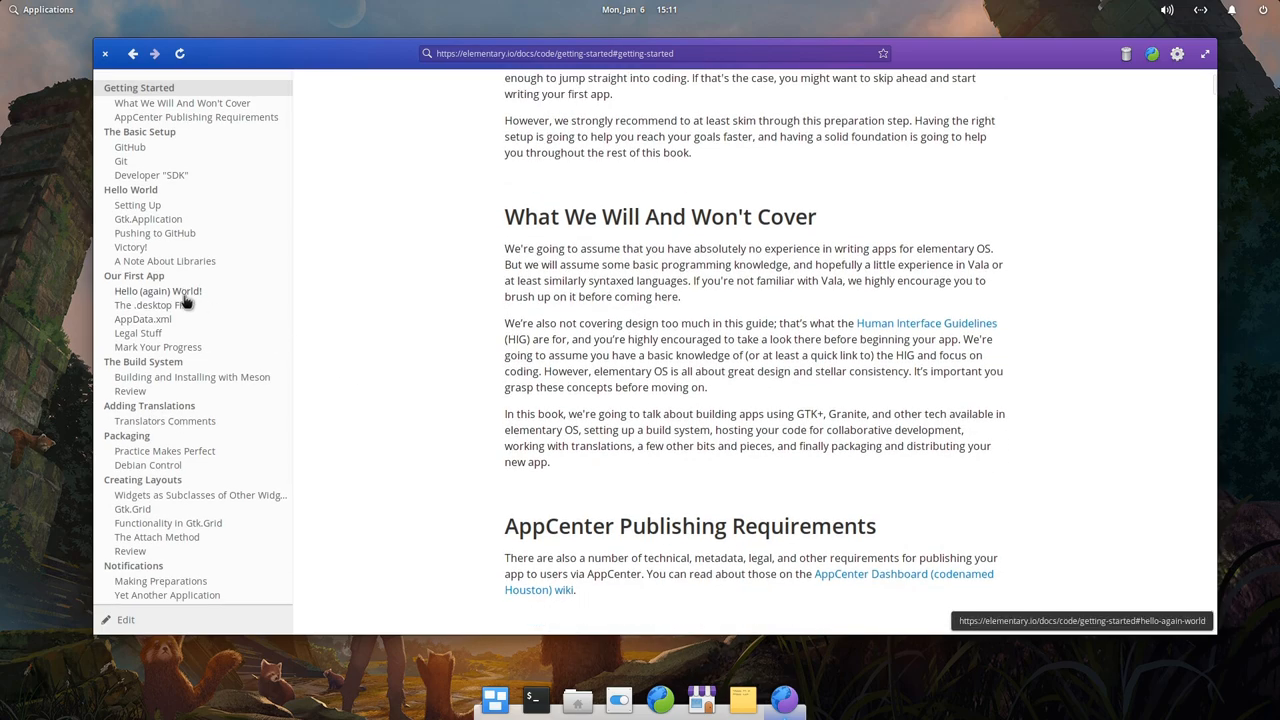
click(156, 290)
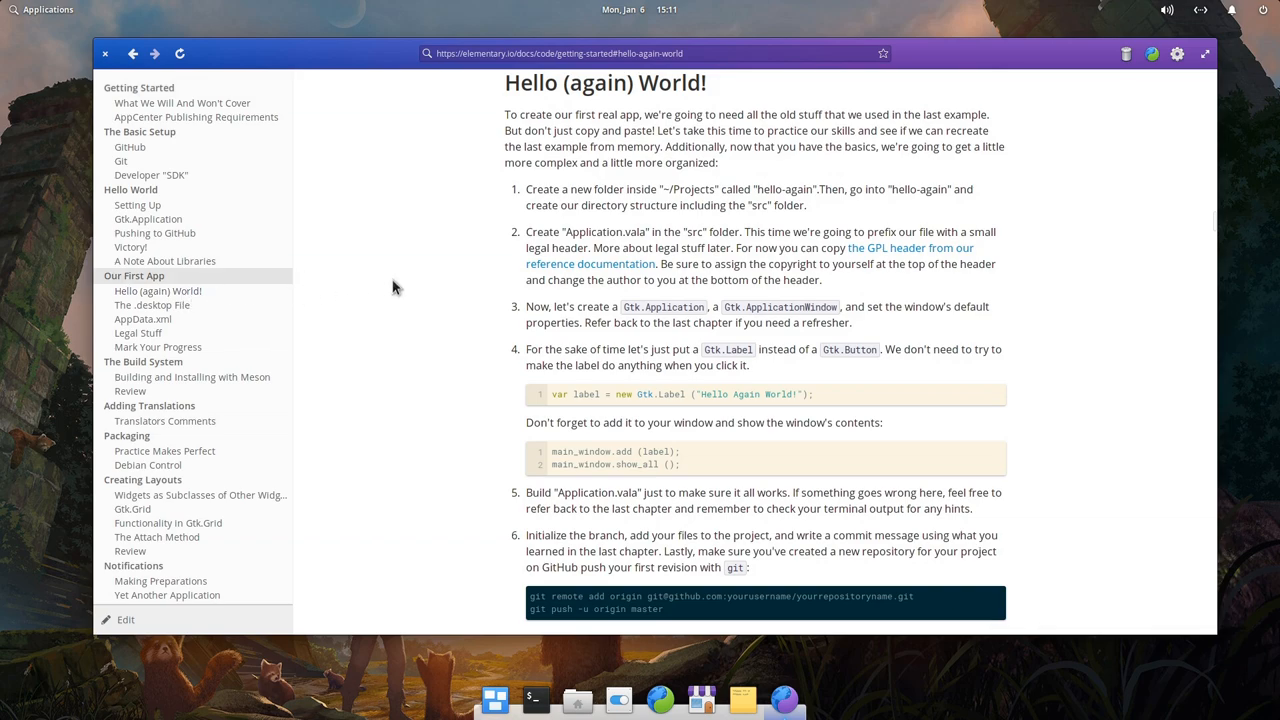
scroll(down, 3)
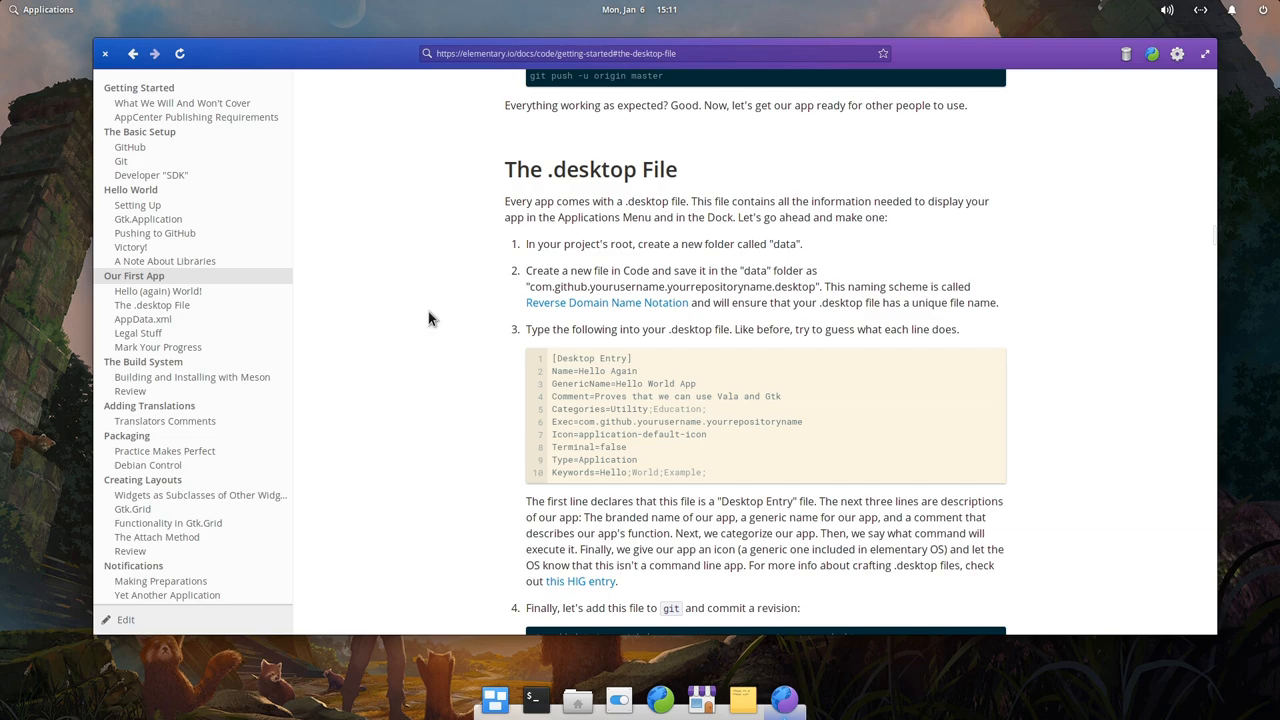
scroll(down, 3)
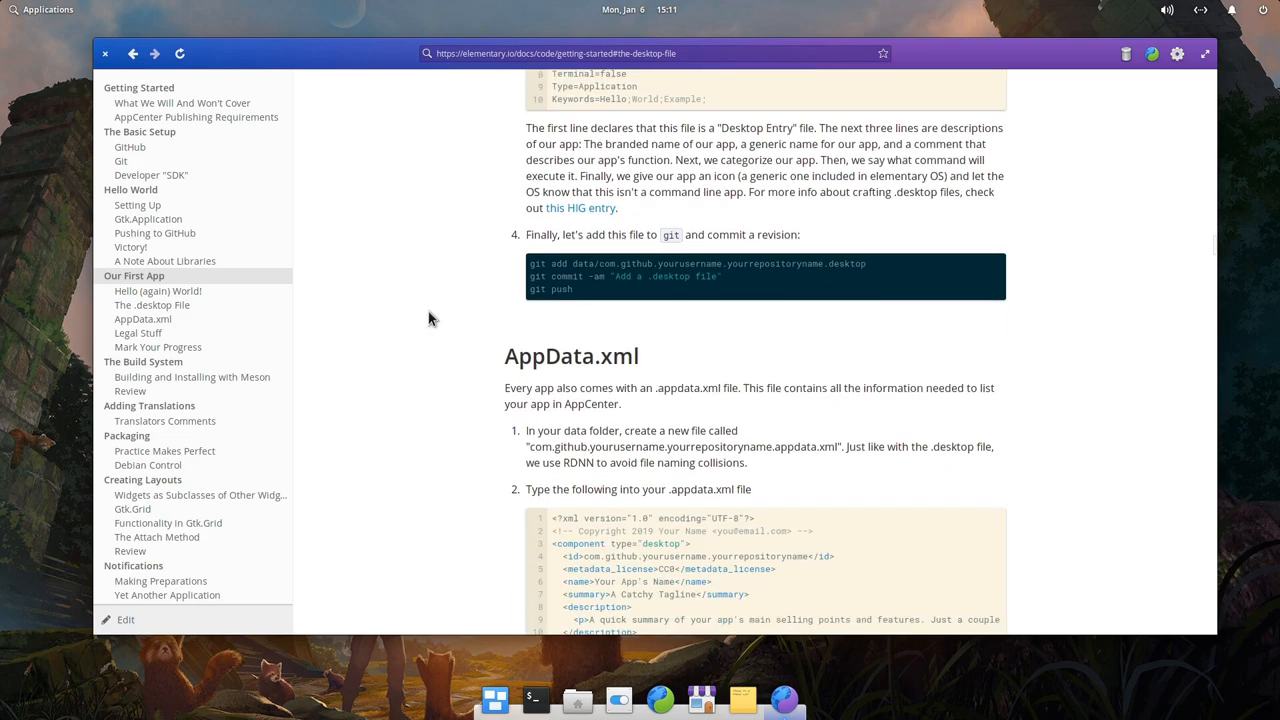
scroll(down, 3)
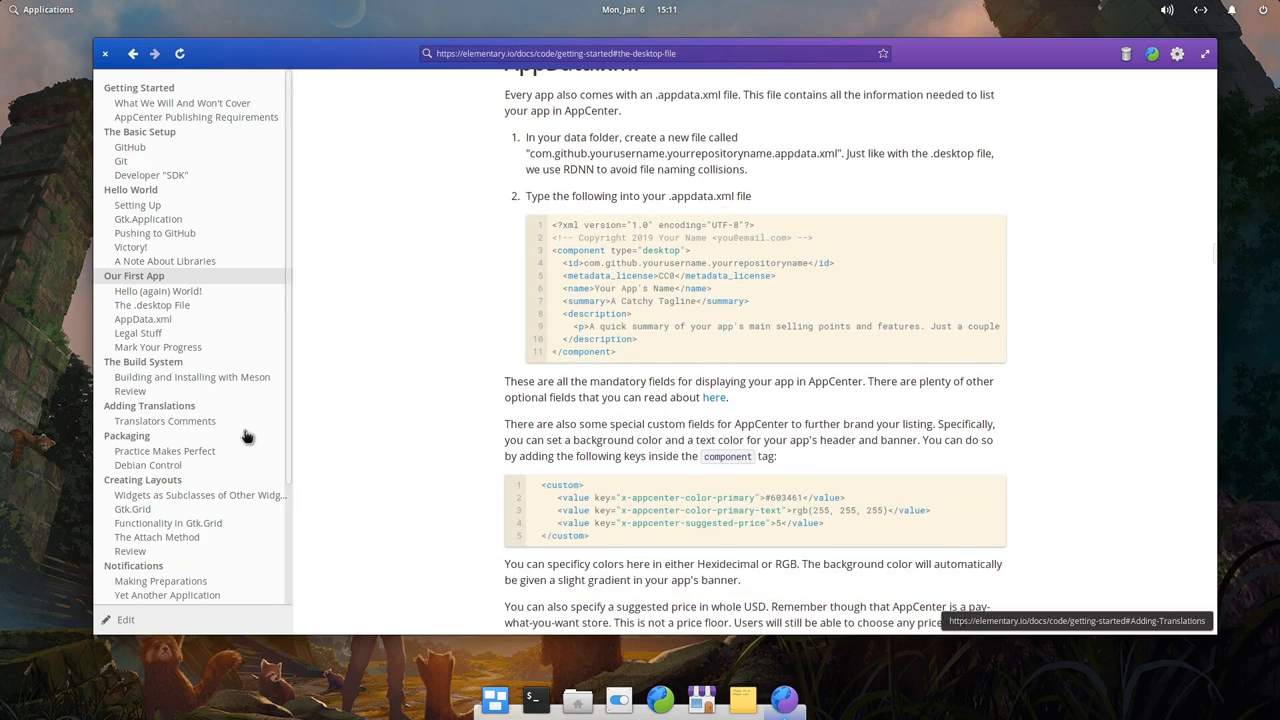
- Read through the Creating Layouts chapter covering Gtk.Grid and attach
click(142, 480)
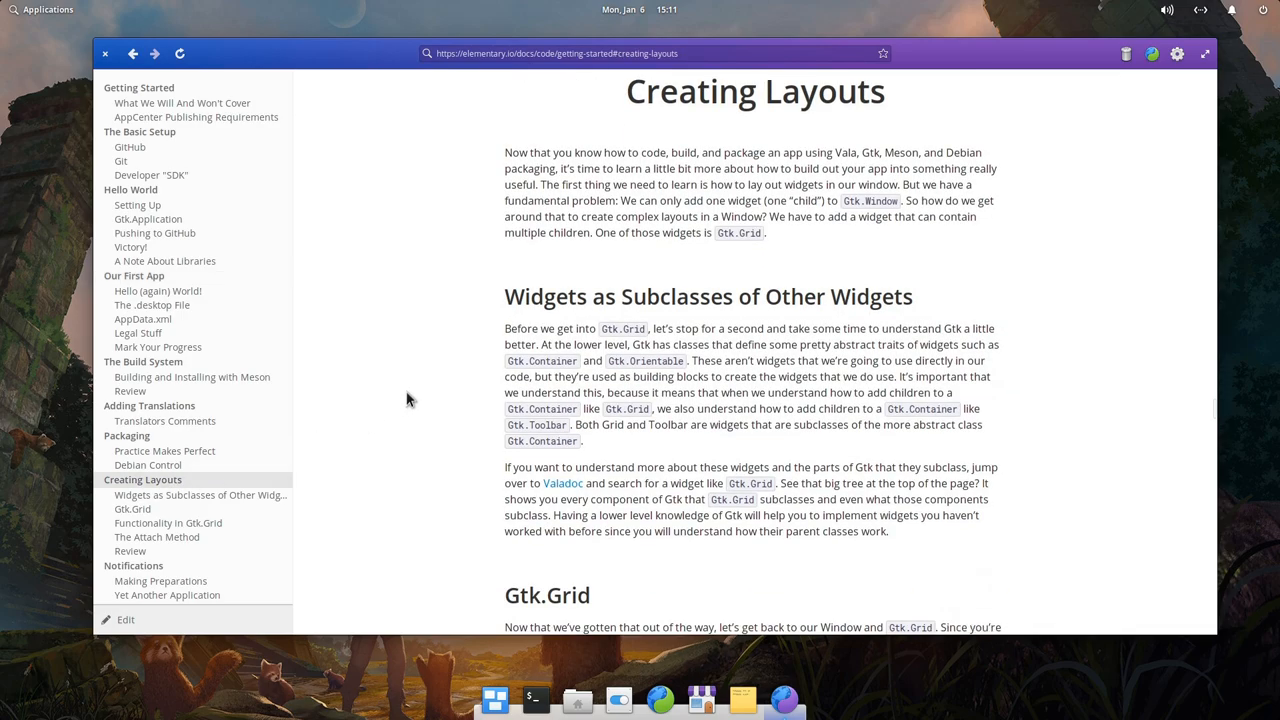
scroll(down, 3)
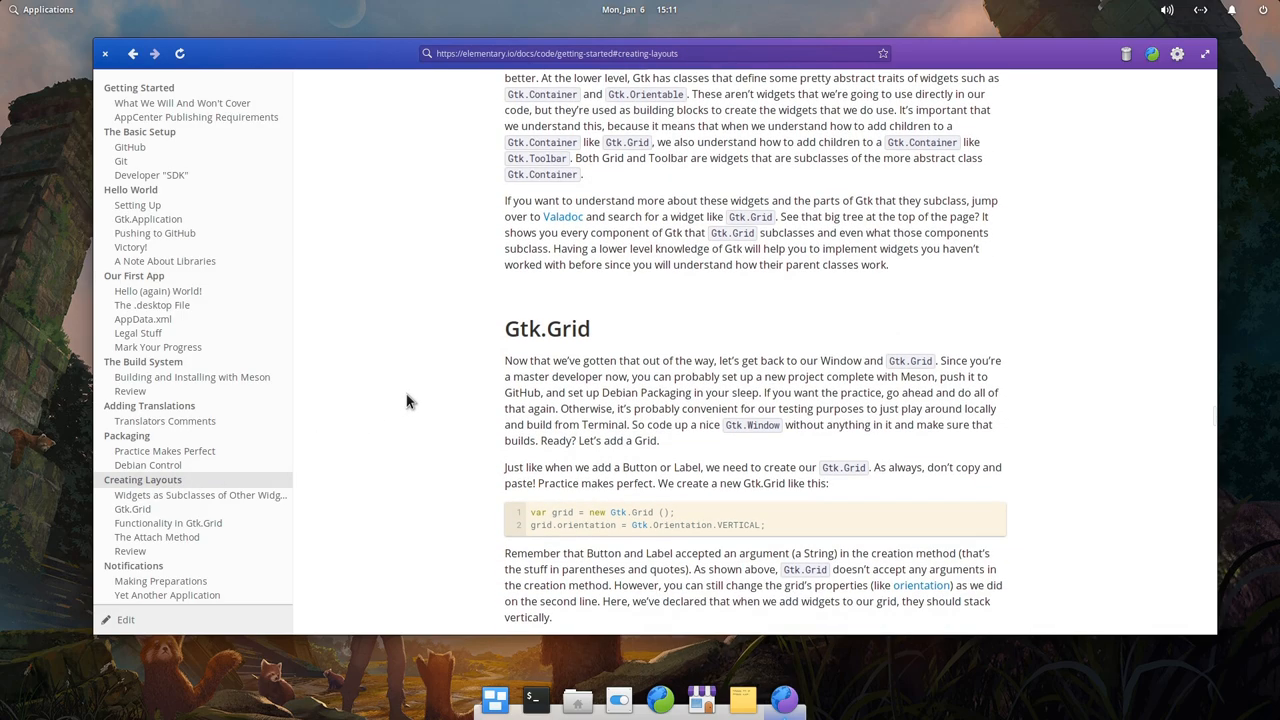
scroll(down, 3)
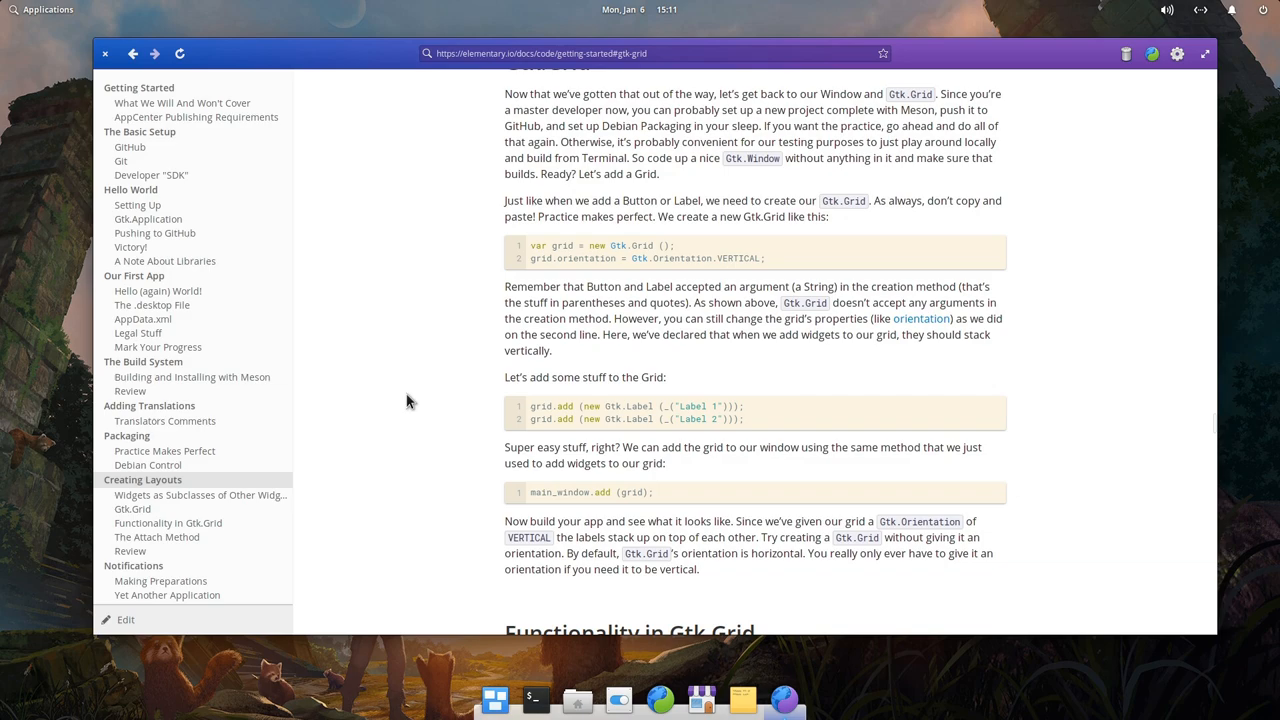
scroll(down, 3)
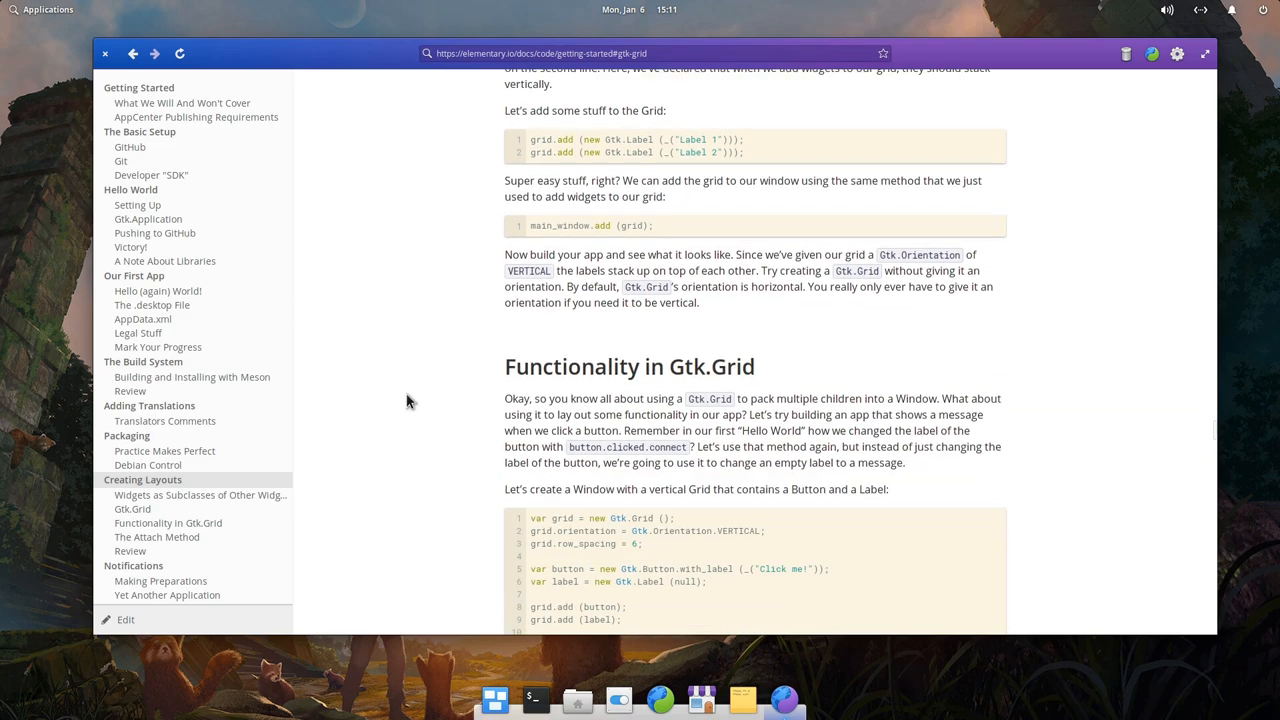
scroll(down, 3)
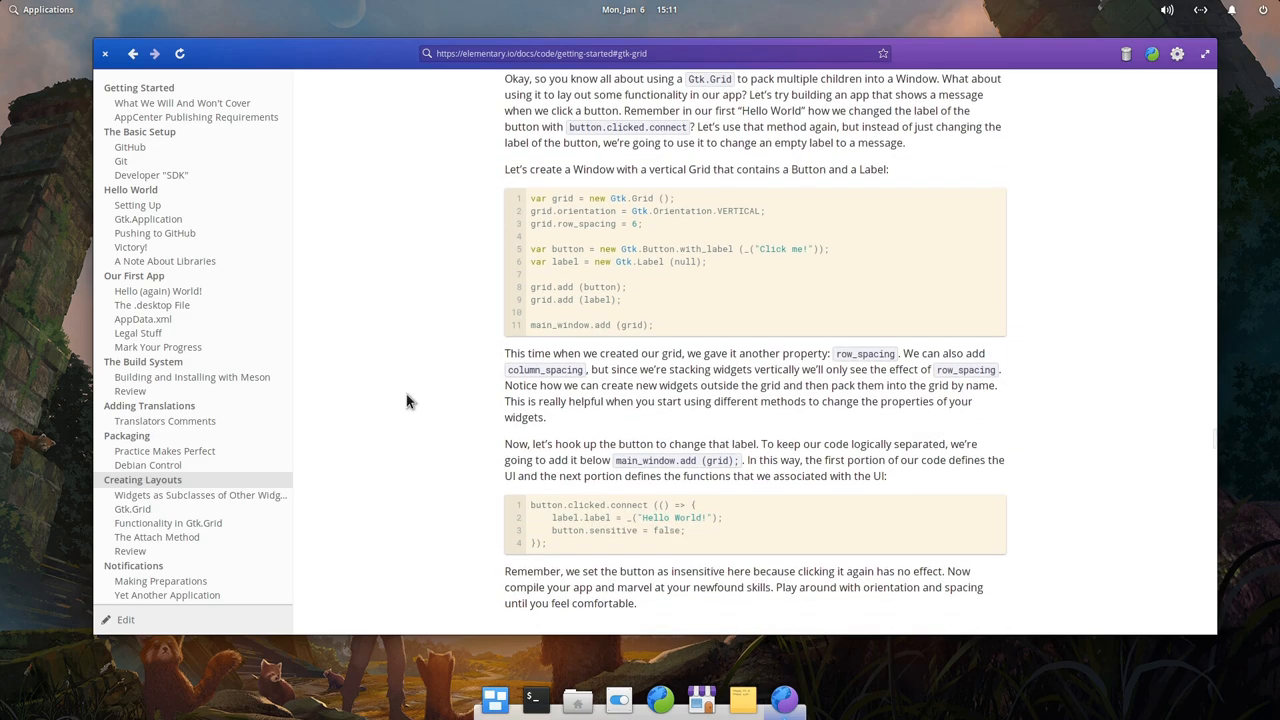
- Continue through the next sidebar chapter down to the Notifications section
click(156, 536)
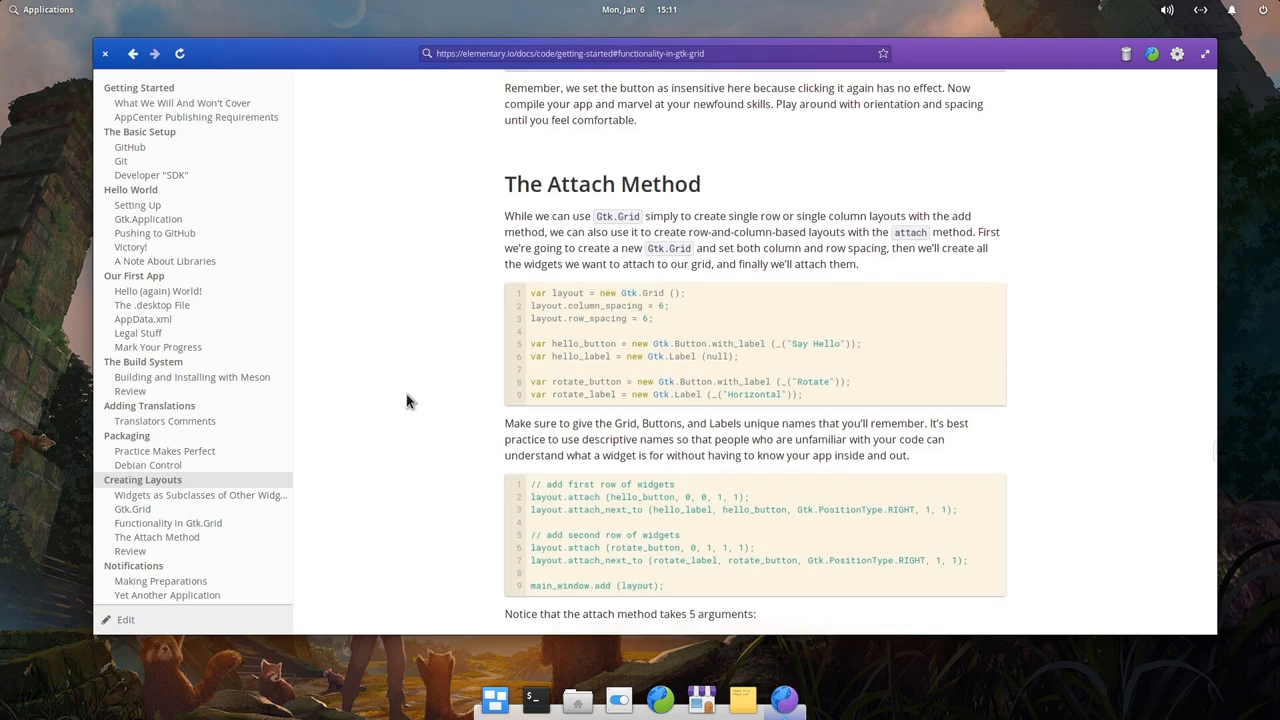
scroll(down, 3)
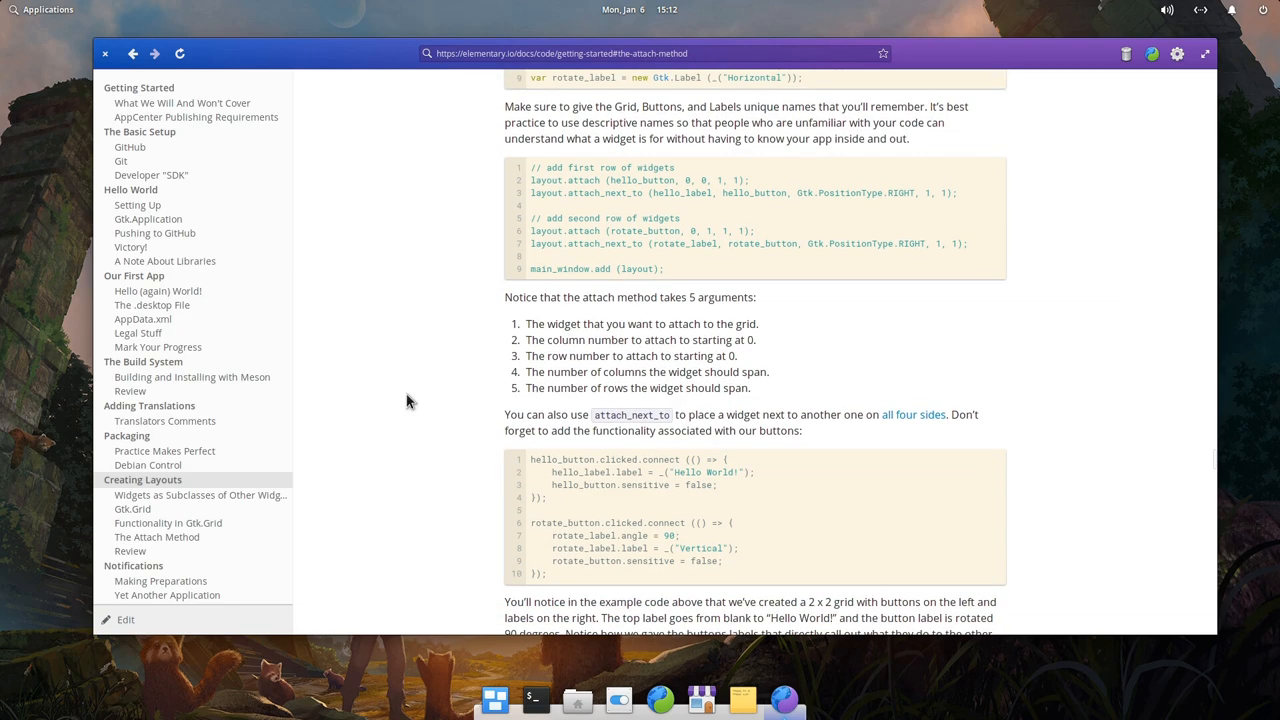
scroll(down, 3)
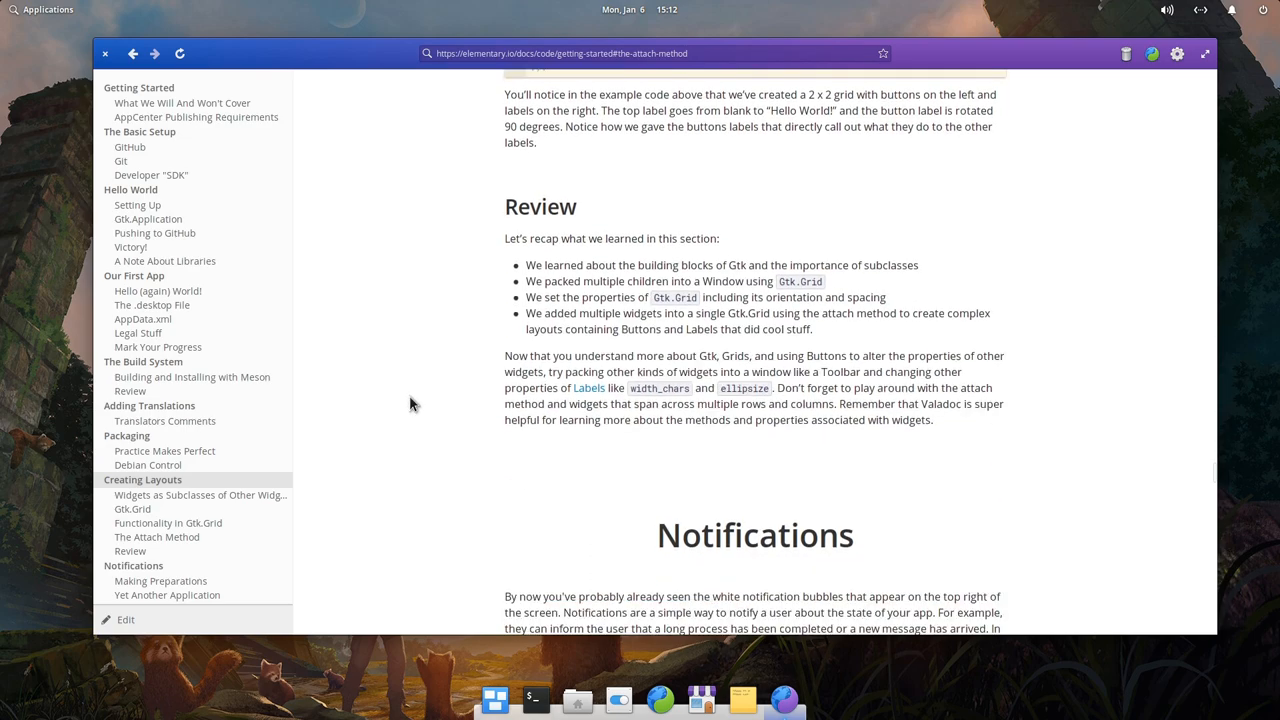
scroll(down, 3)
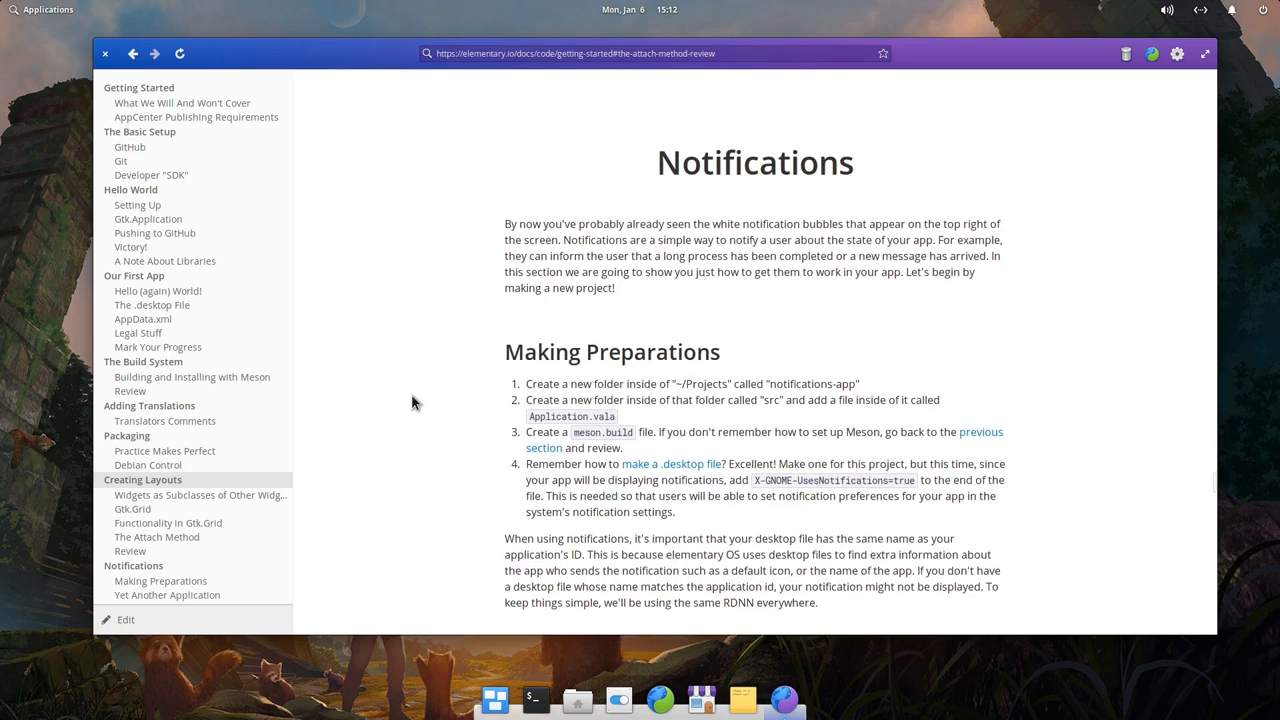
scroll(down, 3)
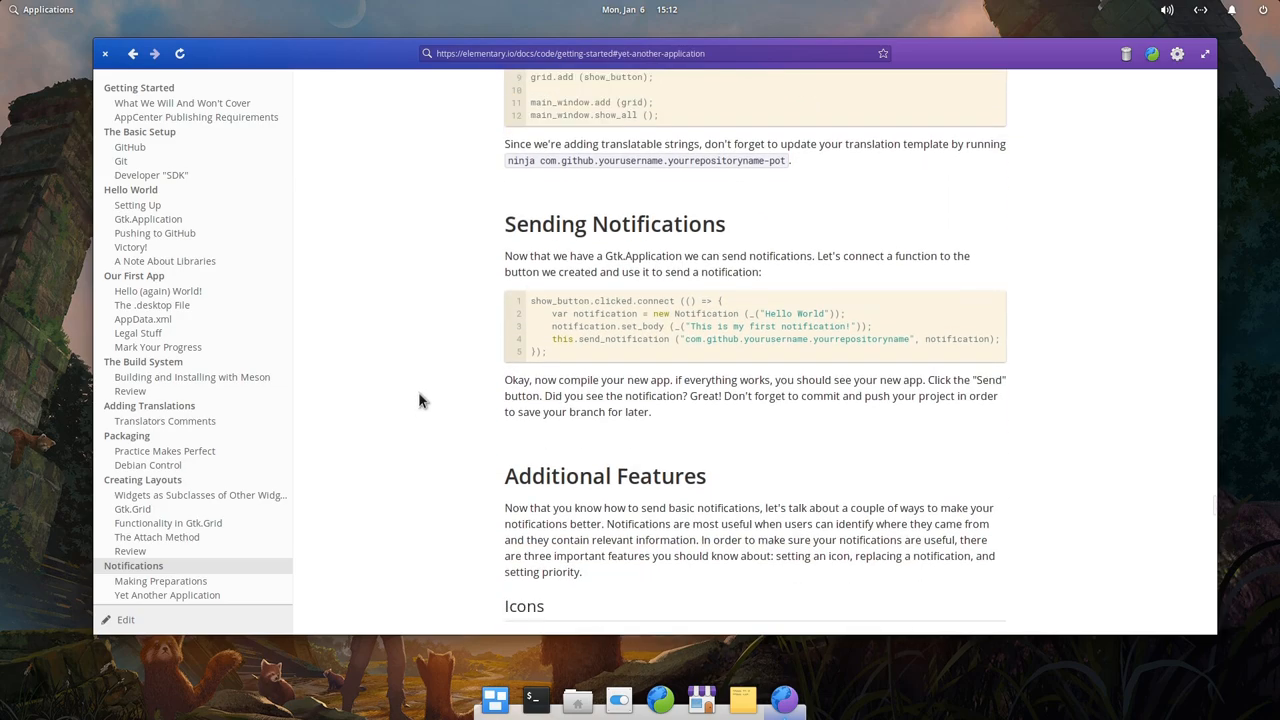
scroll(down, 3)
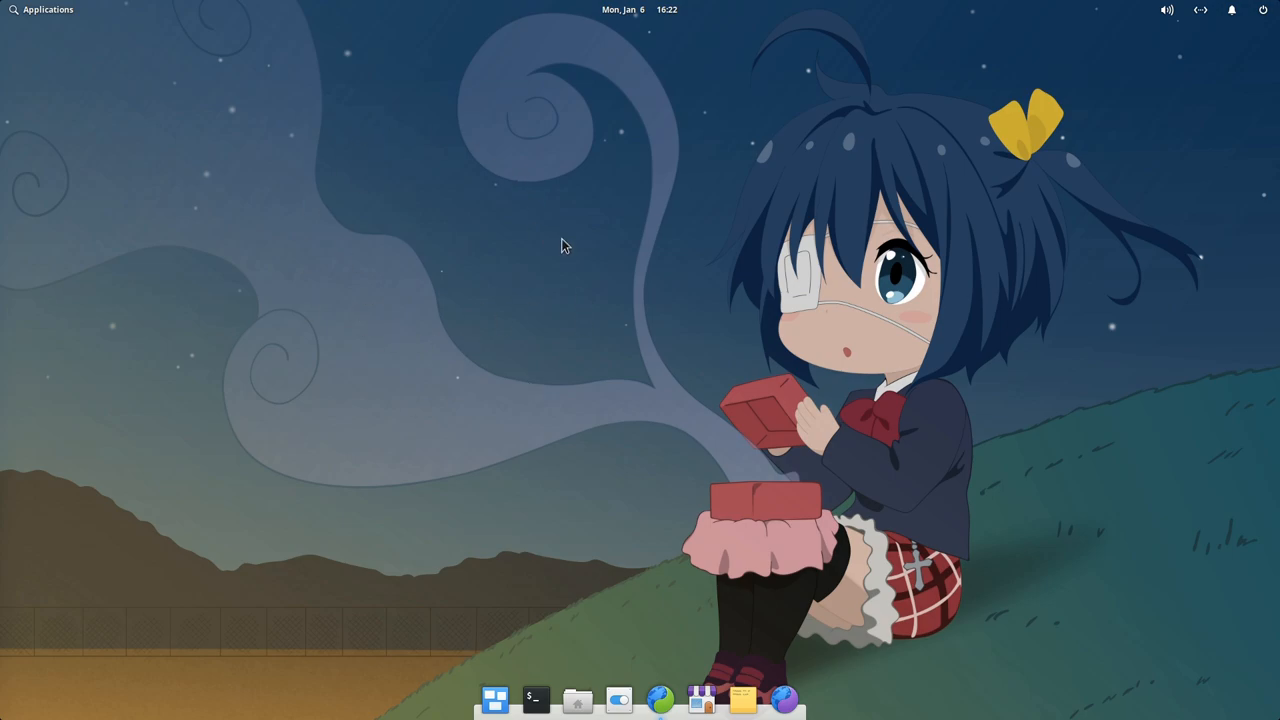
- Launch Code from the Applications menu and start a new empty file
click(42, 8)
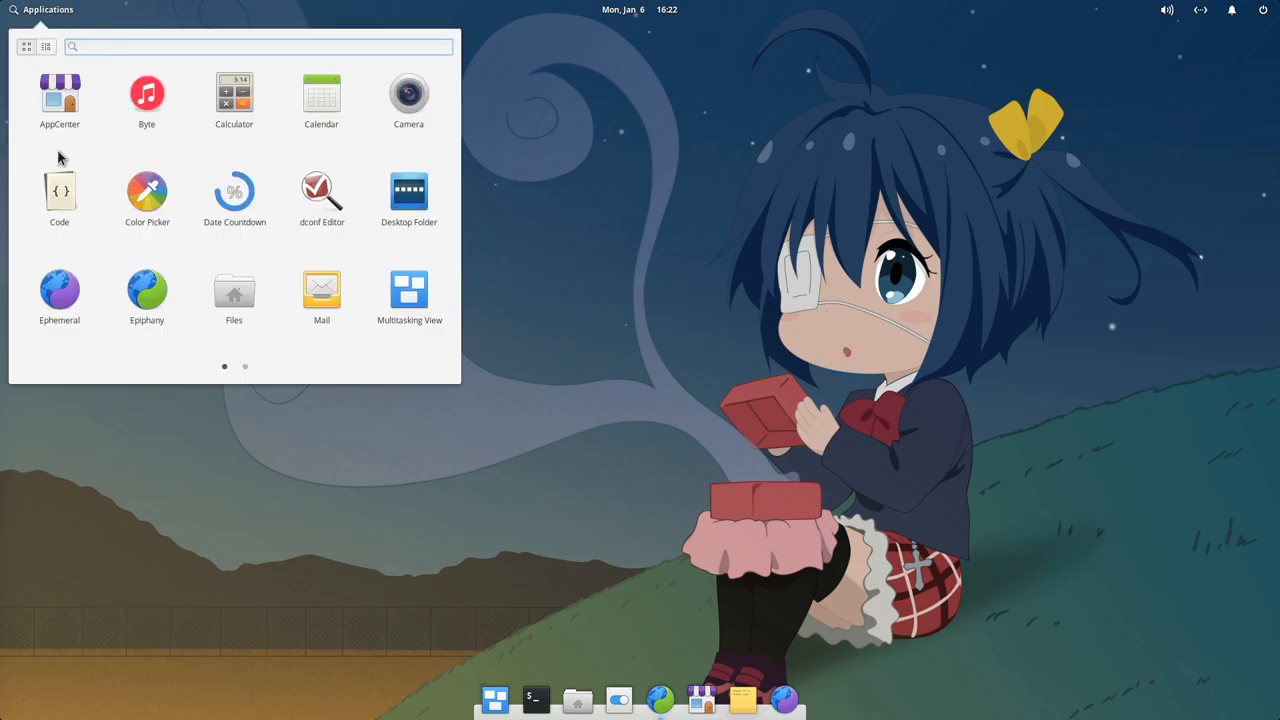
click(60, 192)
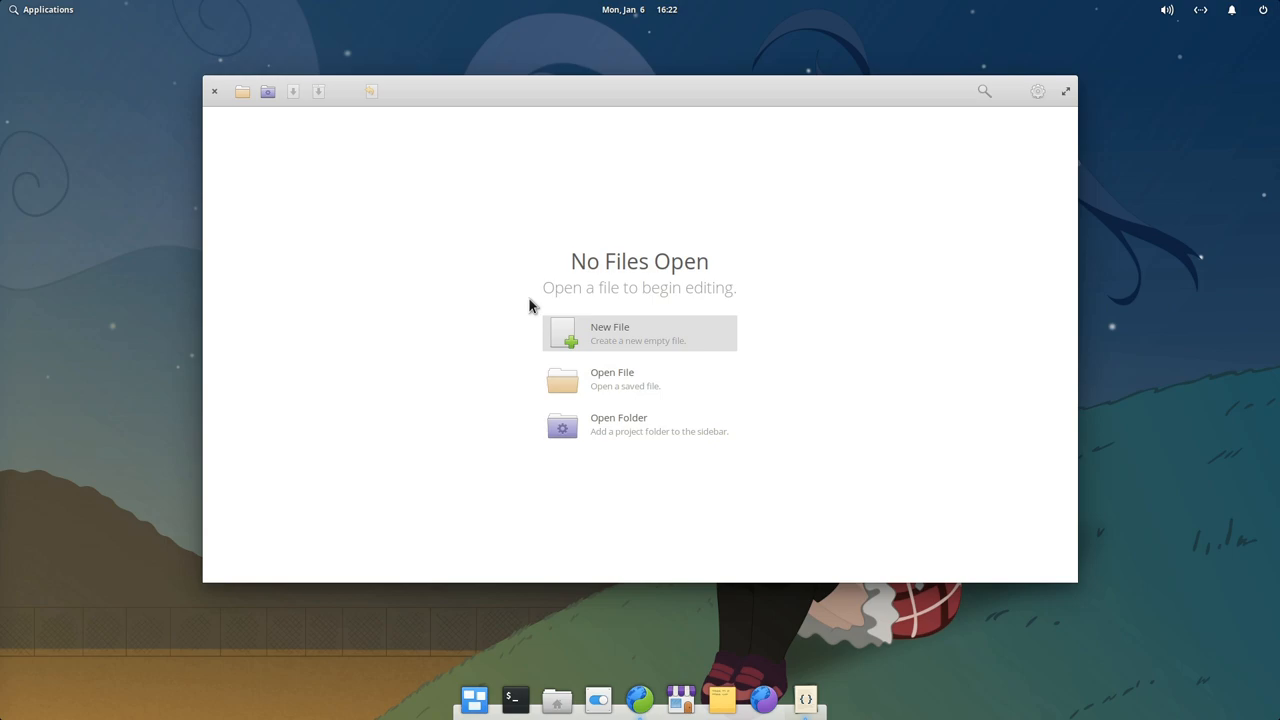
click(640, 332)
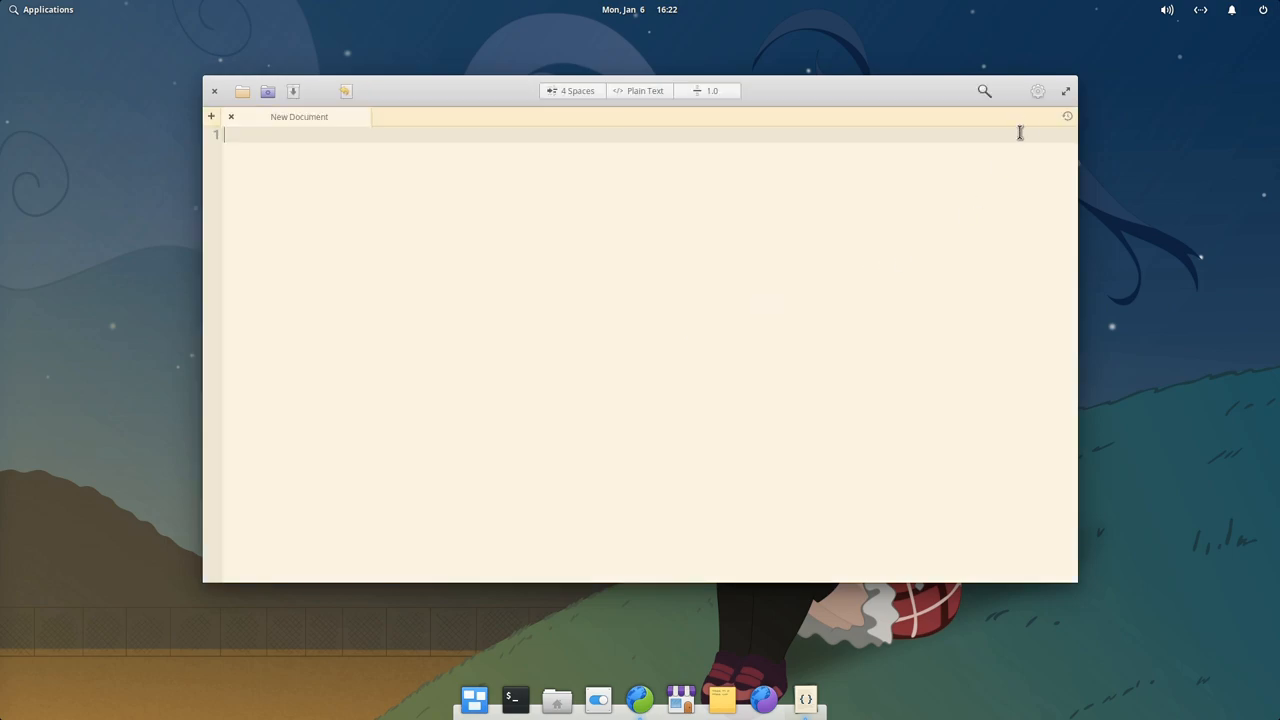
- Switch Code to the dark style and set the document language to Python 3
click(1036, 92)
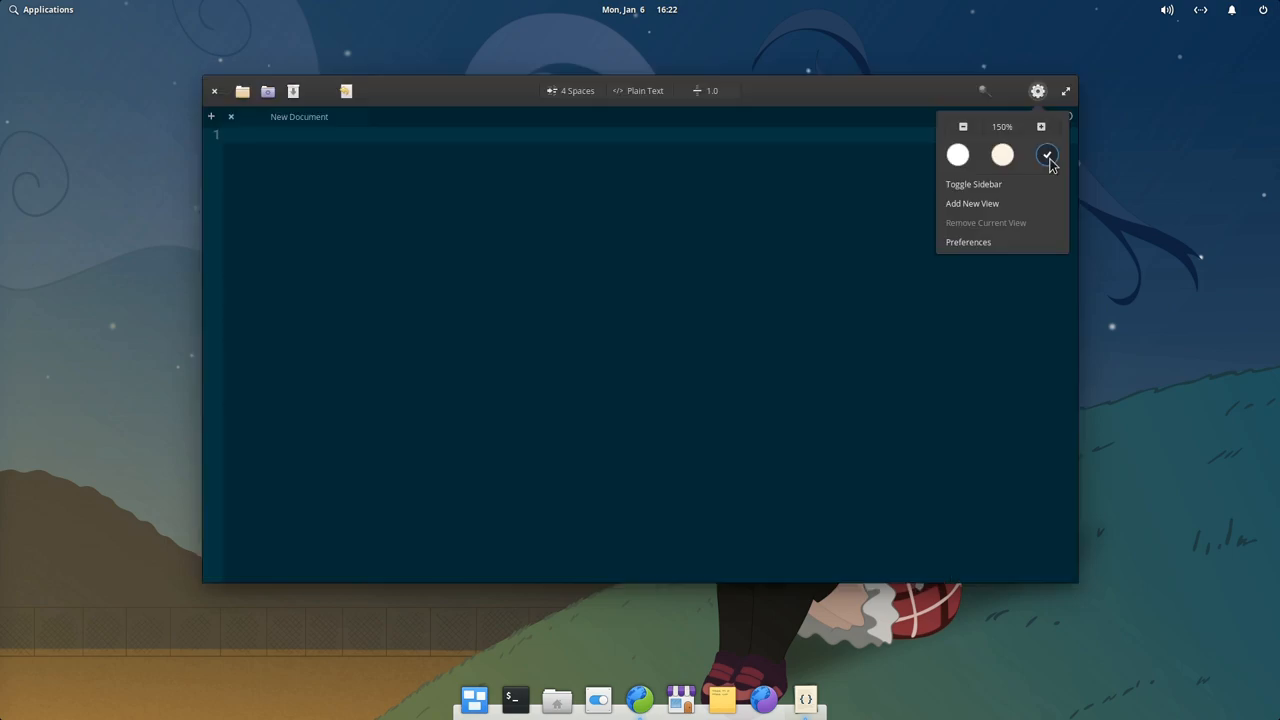
click(644, 92)
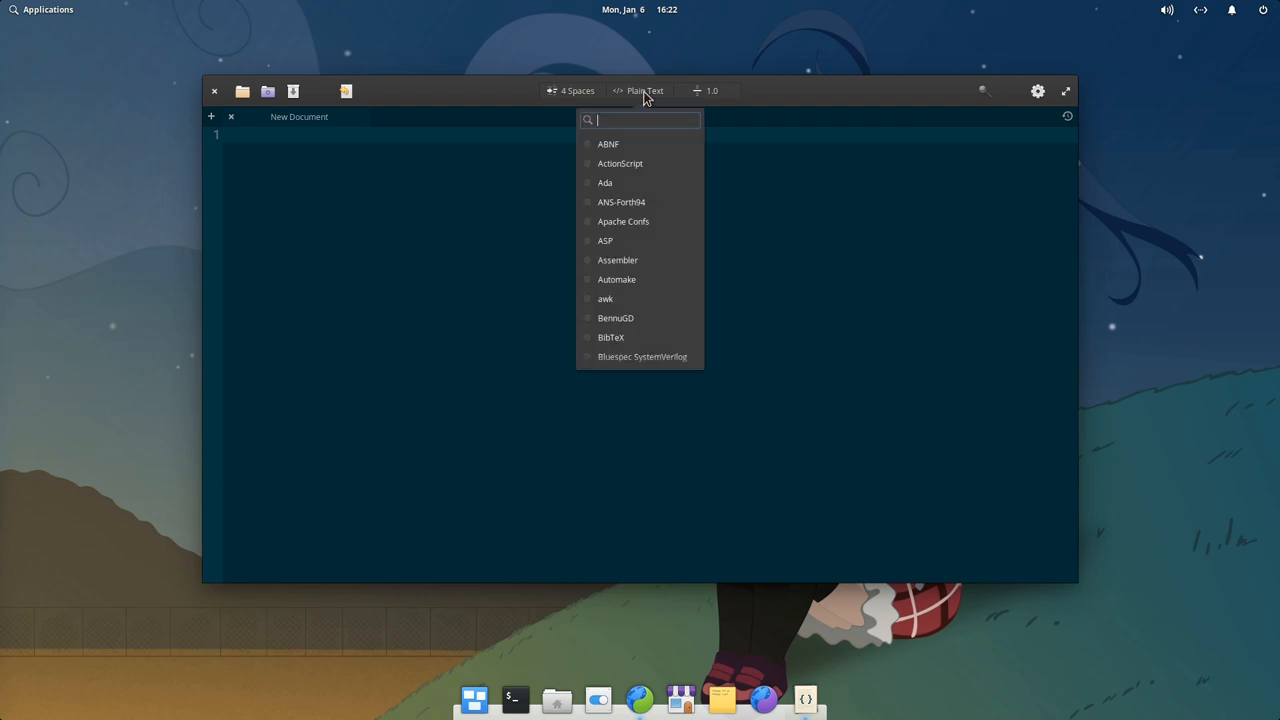
text(py)
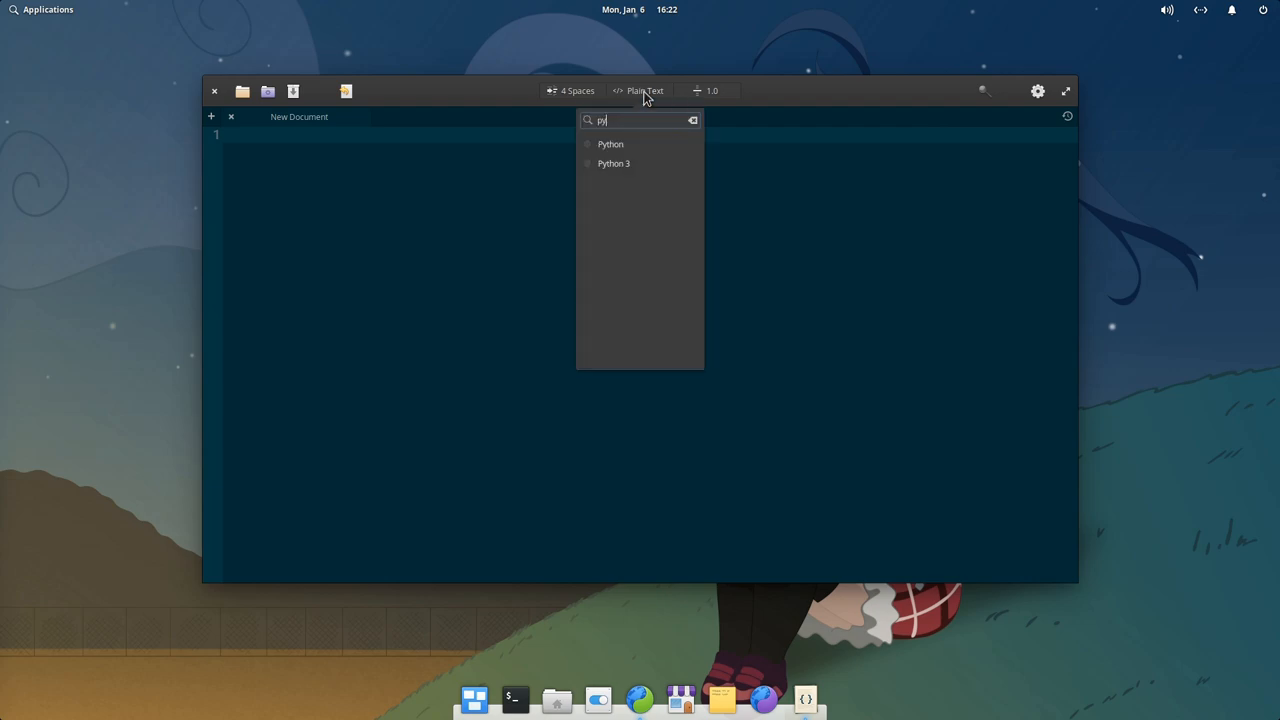
click(614, 164)
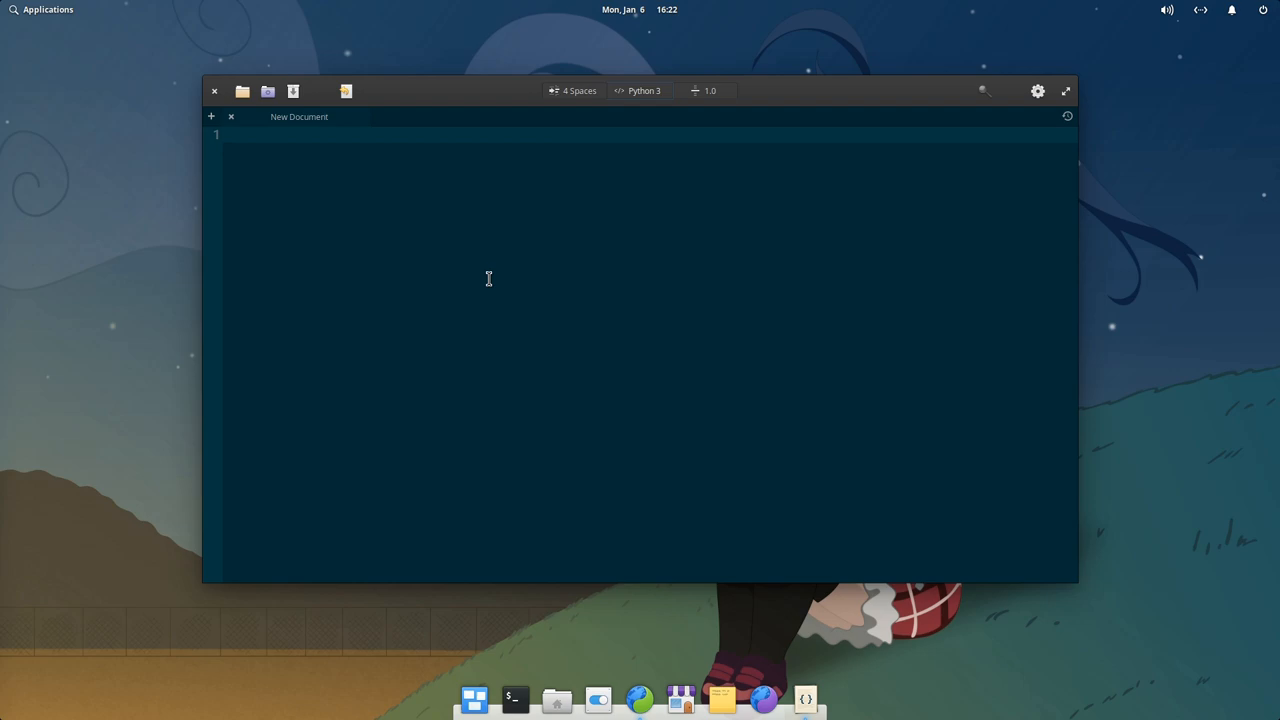
- Write a while-True loop calling subprocess.run notify-send with 'GTK 4.0 SHELL!!' and a sleep
text(import)
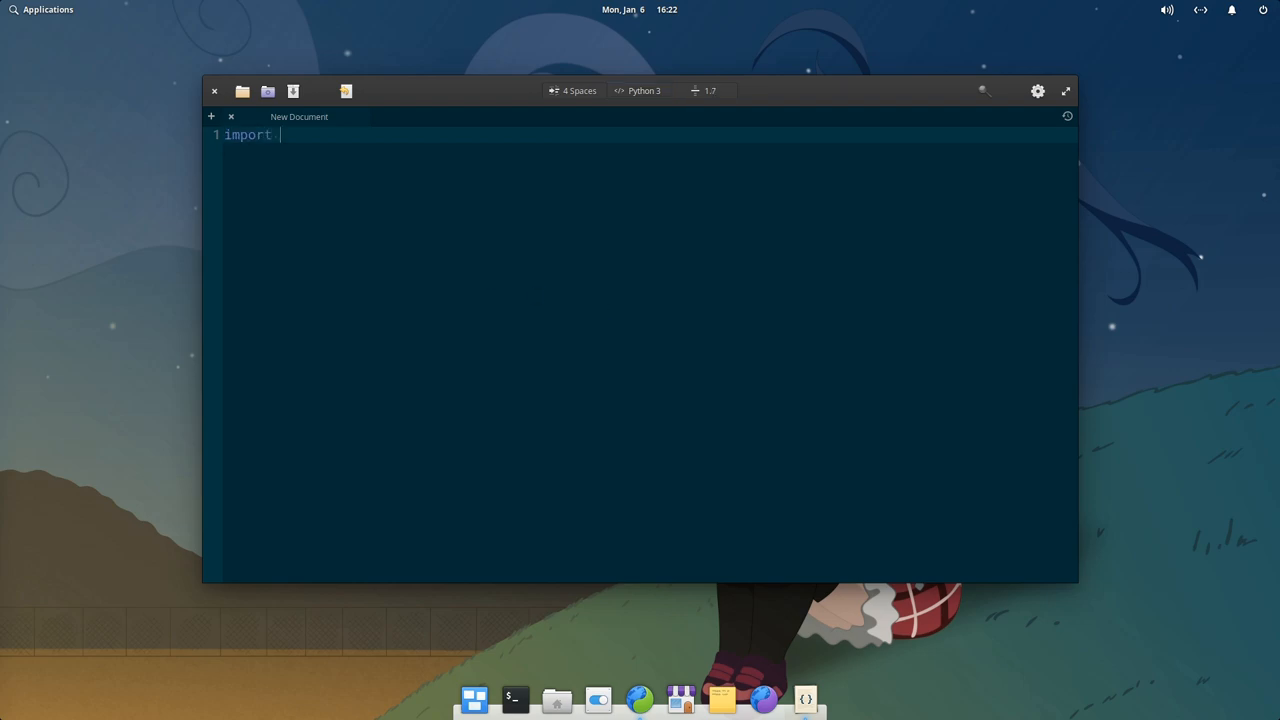
text(subprocess)
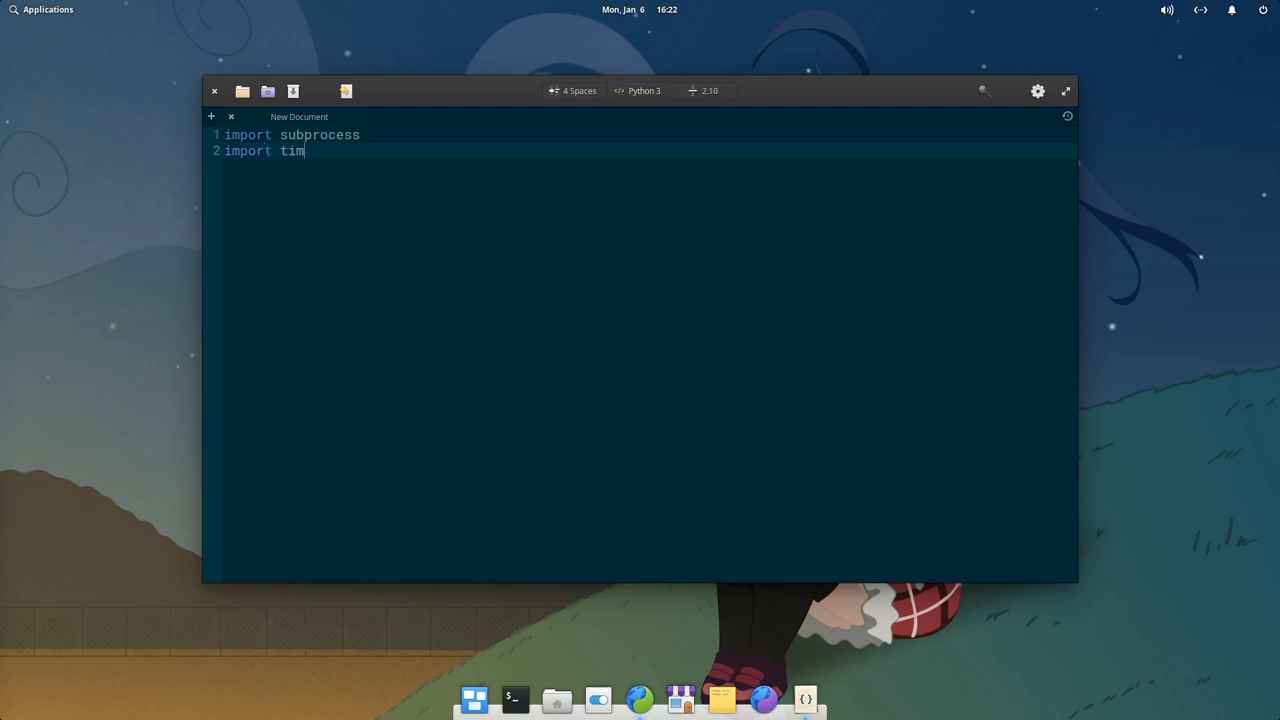
text(e\n\nwhile True")
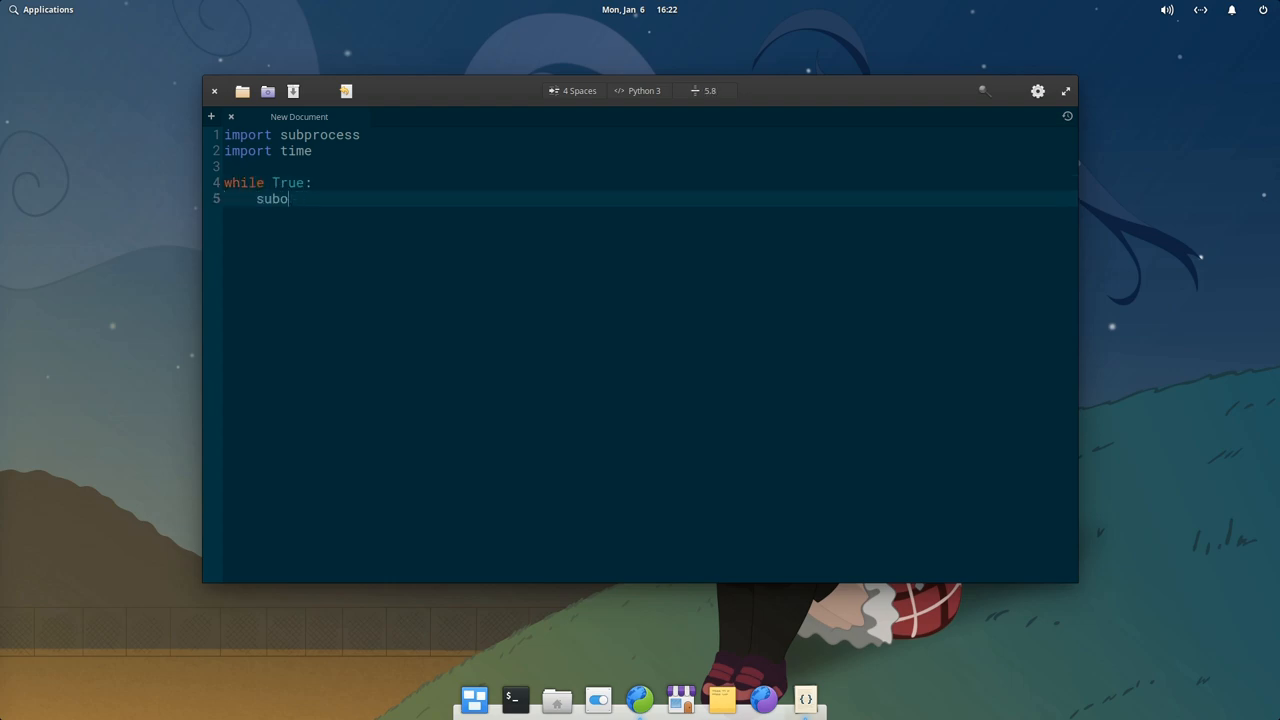
text(process,run(["noti")
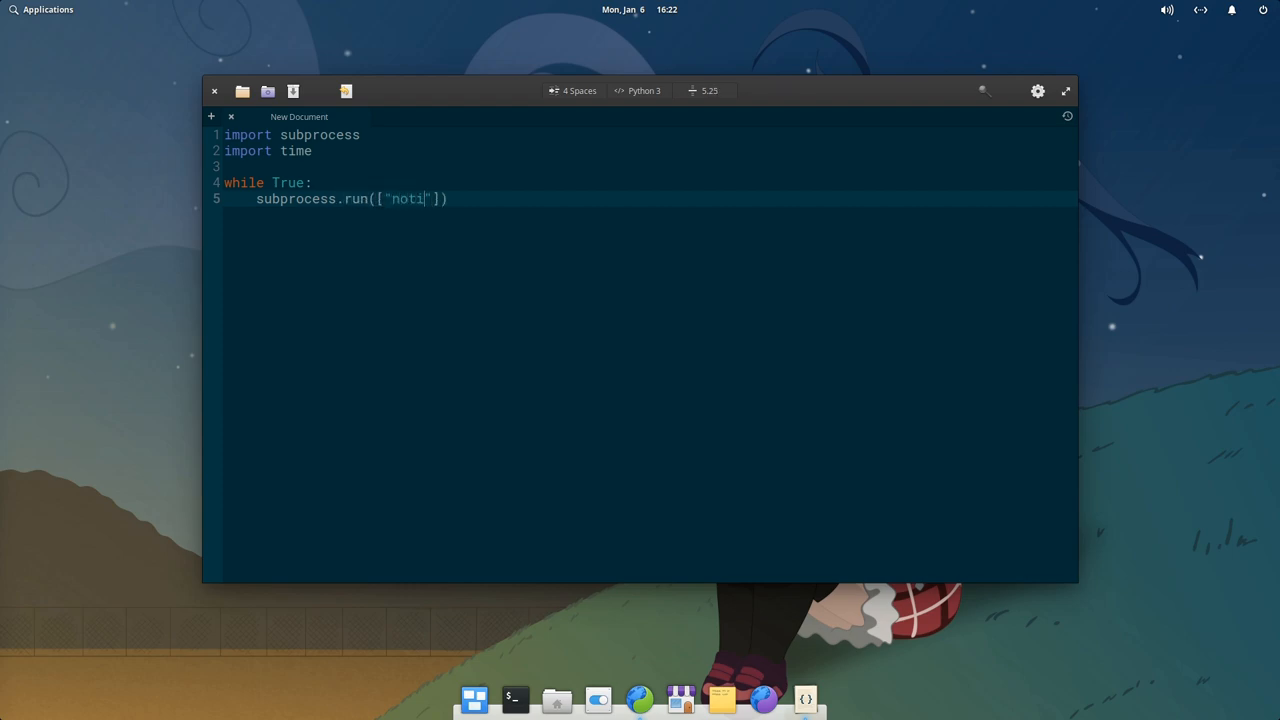
text(fy-send", ")
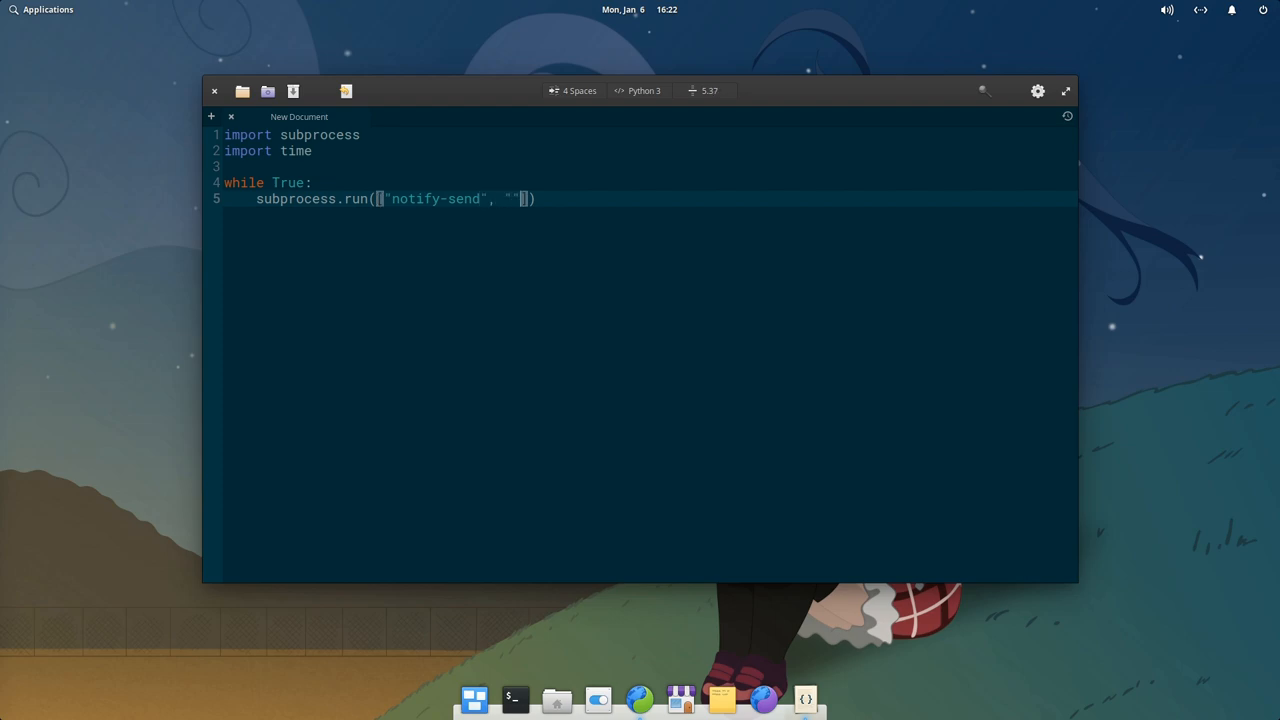
text(GTK 4.0 SHELL!)
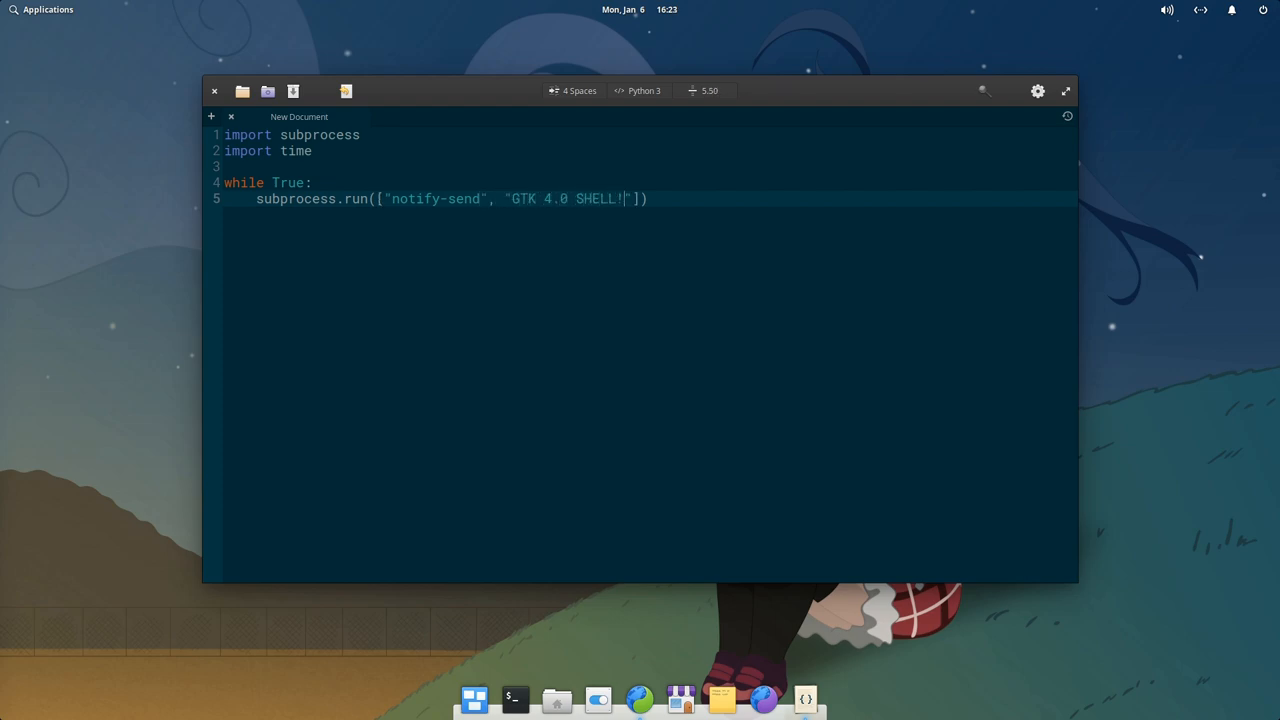
text(!)
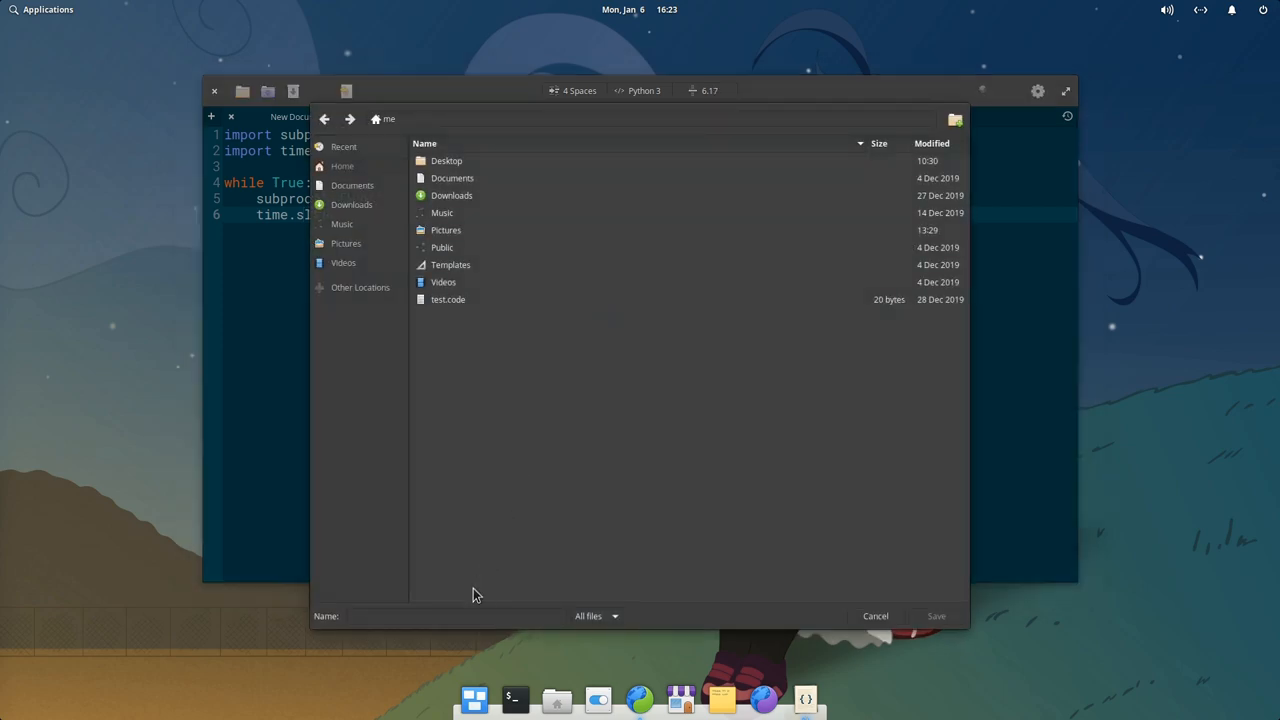
- Save the script as ha.py and close the Code window
text(ha.py)
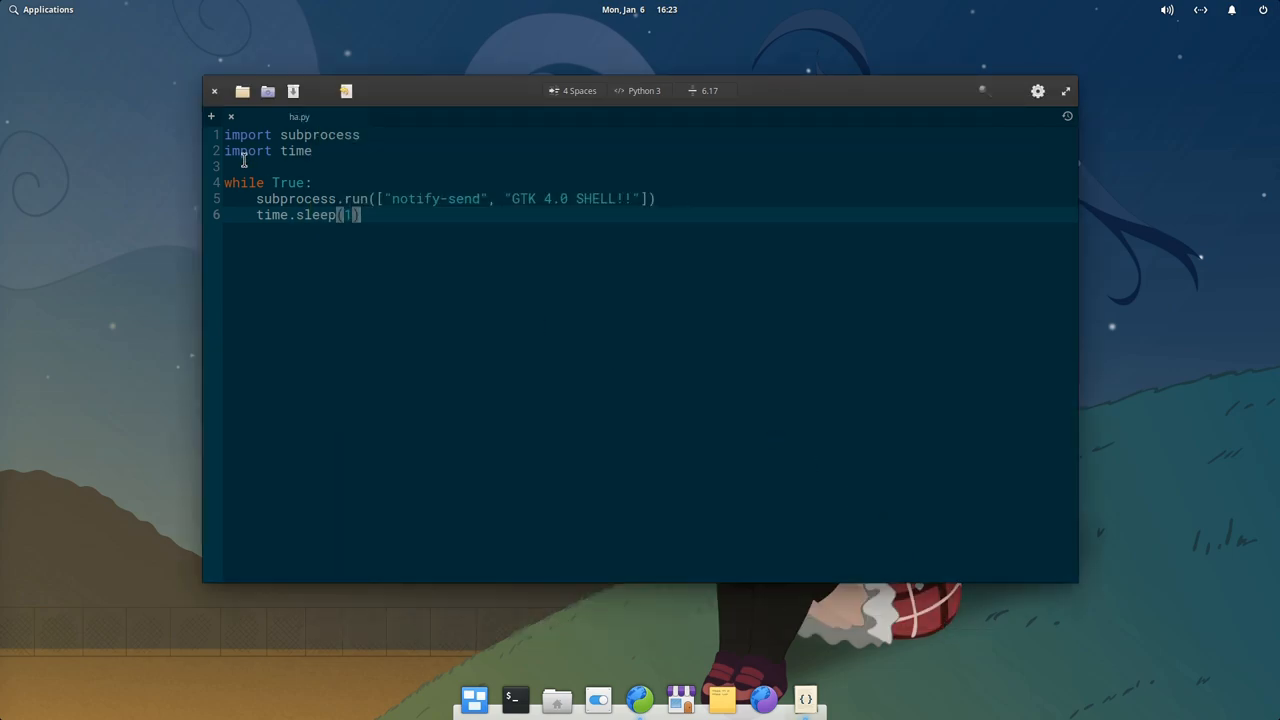
click(214, 92)
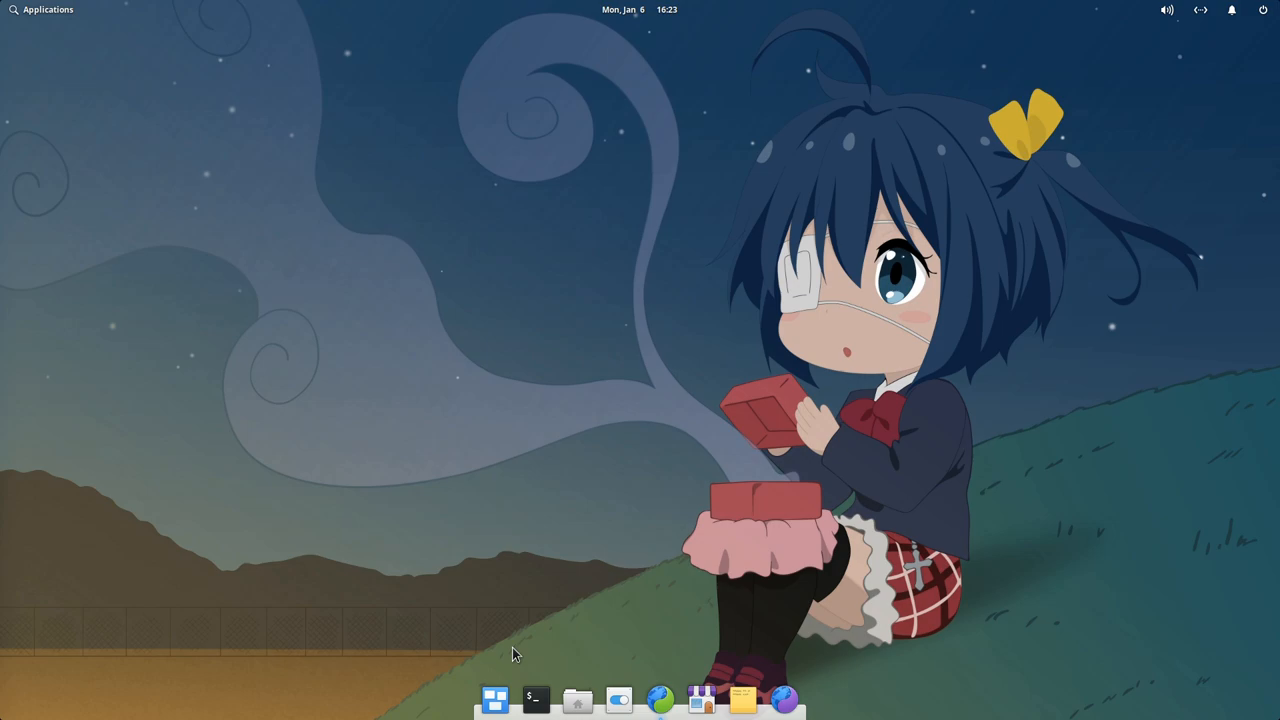
- Run the script from Terminal with 'python3 ha.py'
click(534, 698)
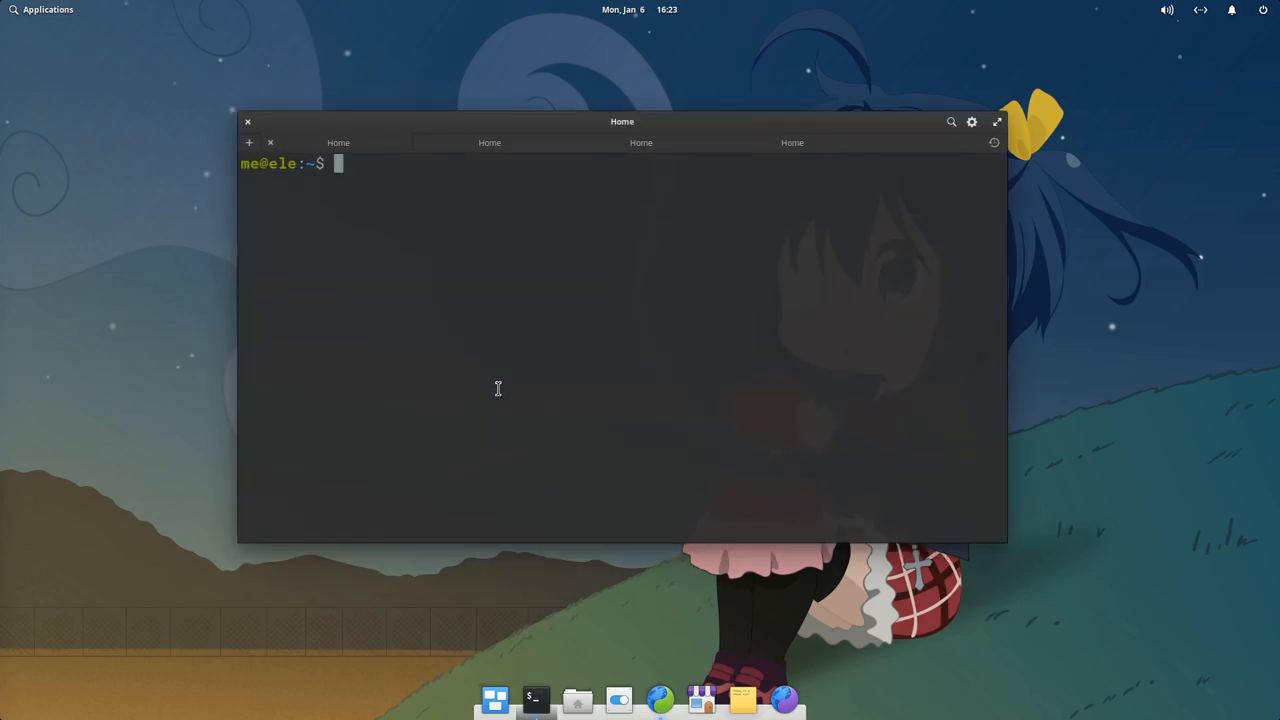
text(python)
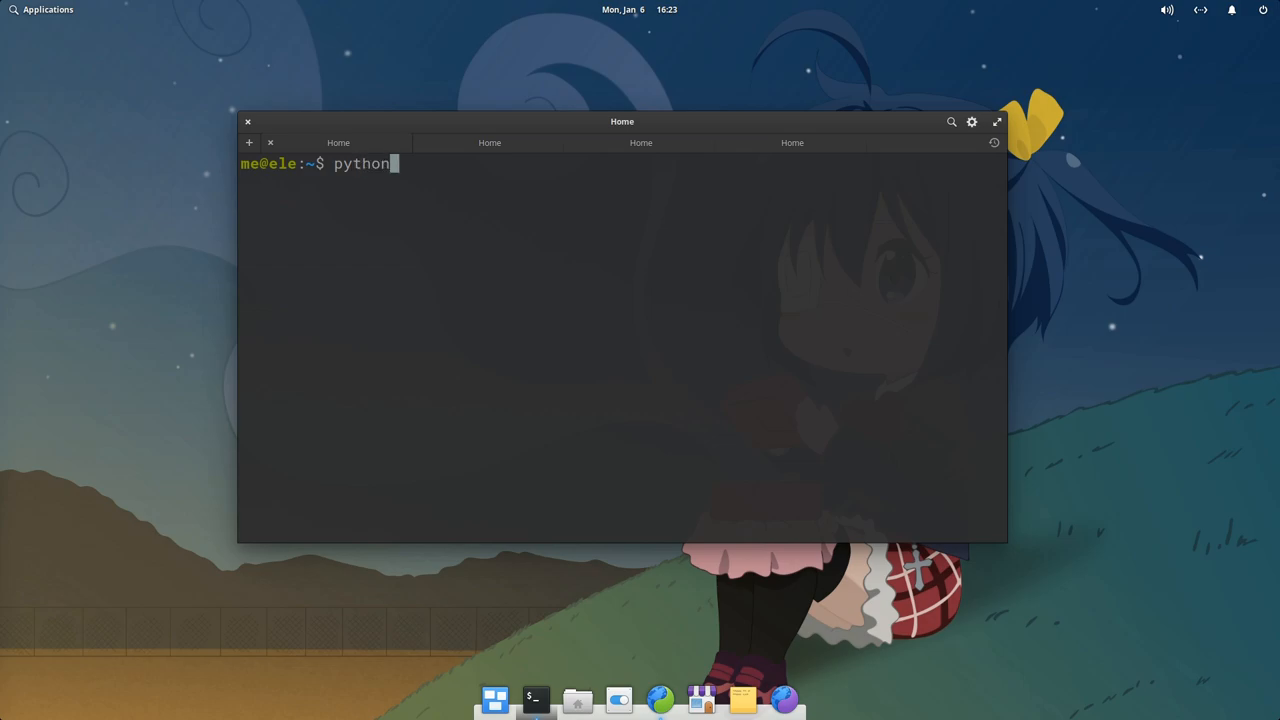
text(3 ha.py)
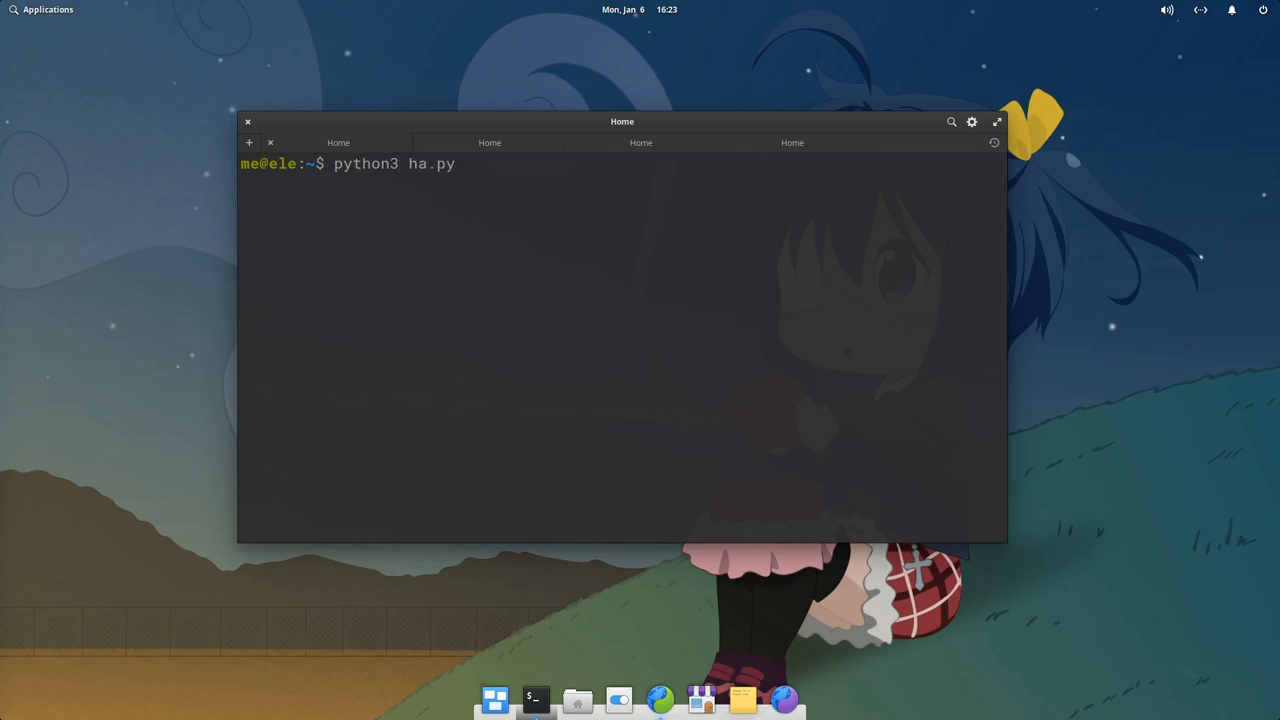
key(Return)
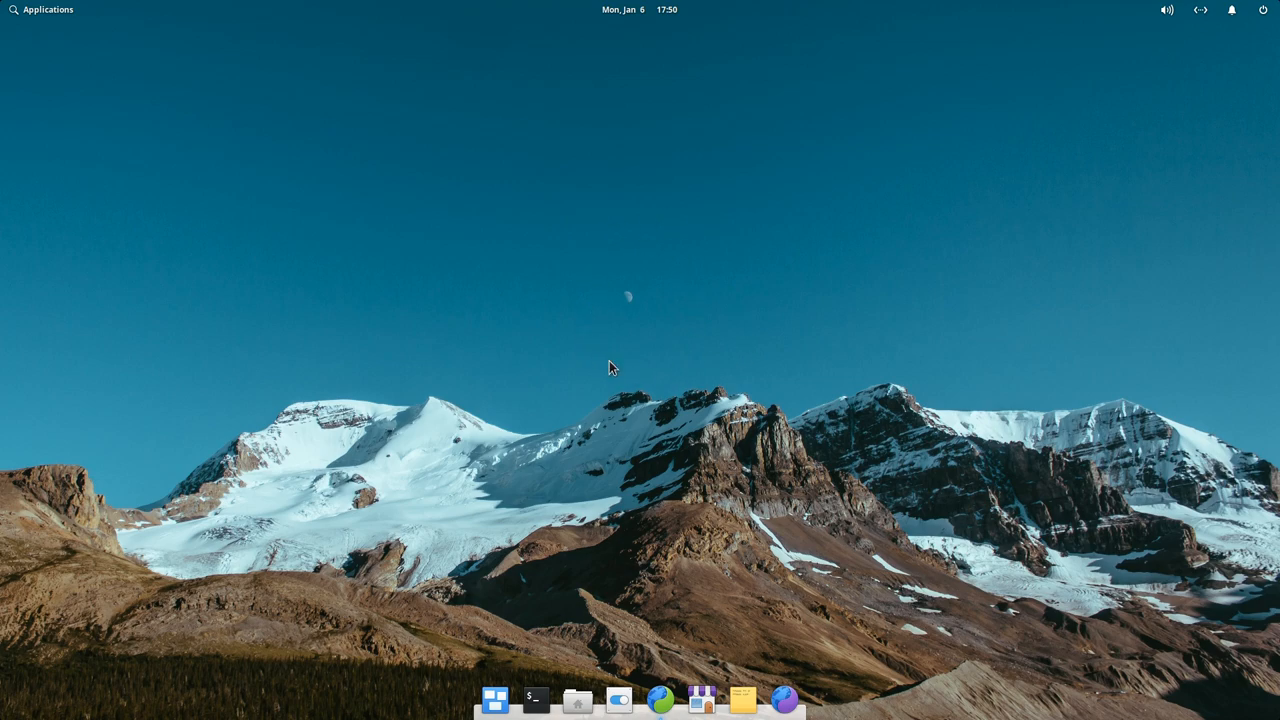
mouse_move(632, 376)
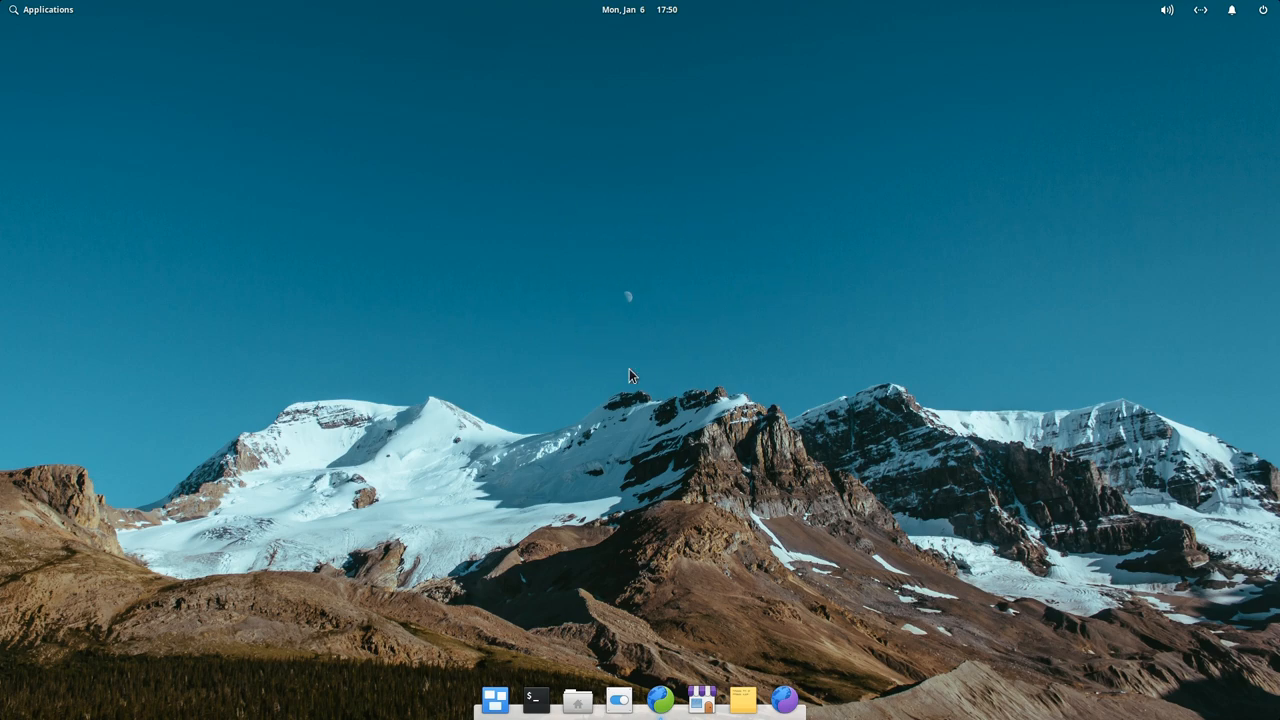
mouse_move(544, 692)
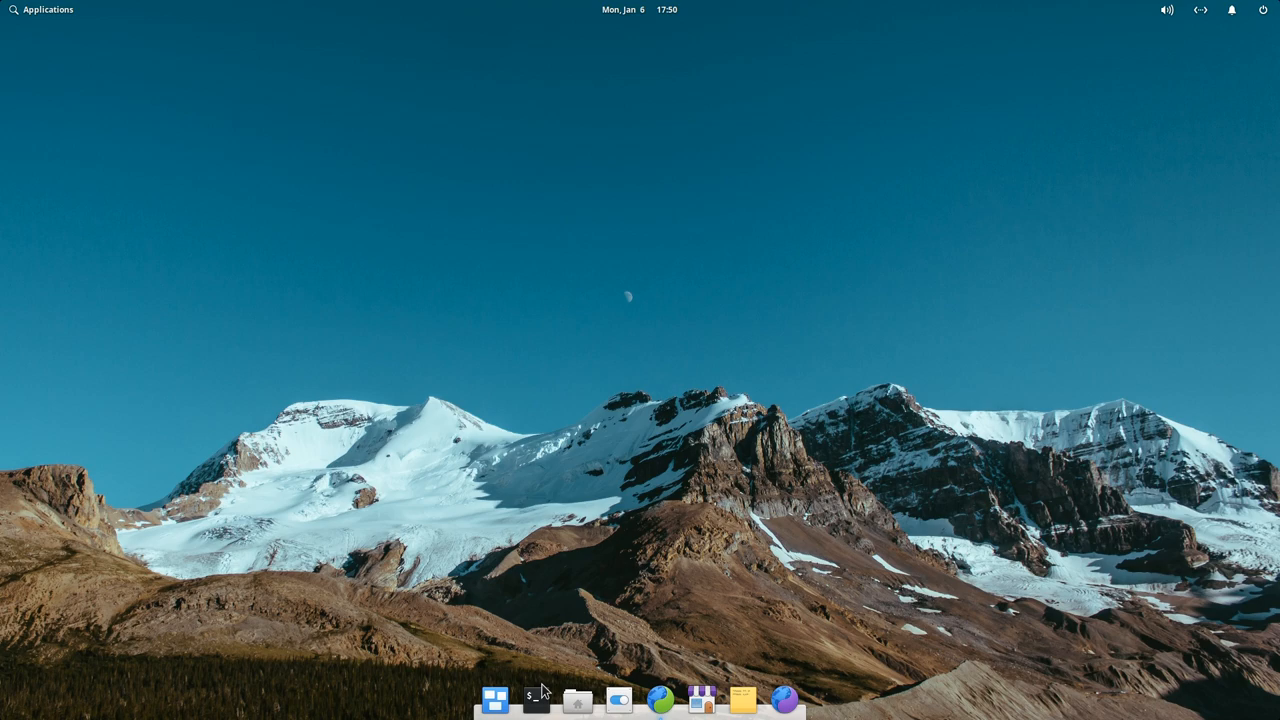
click(576, 698)
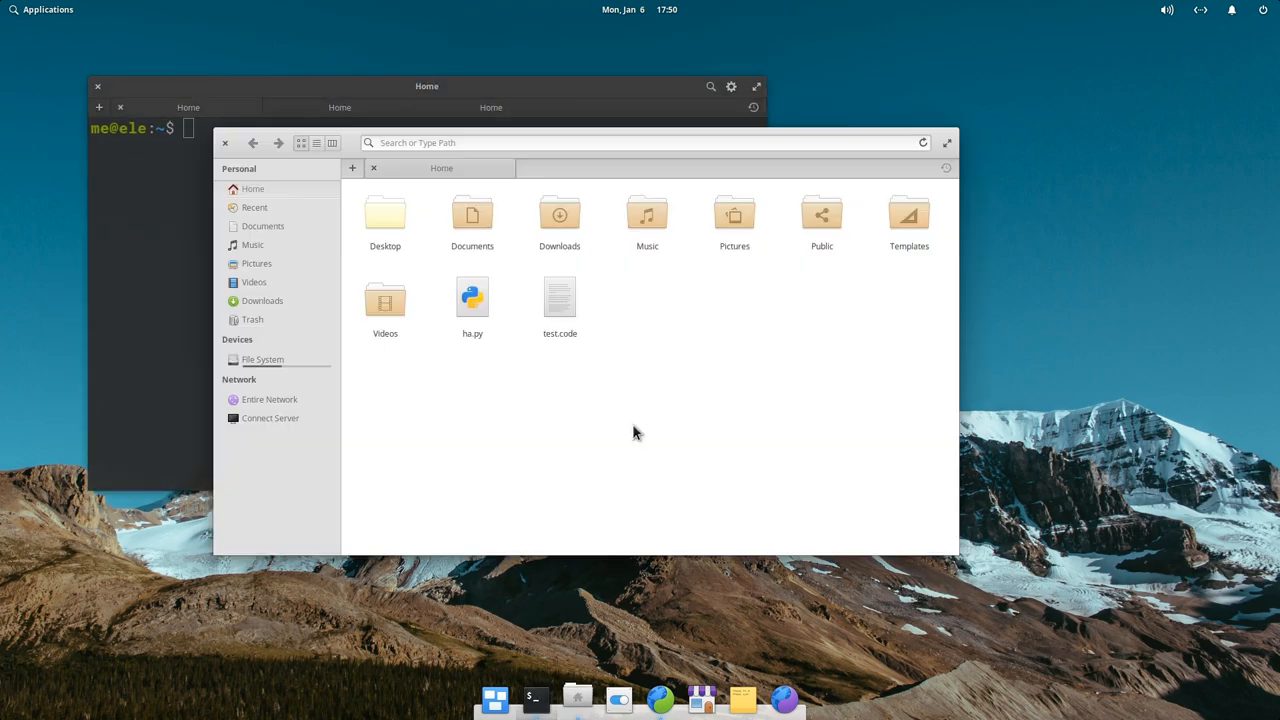
text(cod)
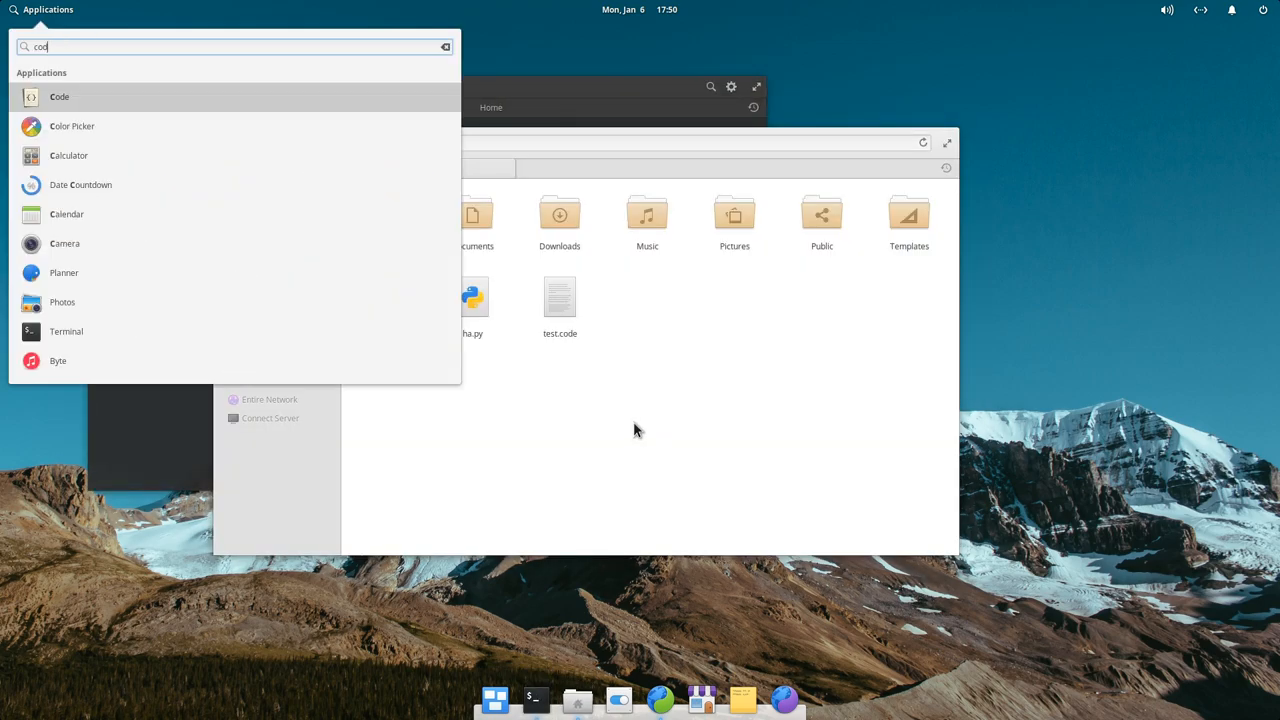
click(60, 96)
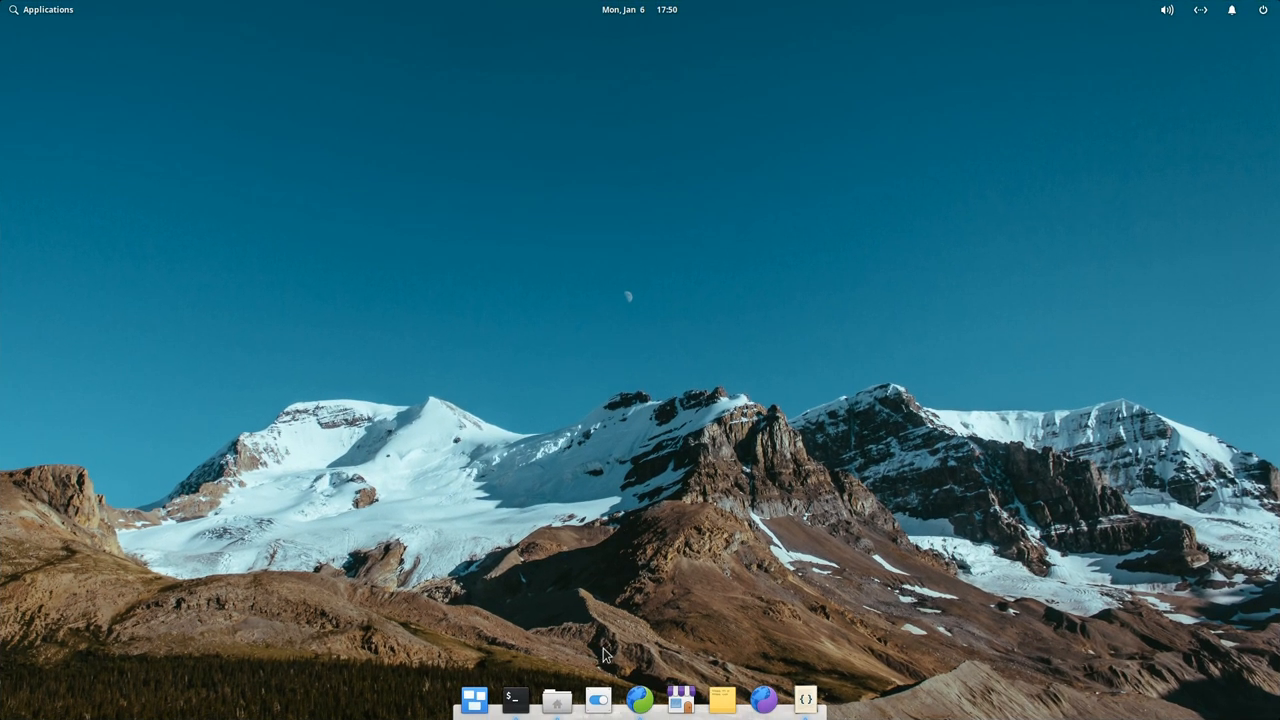
click(596, 700)
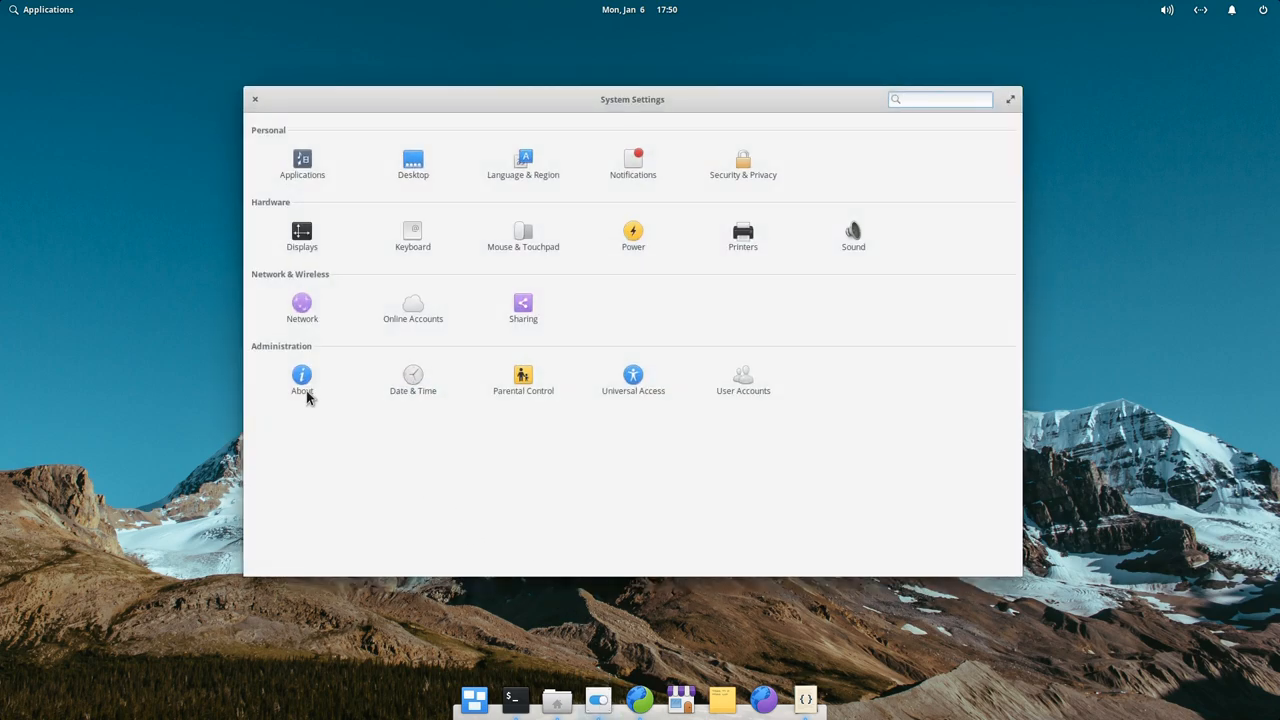
click(302, 378)
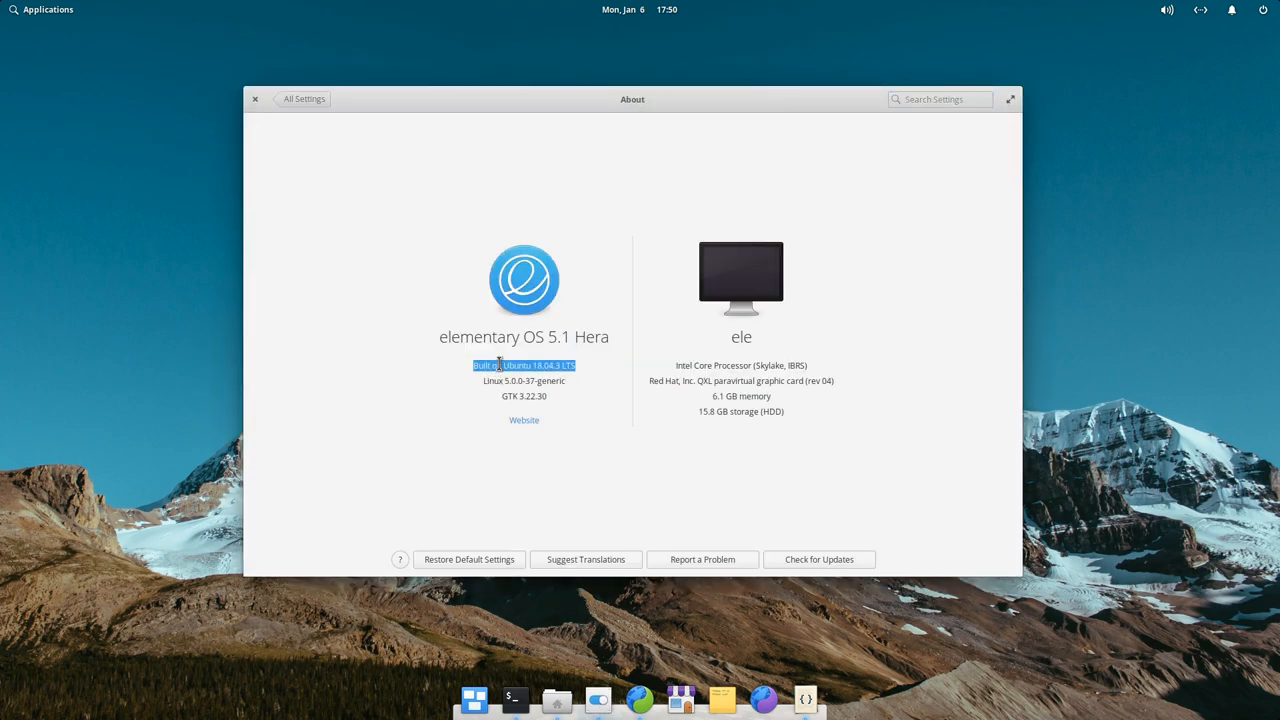
click(1010, 100)
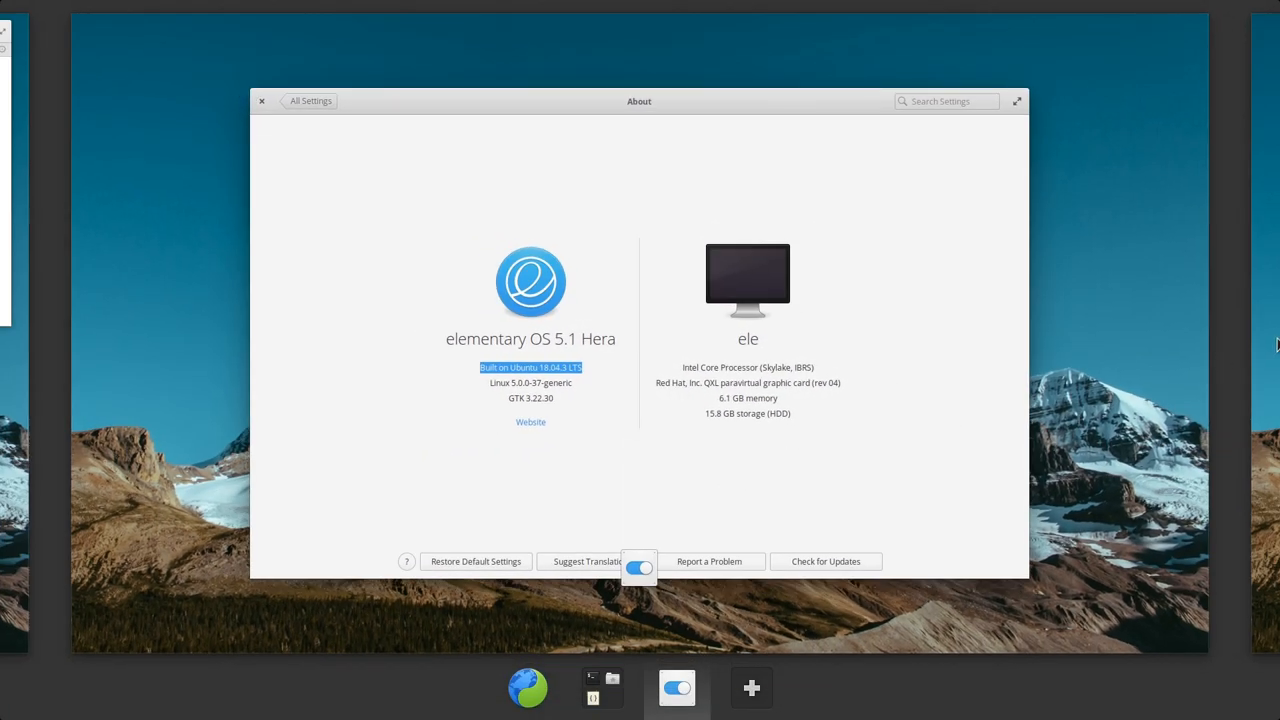
click(262, 100)
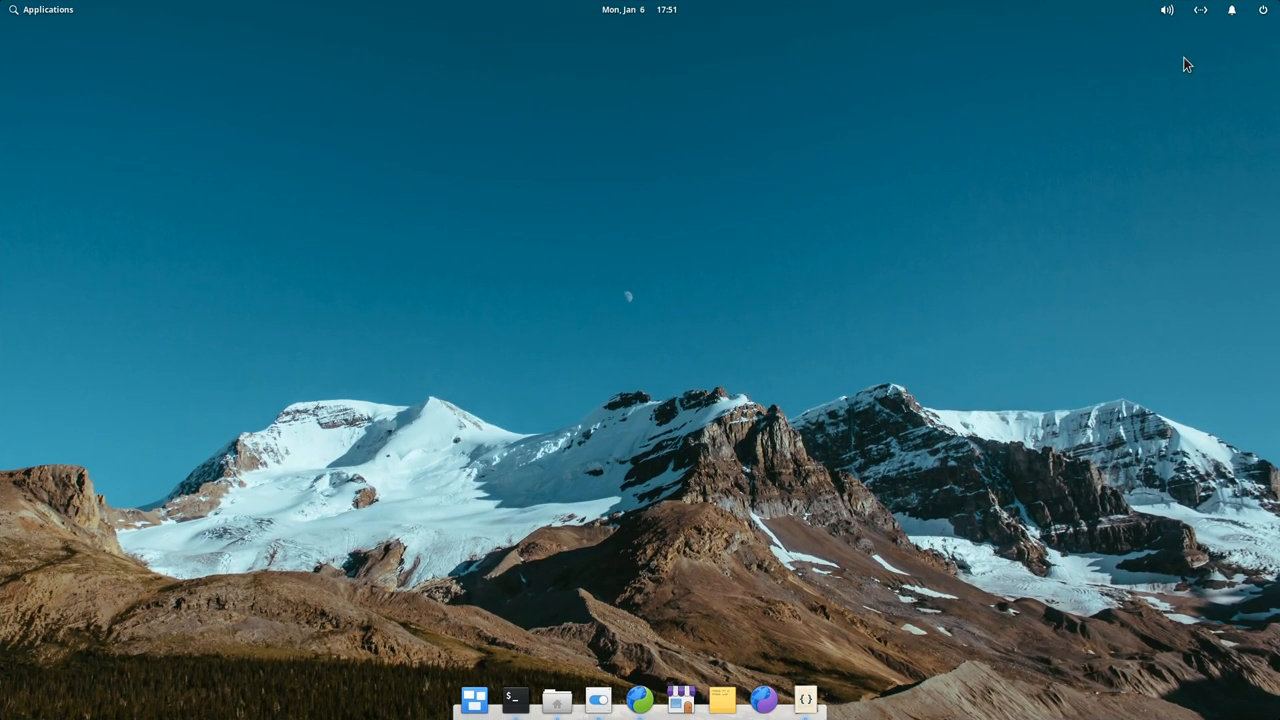
- Choose Shut Down… from the session indicator and bring up the dialog's window menu
click(1264, 10)
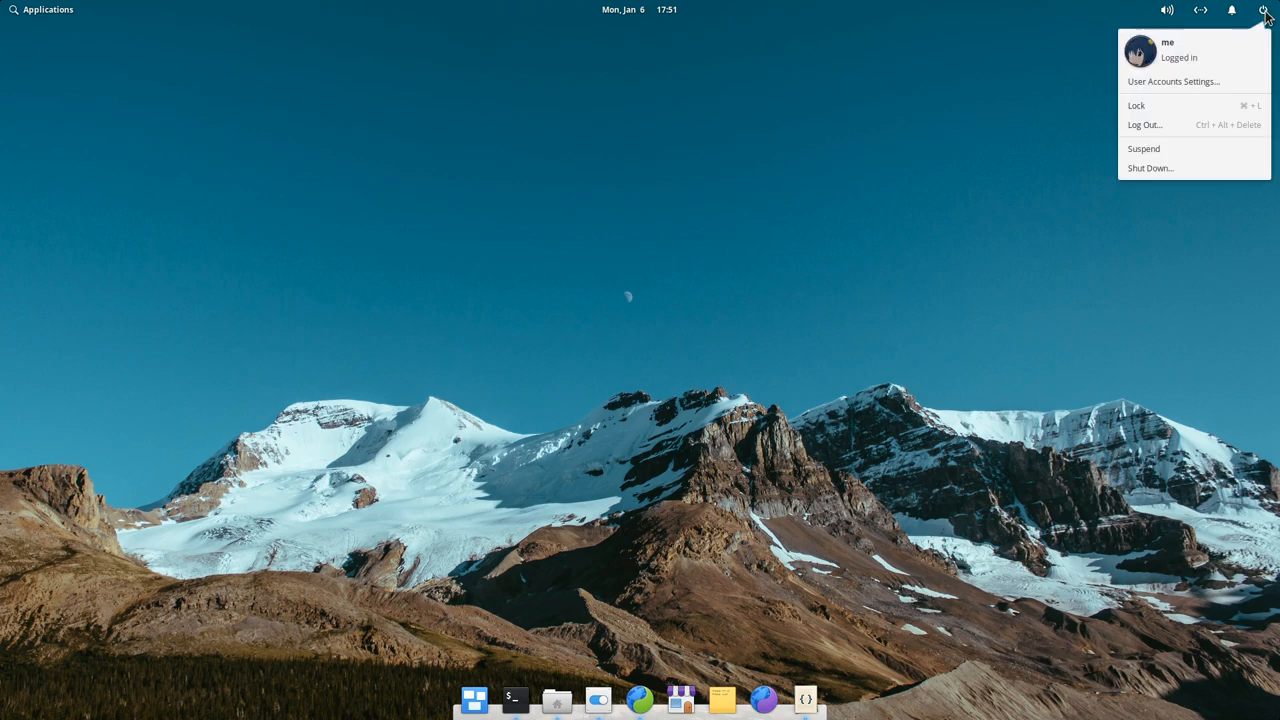
click(1150, 168)
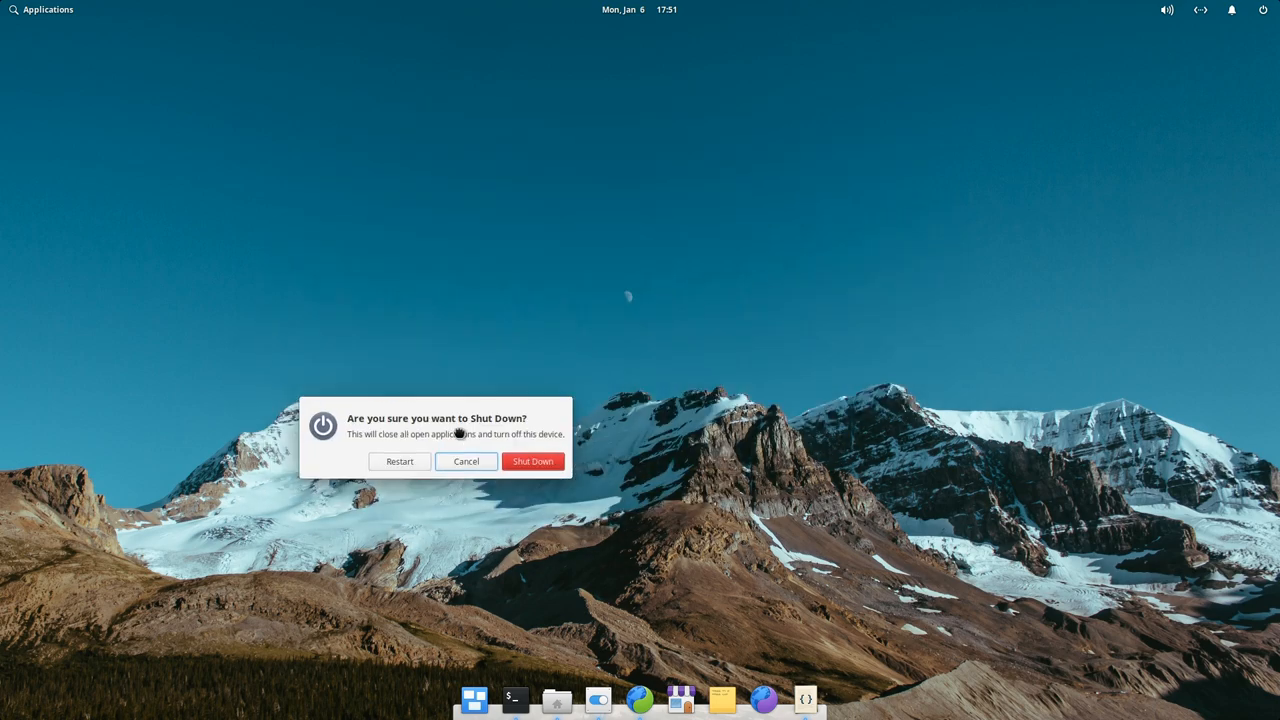
right_click(436, 418)
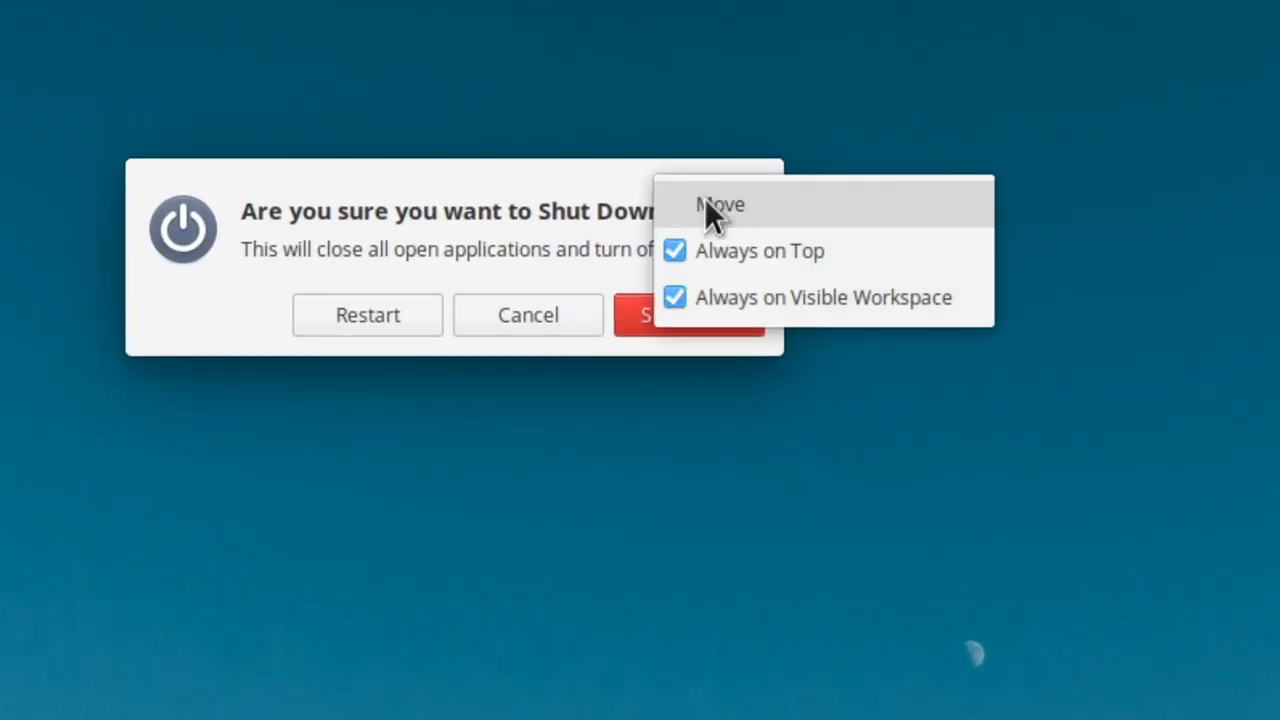
mouse_move(872, 256)
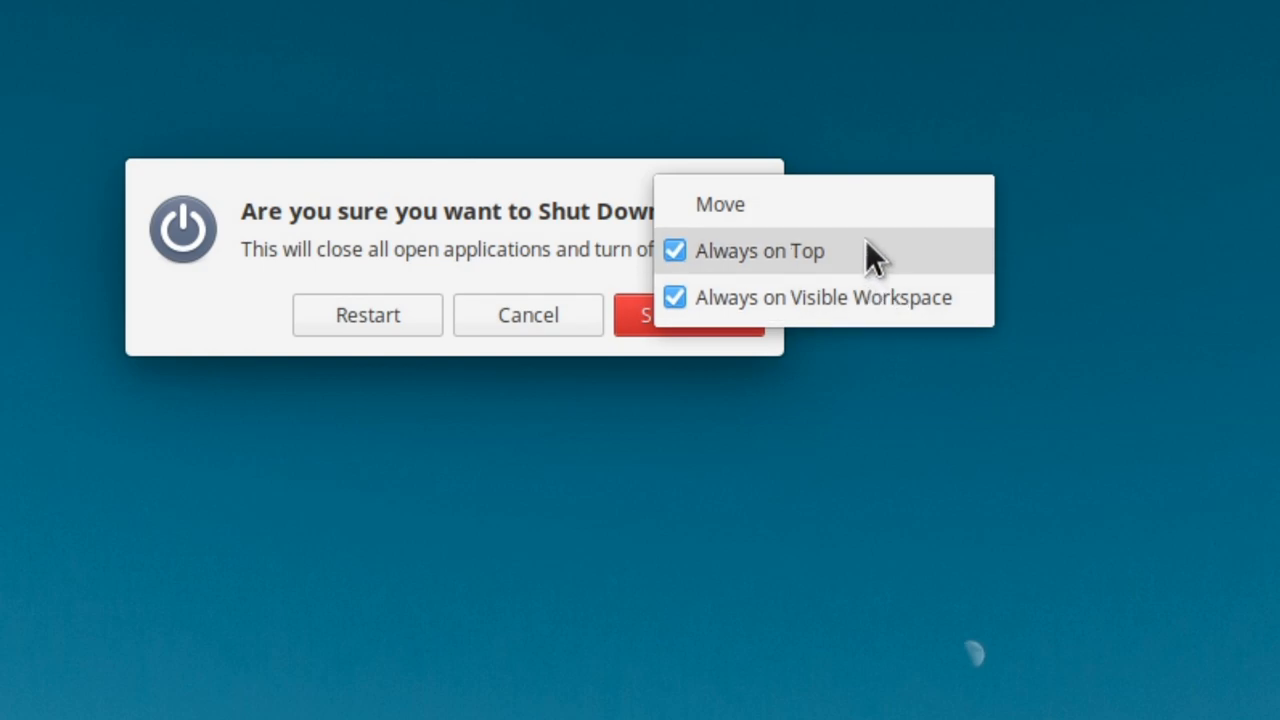